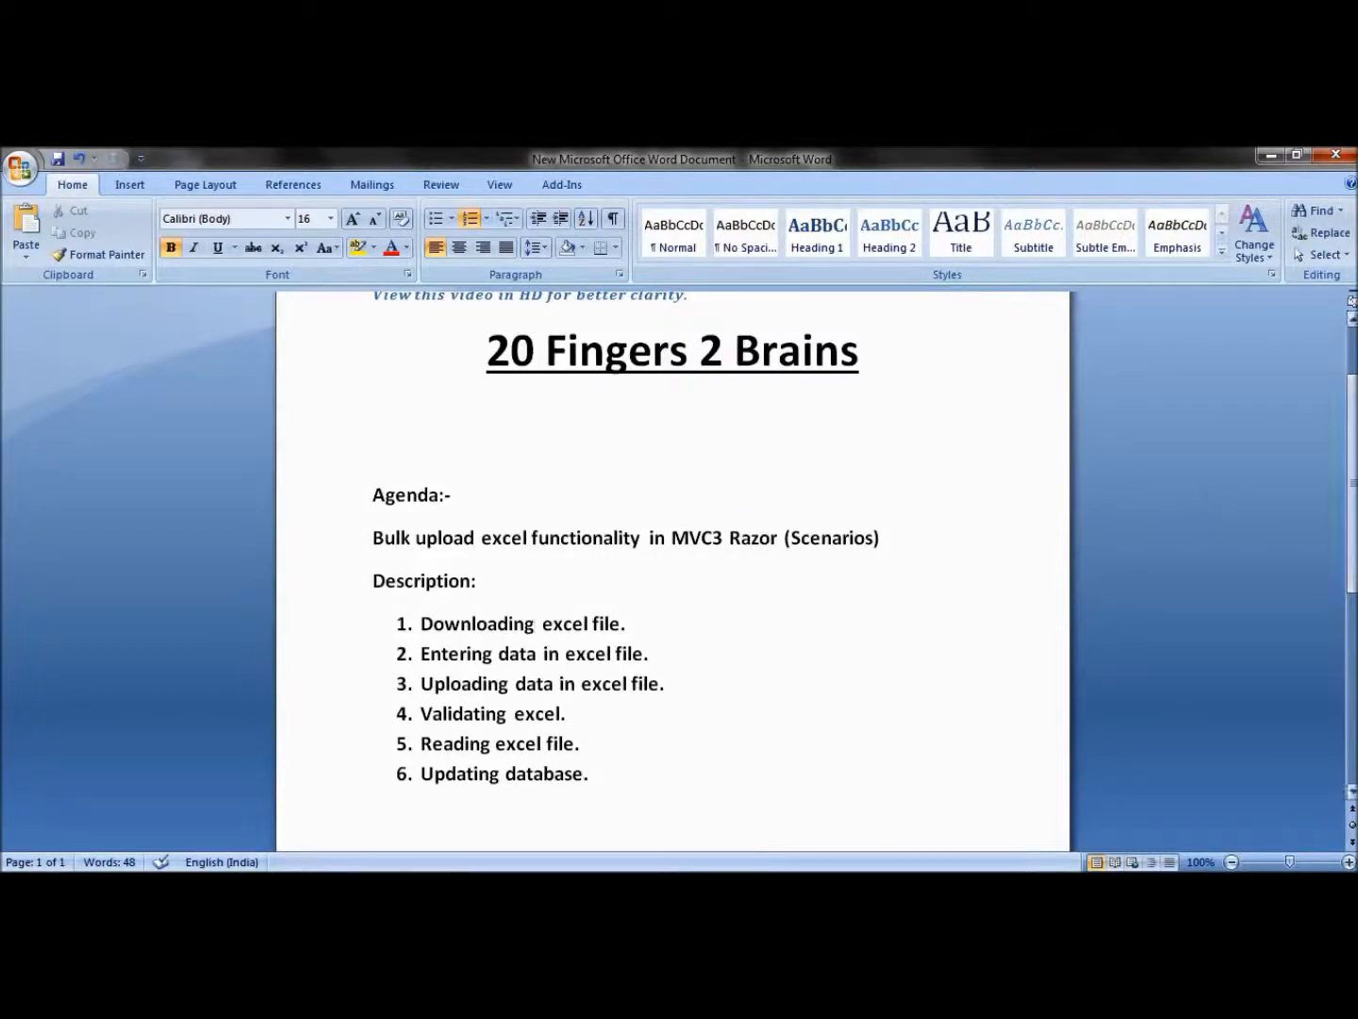
Step: Review the empty UploadedExcel and UserDetails tables before any upload
scroll(up, 3)
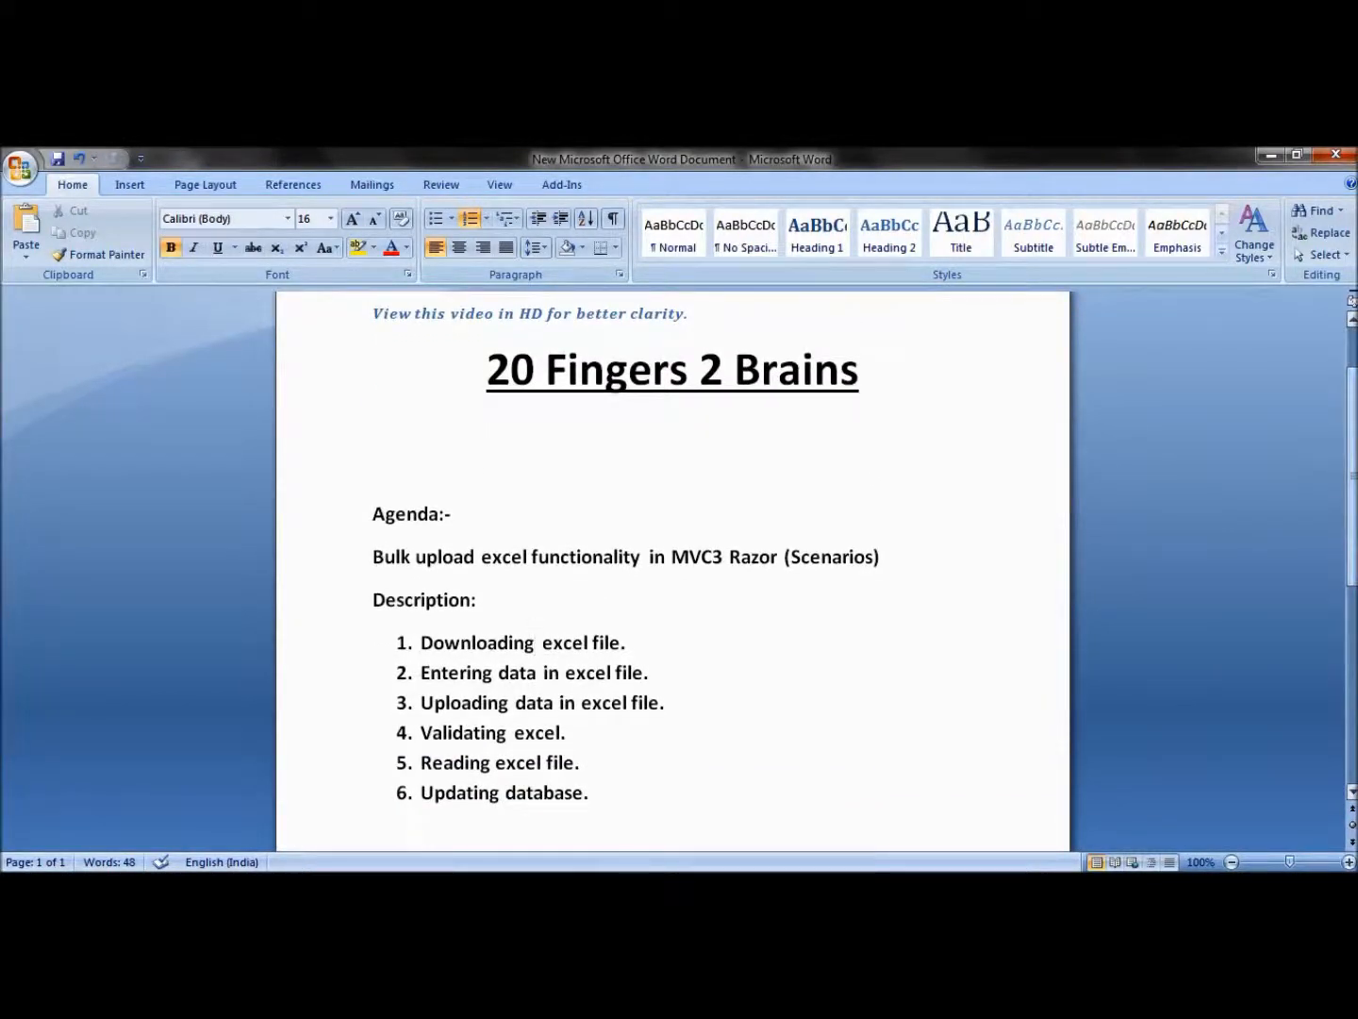
click(536, 641)
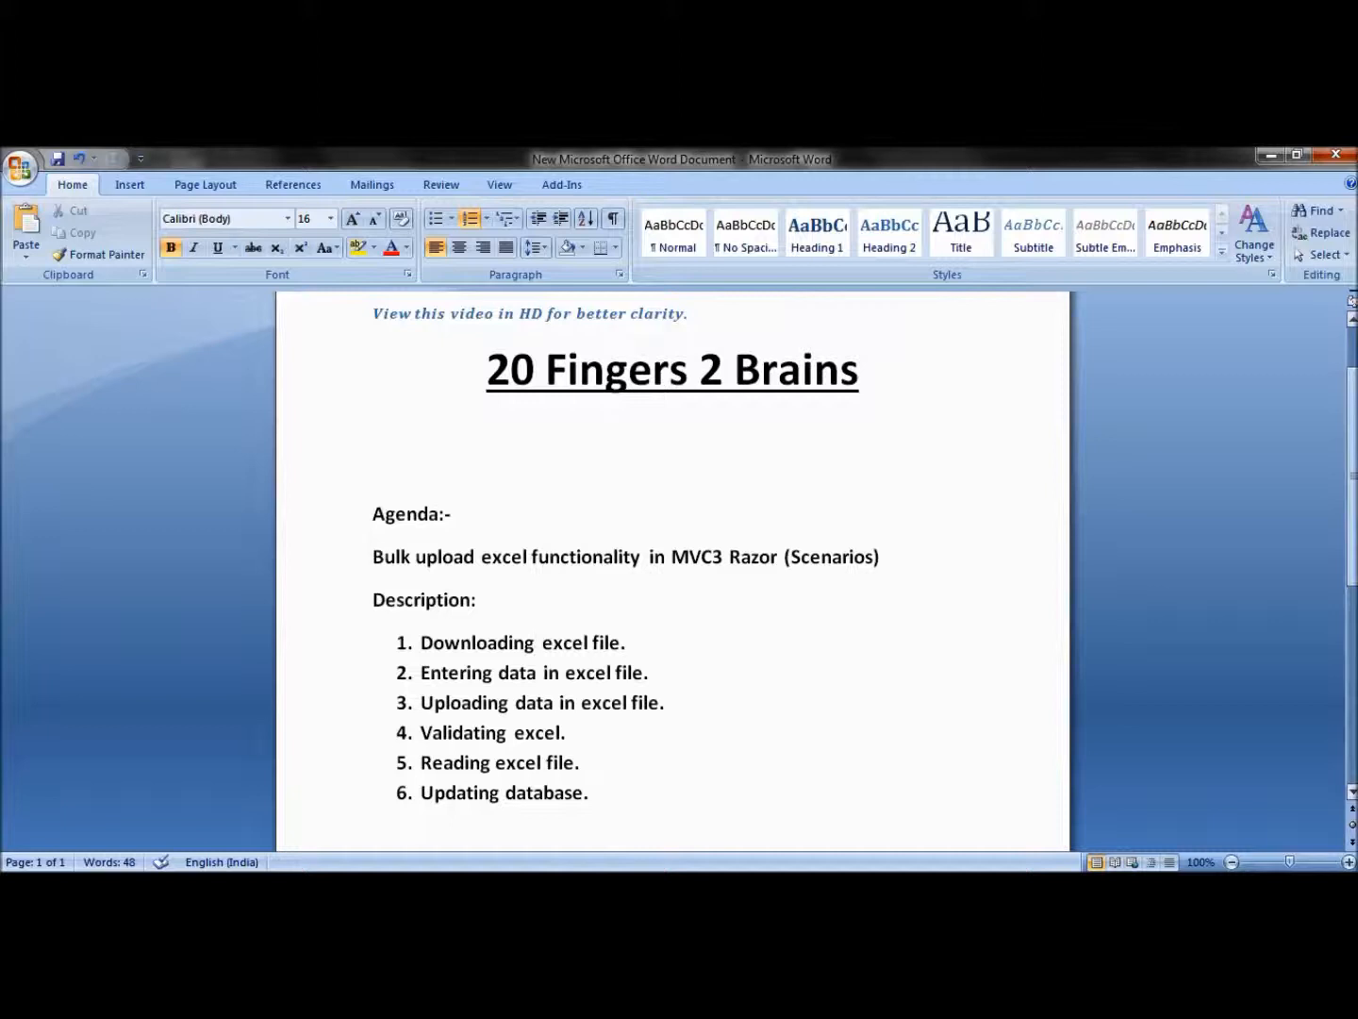
mouse_move(1147, 537)
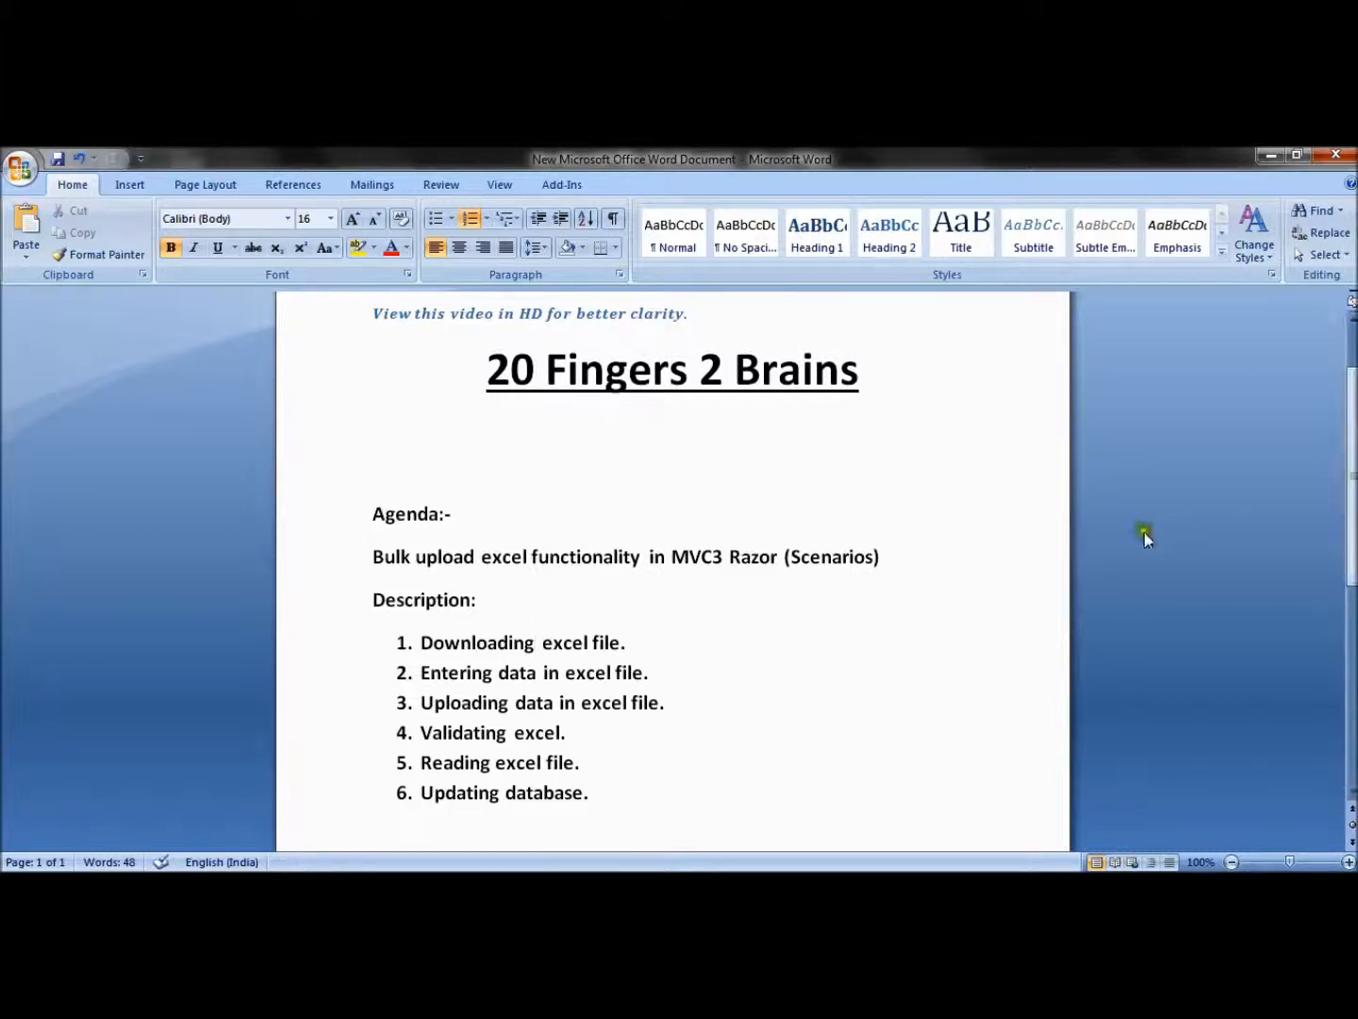
mouse_move(966, 563)
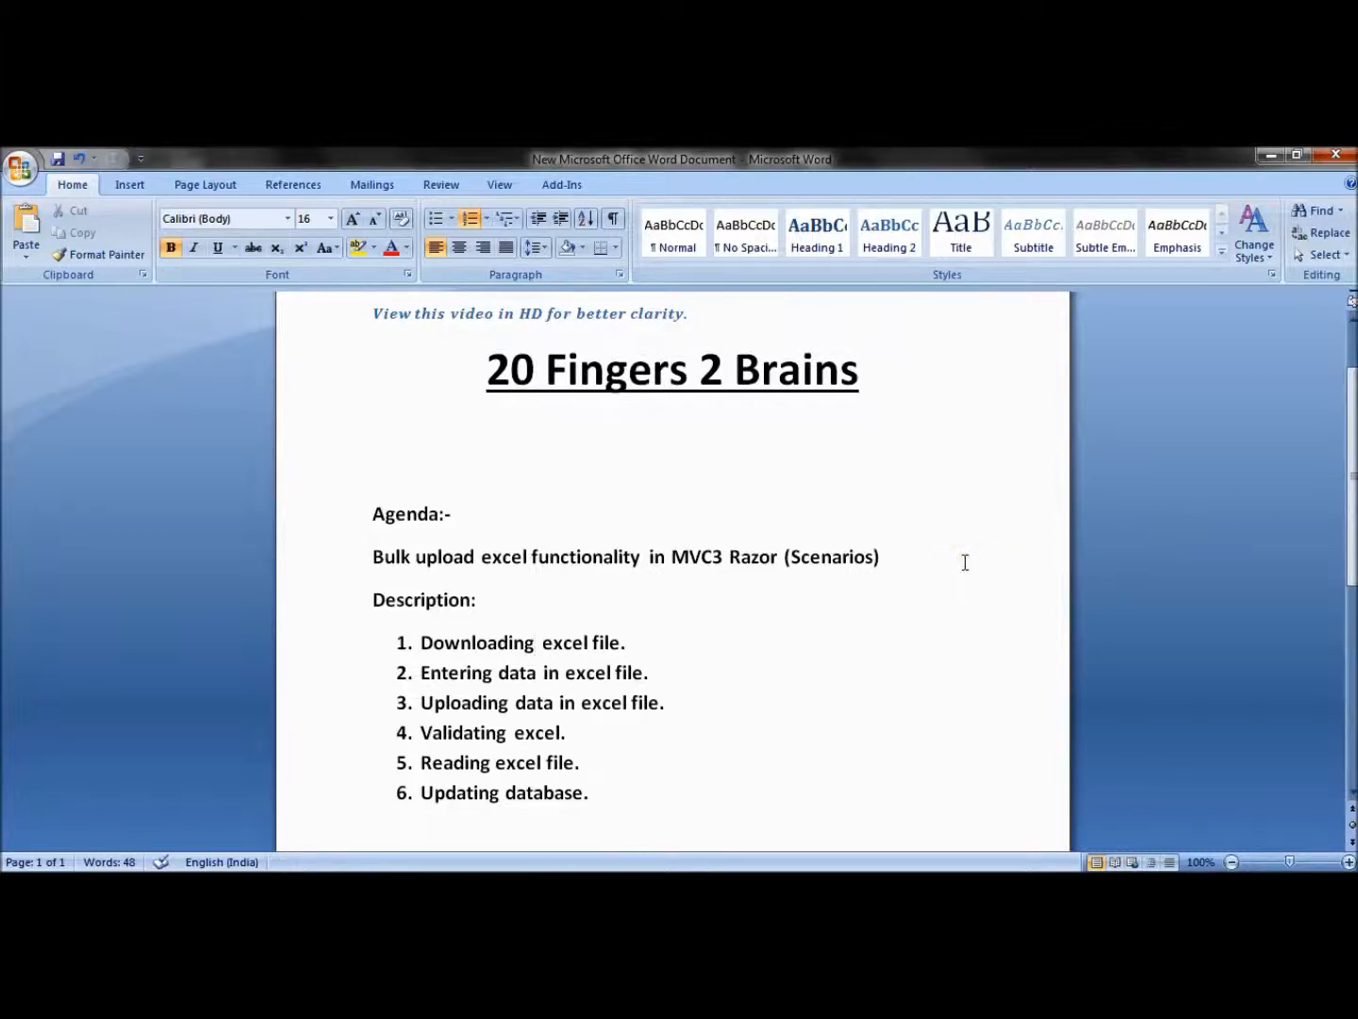
click(536, 641)
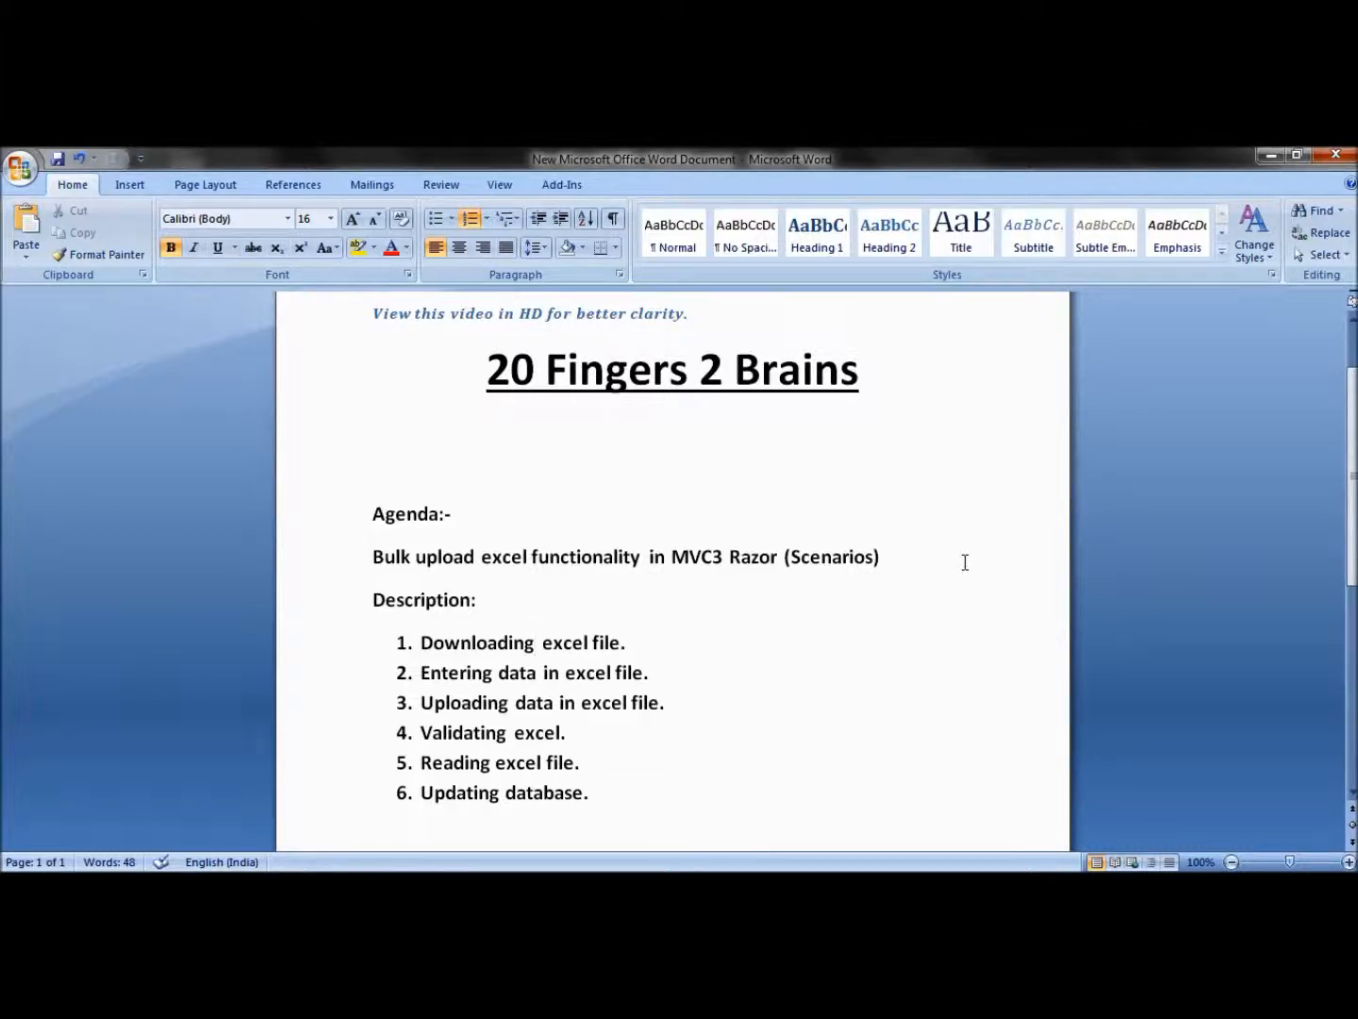
click(536, 641)
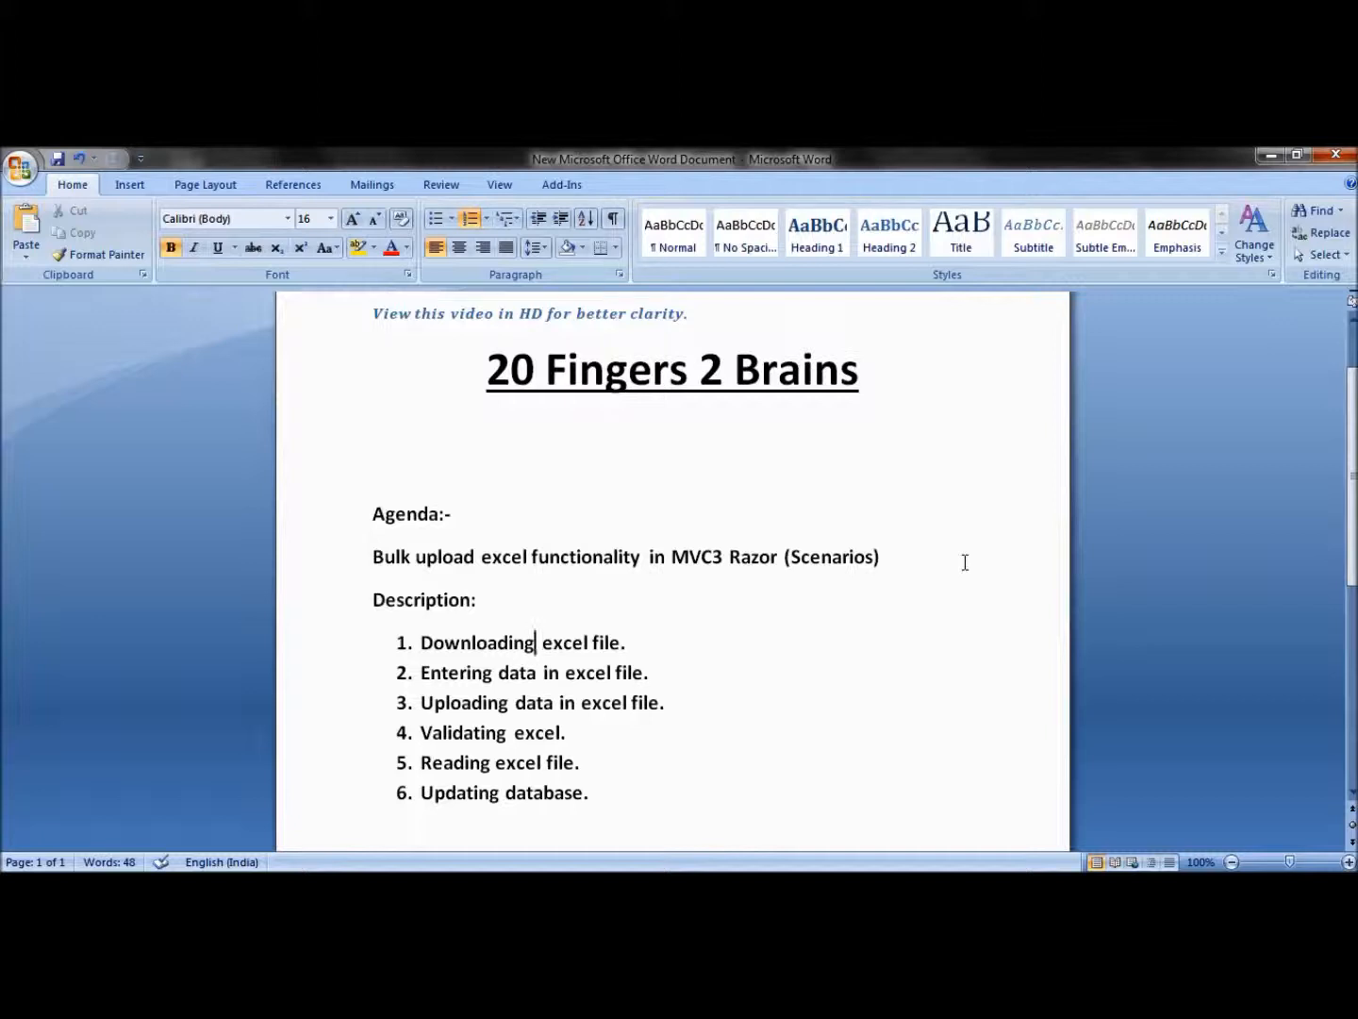
mouse_move(476, 681)
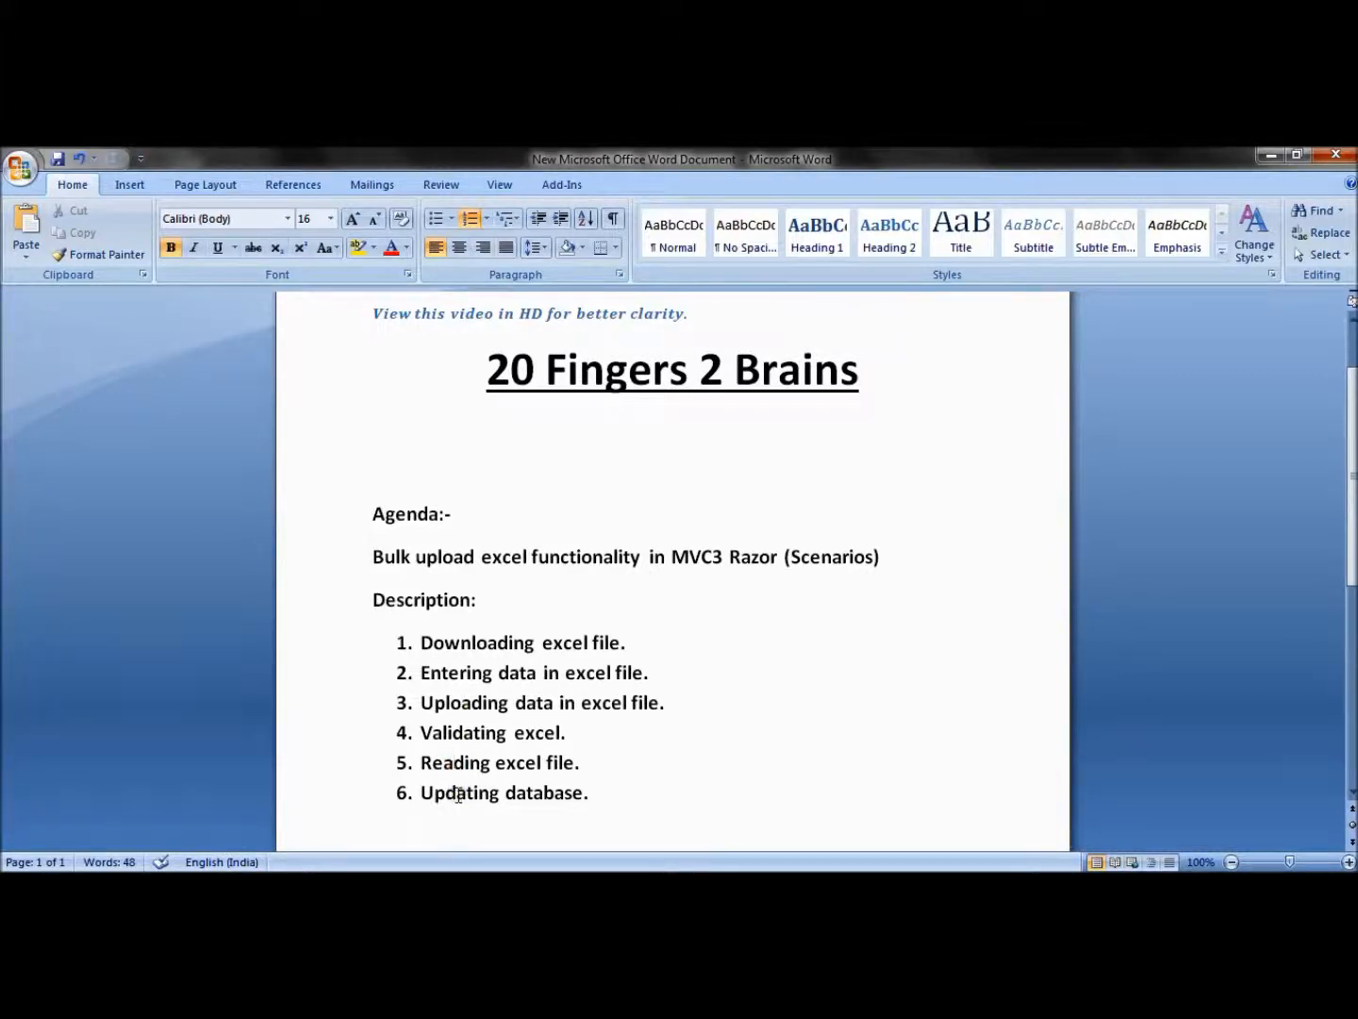
click(625, 792)
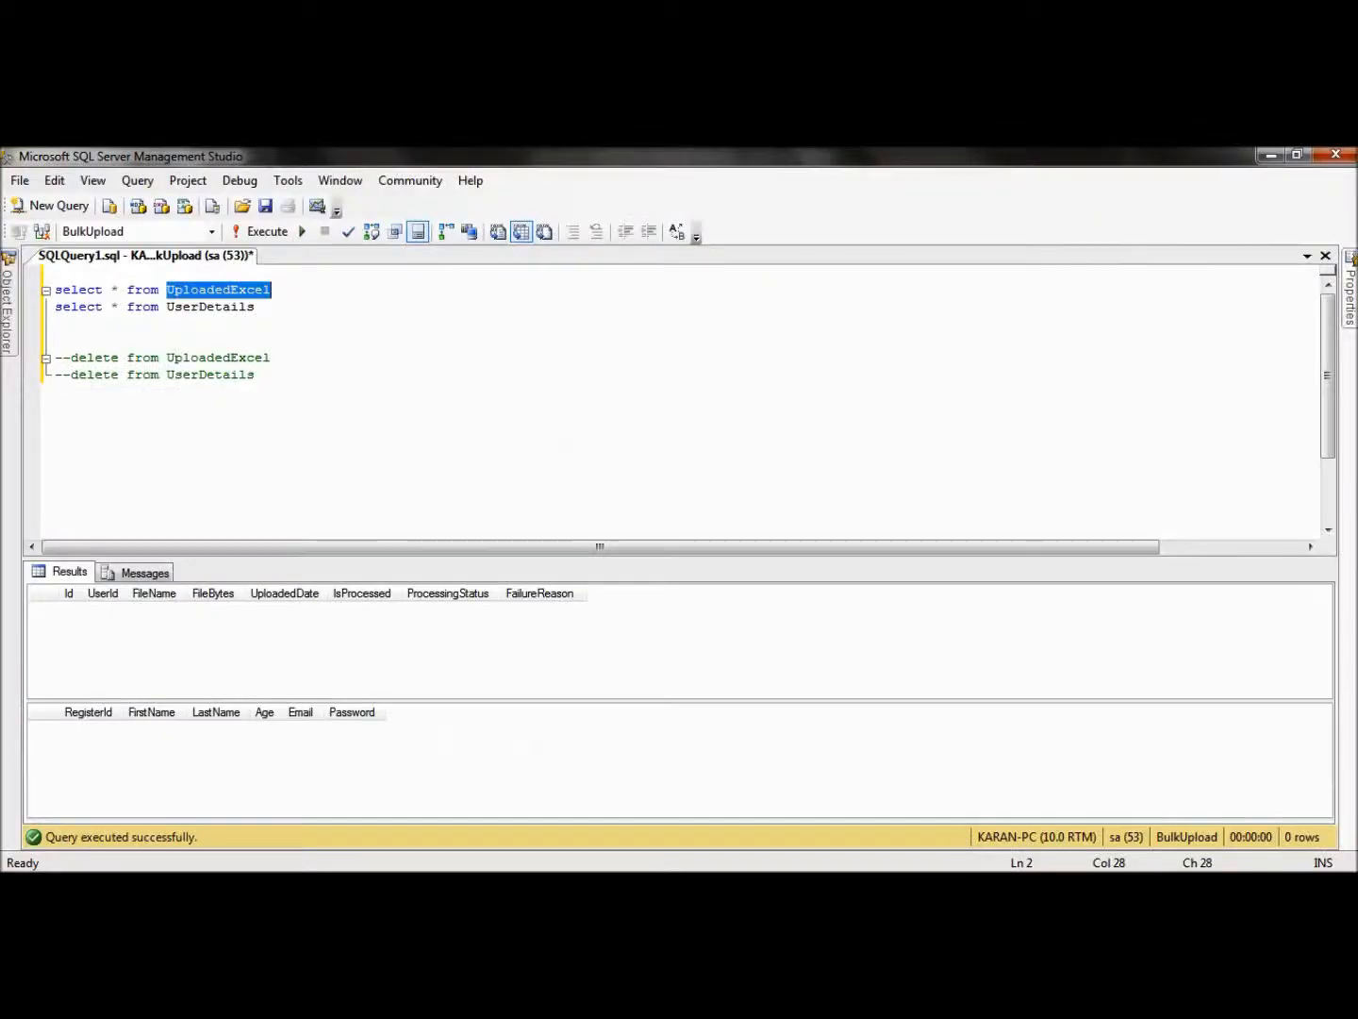
mouse_move(243, 294)
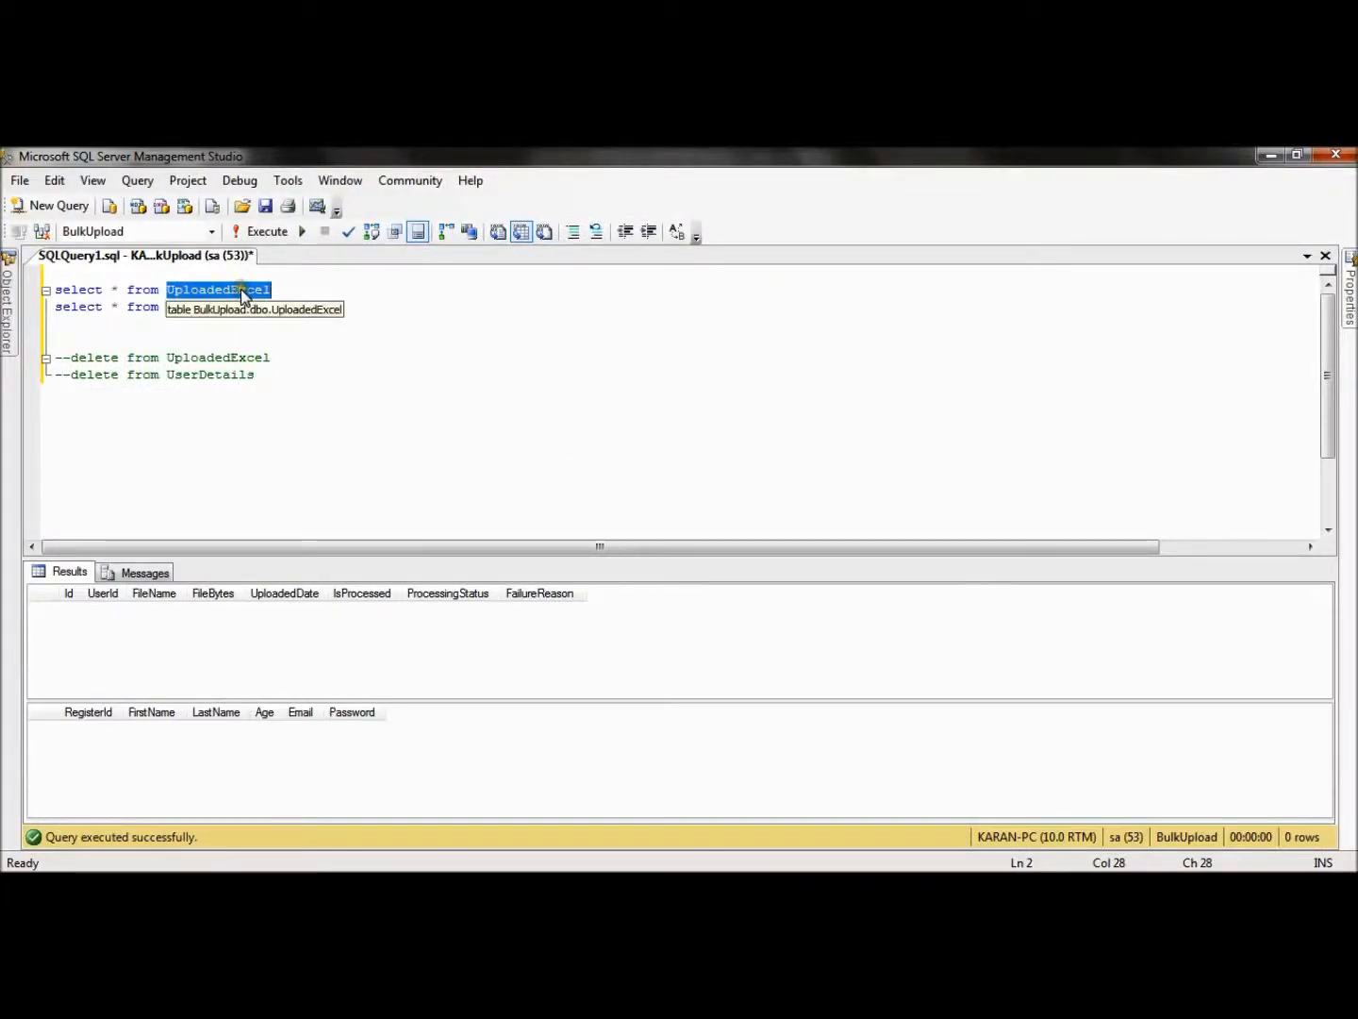
text(UserDetails)
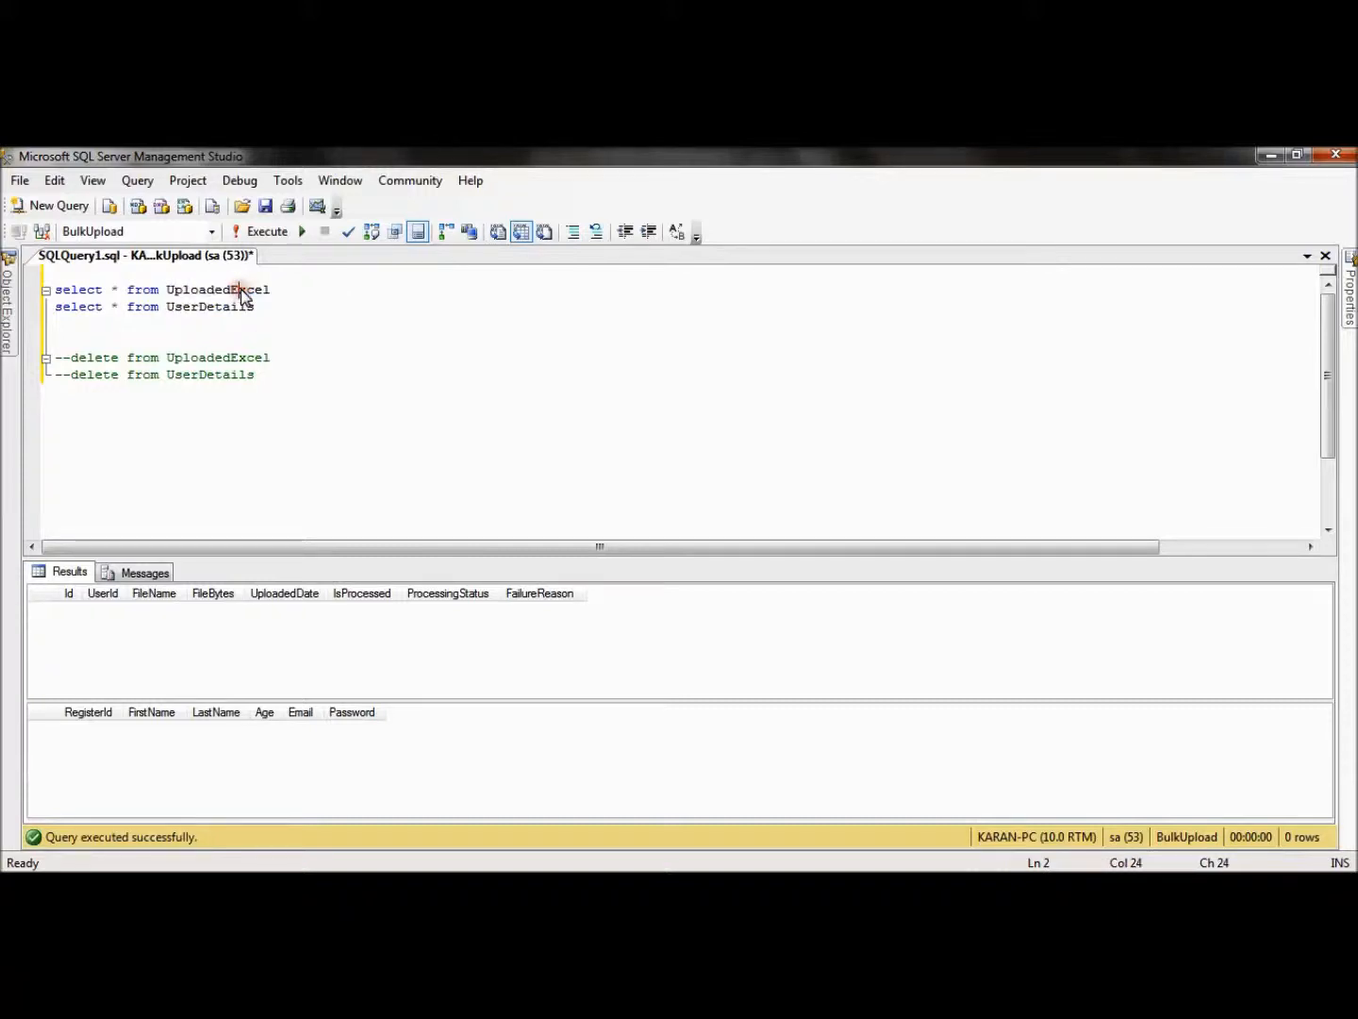
double_click(219, 290)
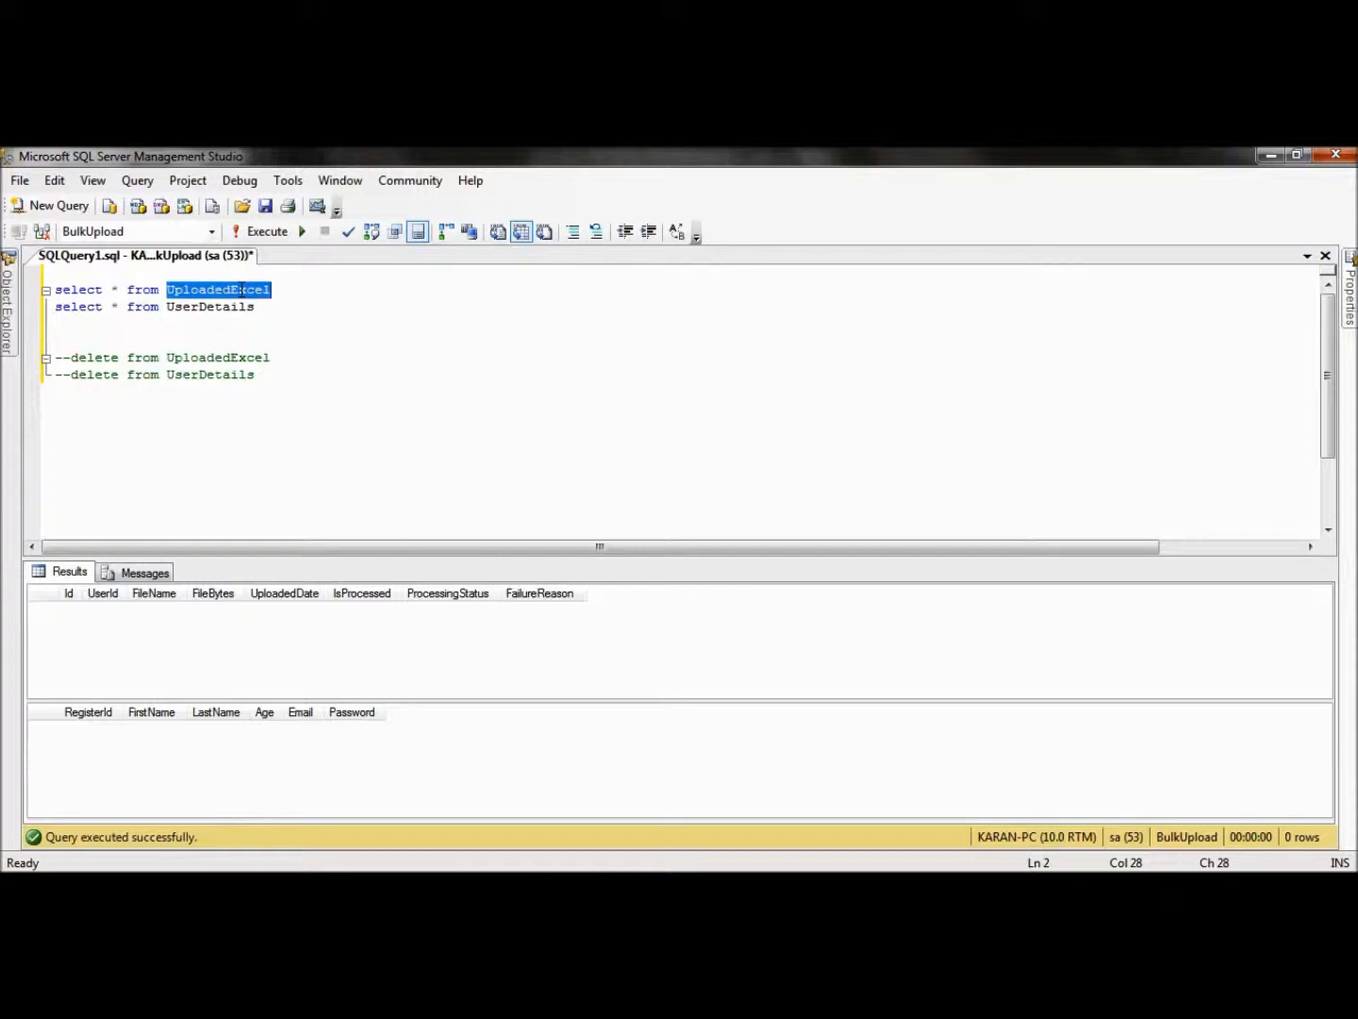
mouse_move(249, 571)
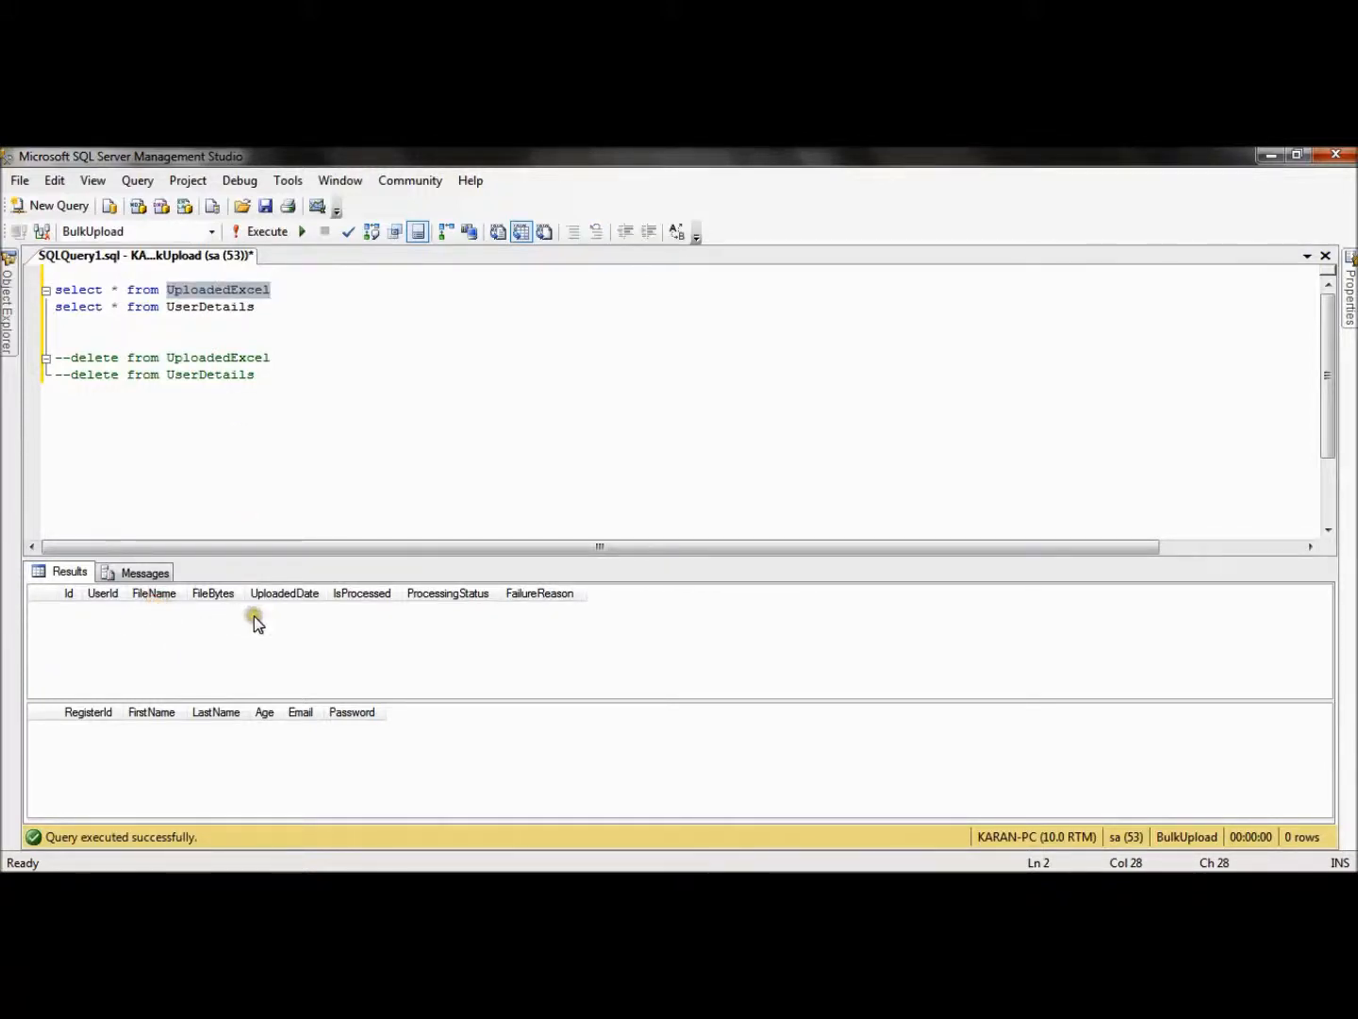
mouse_move(296, 608)
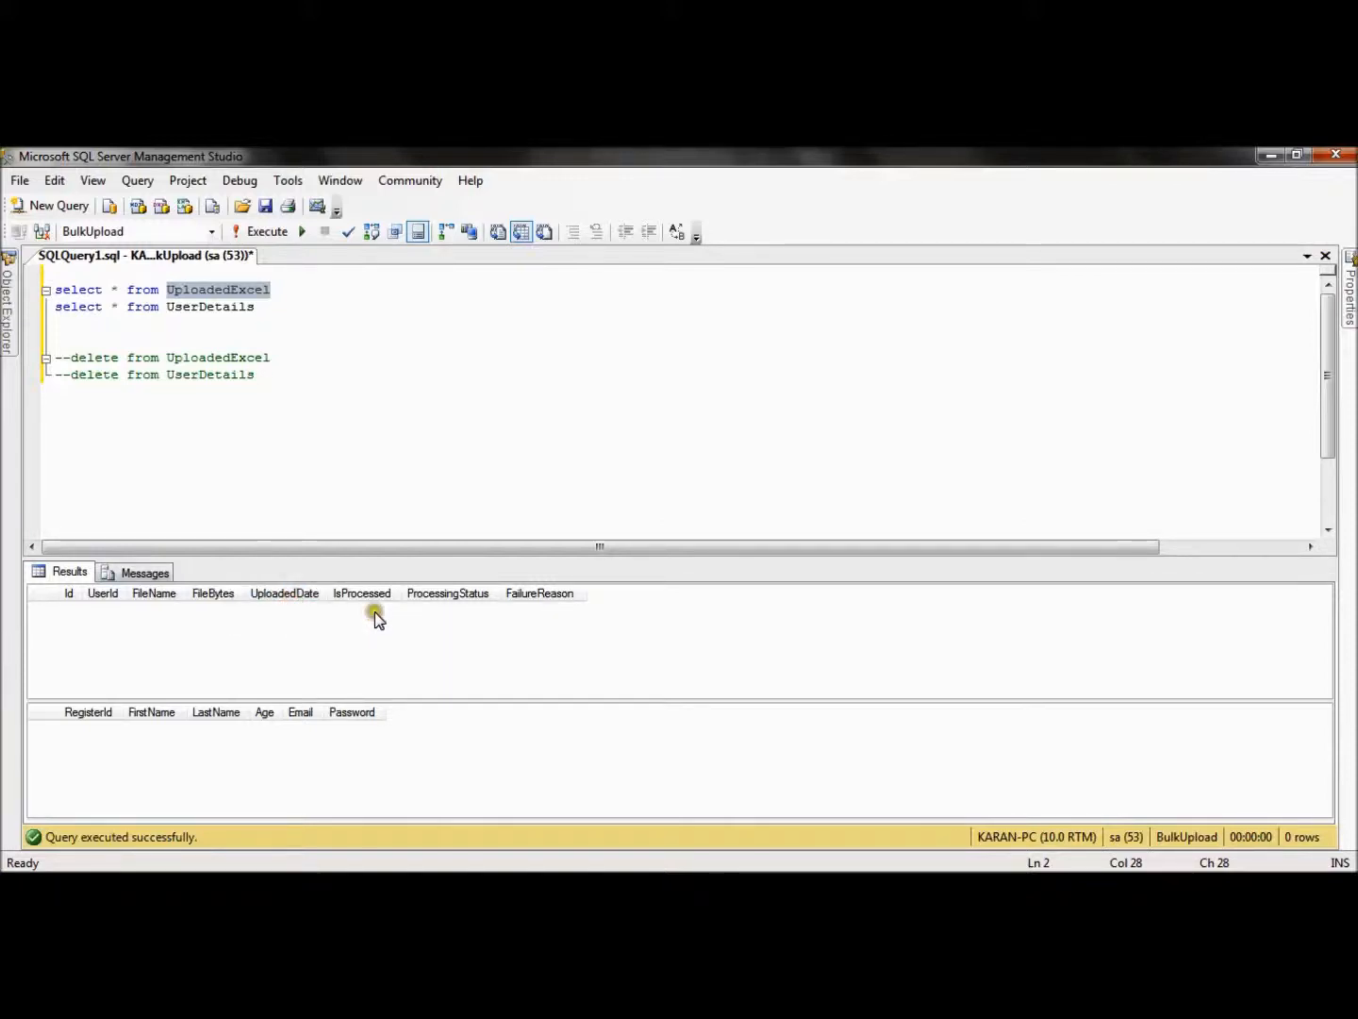
mouse_move(437, 614)
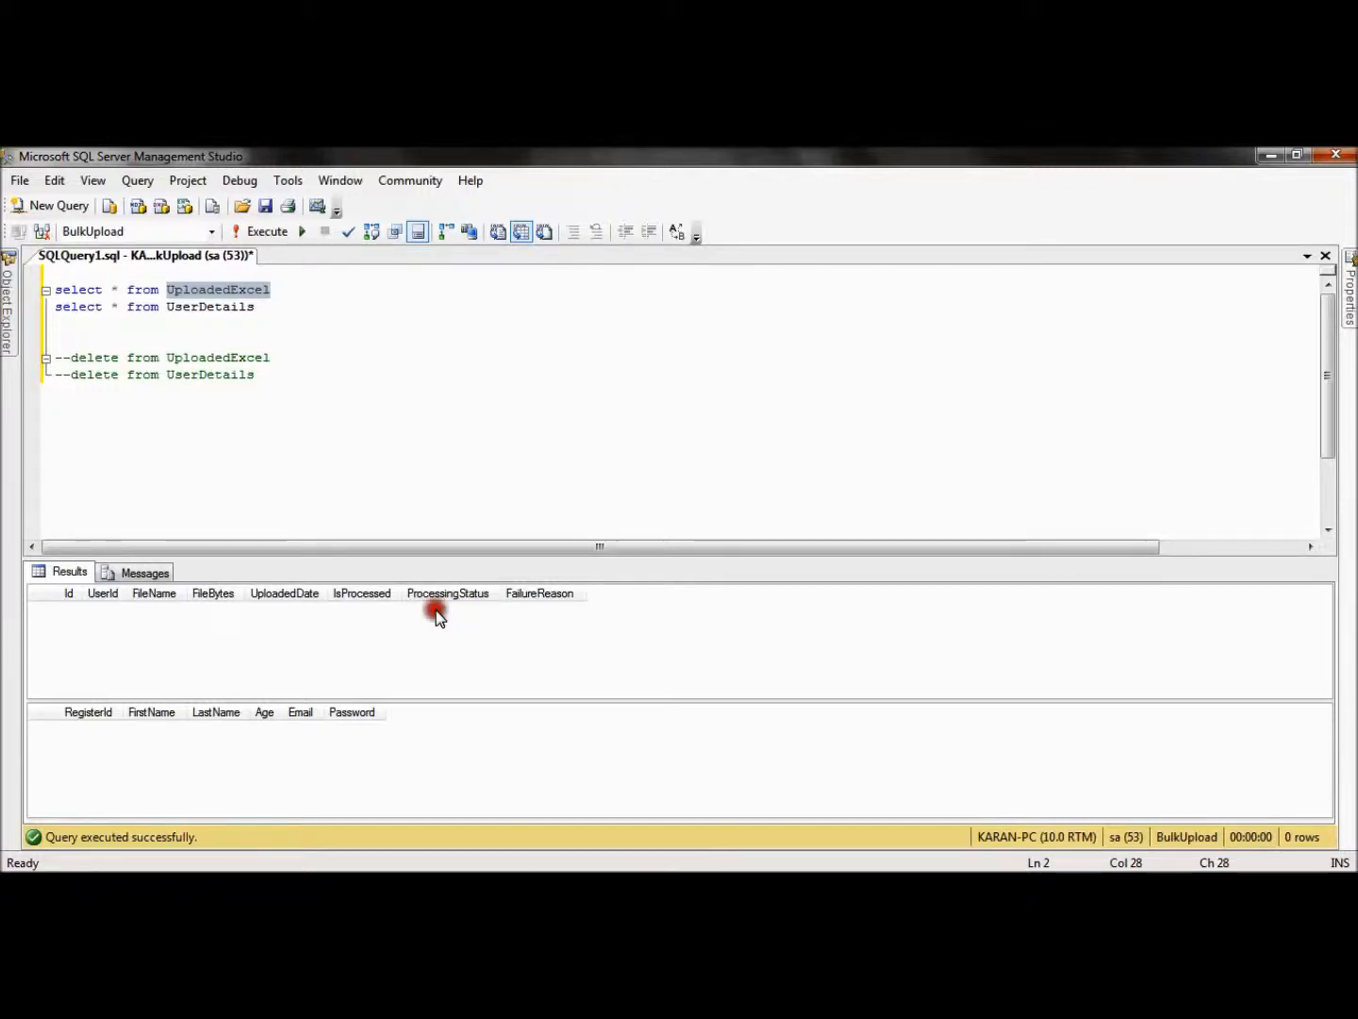
mouse_move(437, 615)
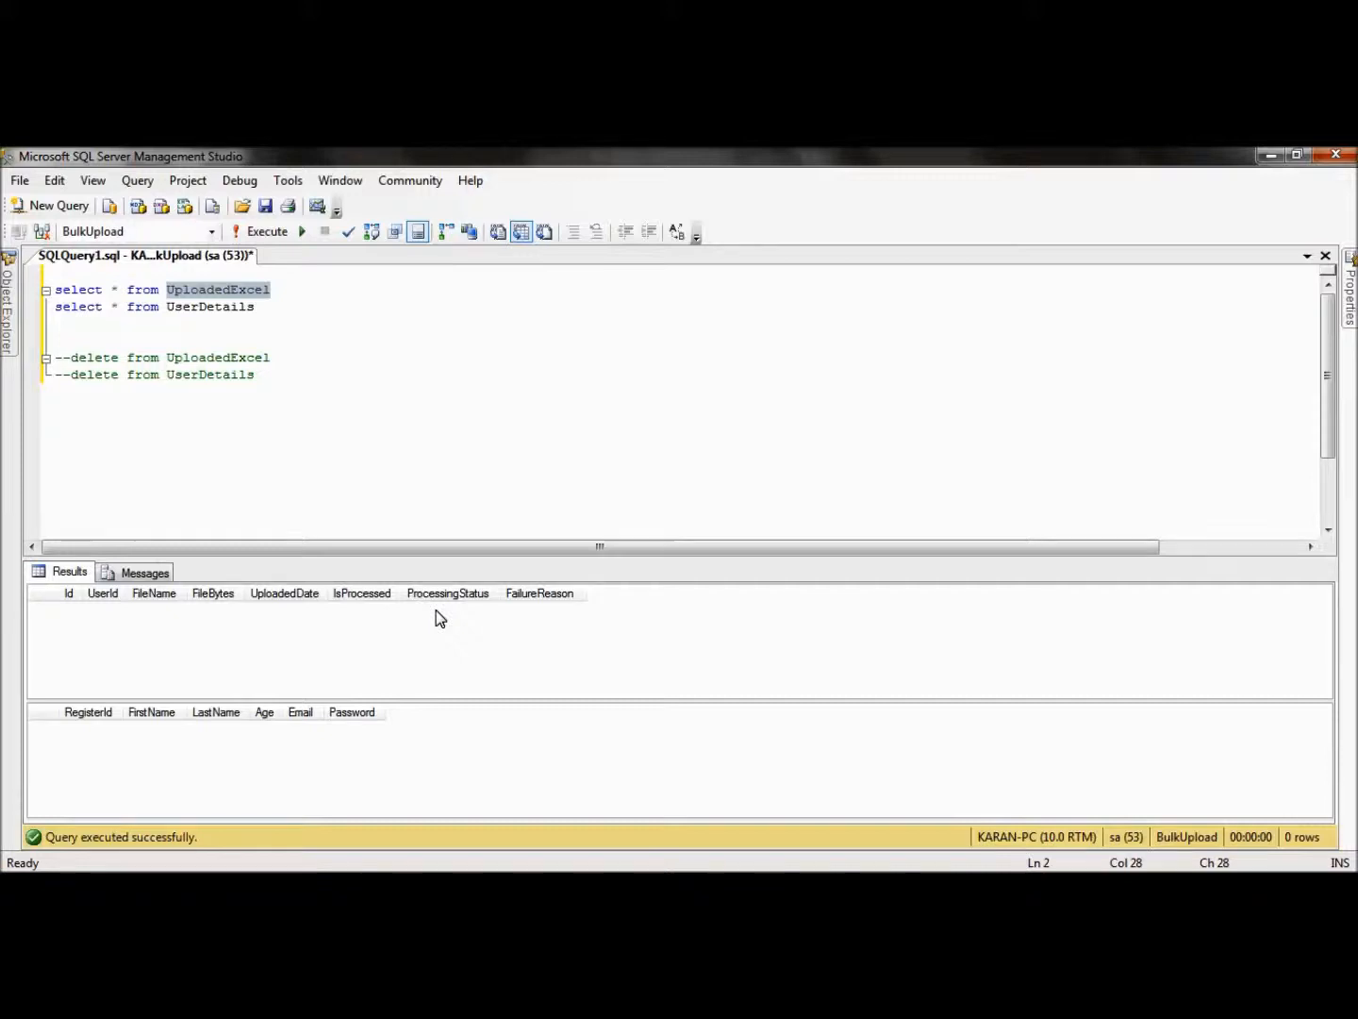
mouse_move(547, 611)
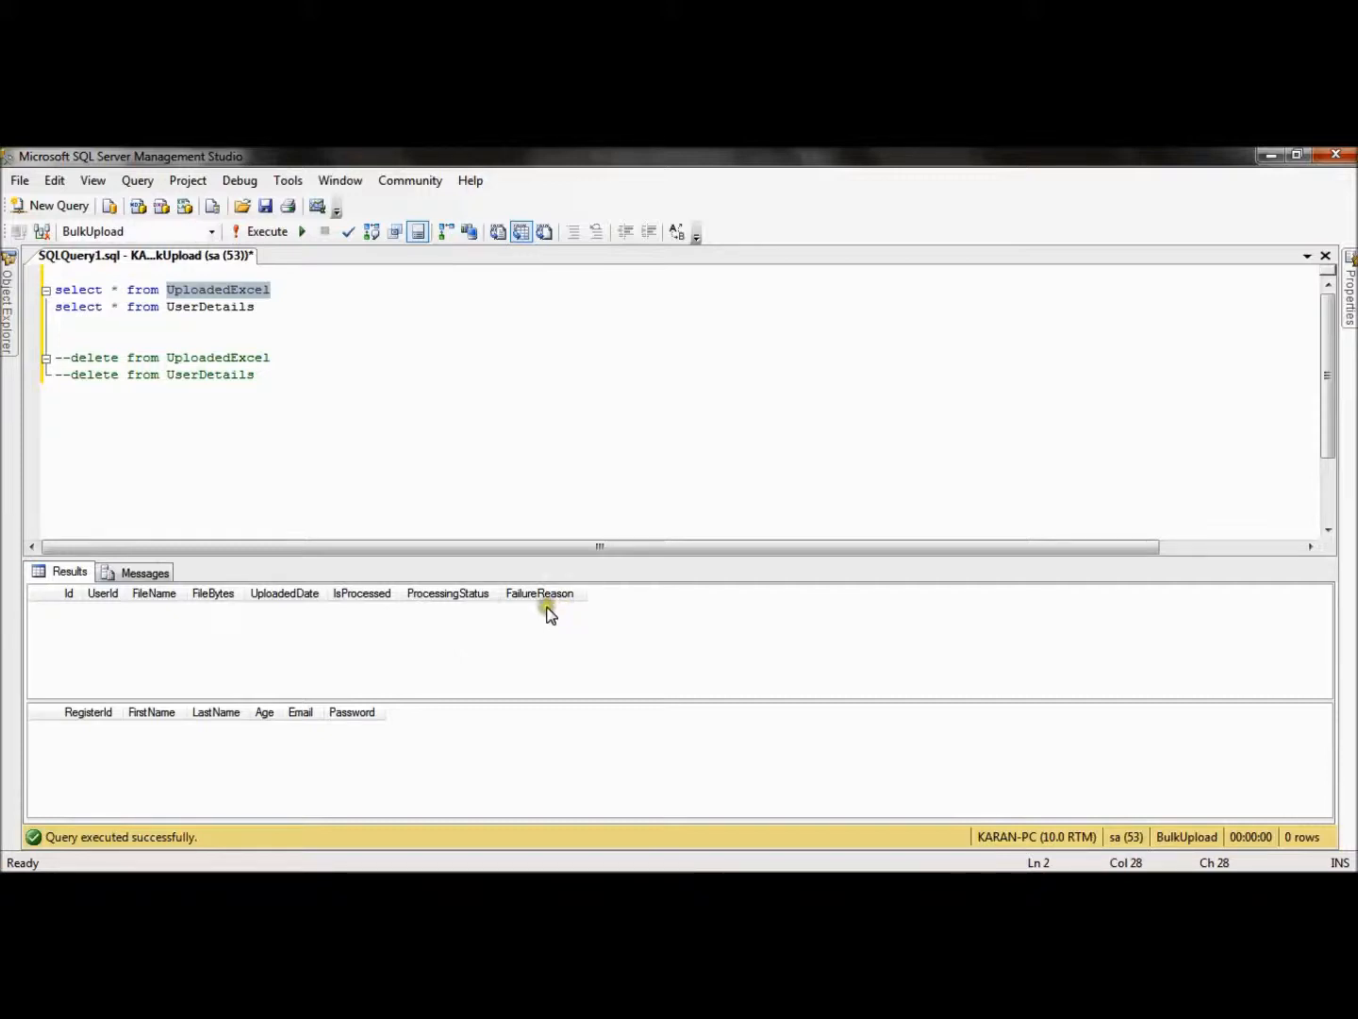
mouse_move(198, 313)
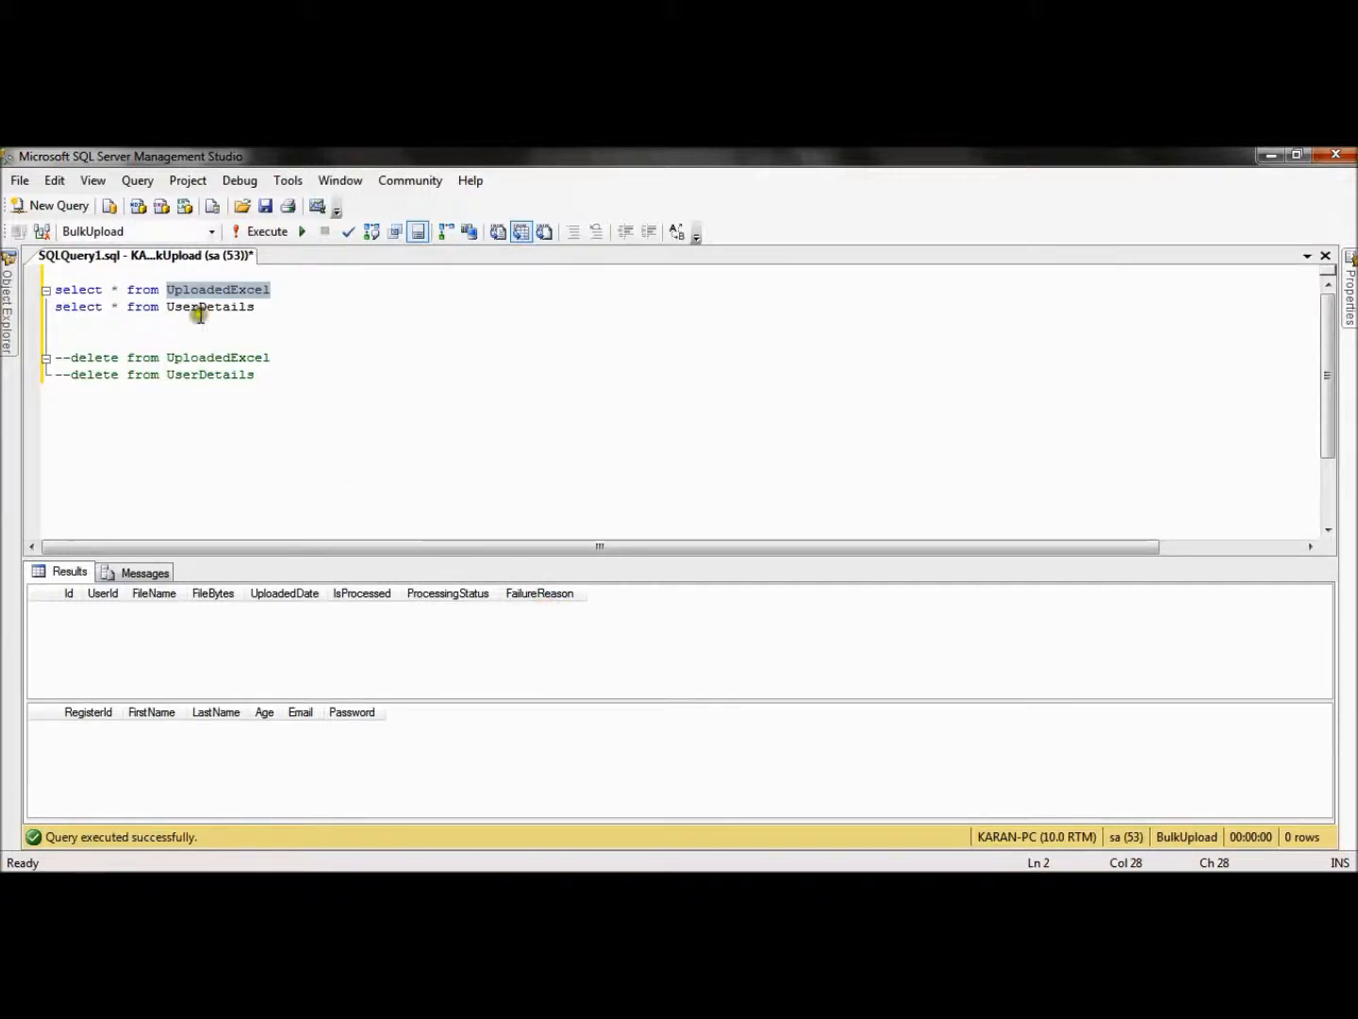
double_click(210, 306)
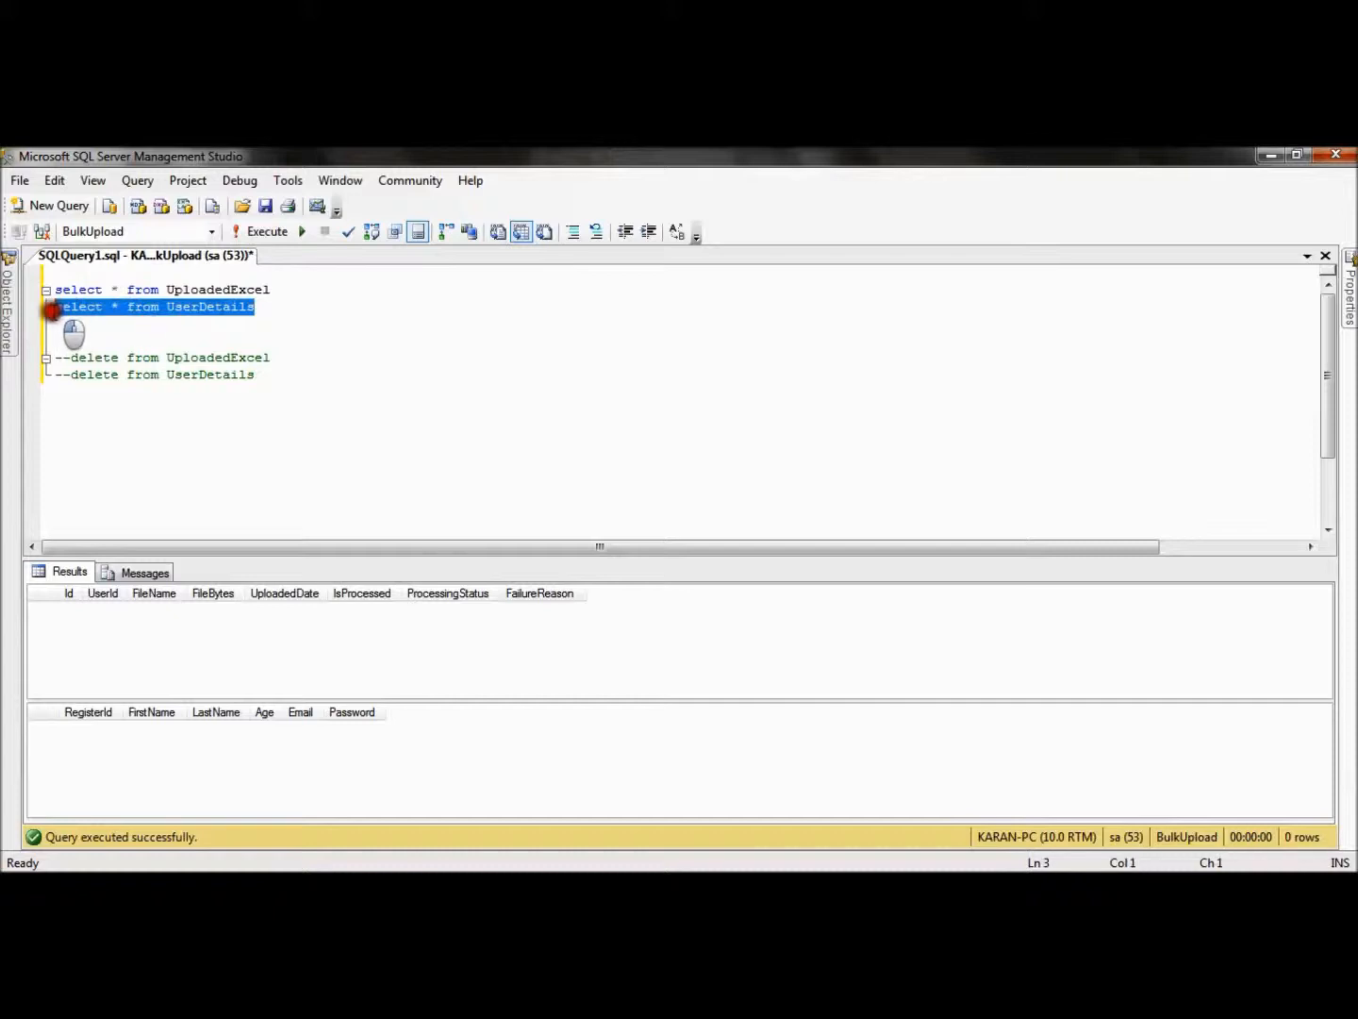
click(162, 306)
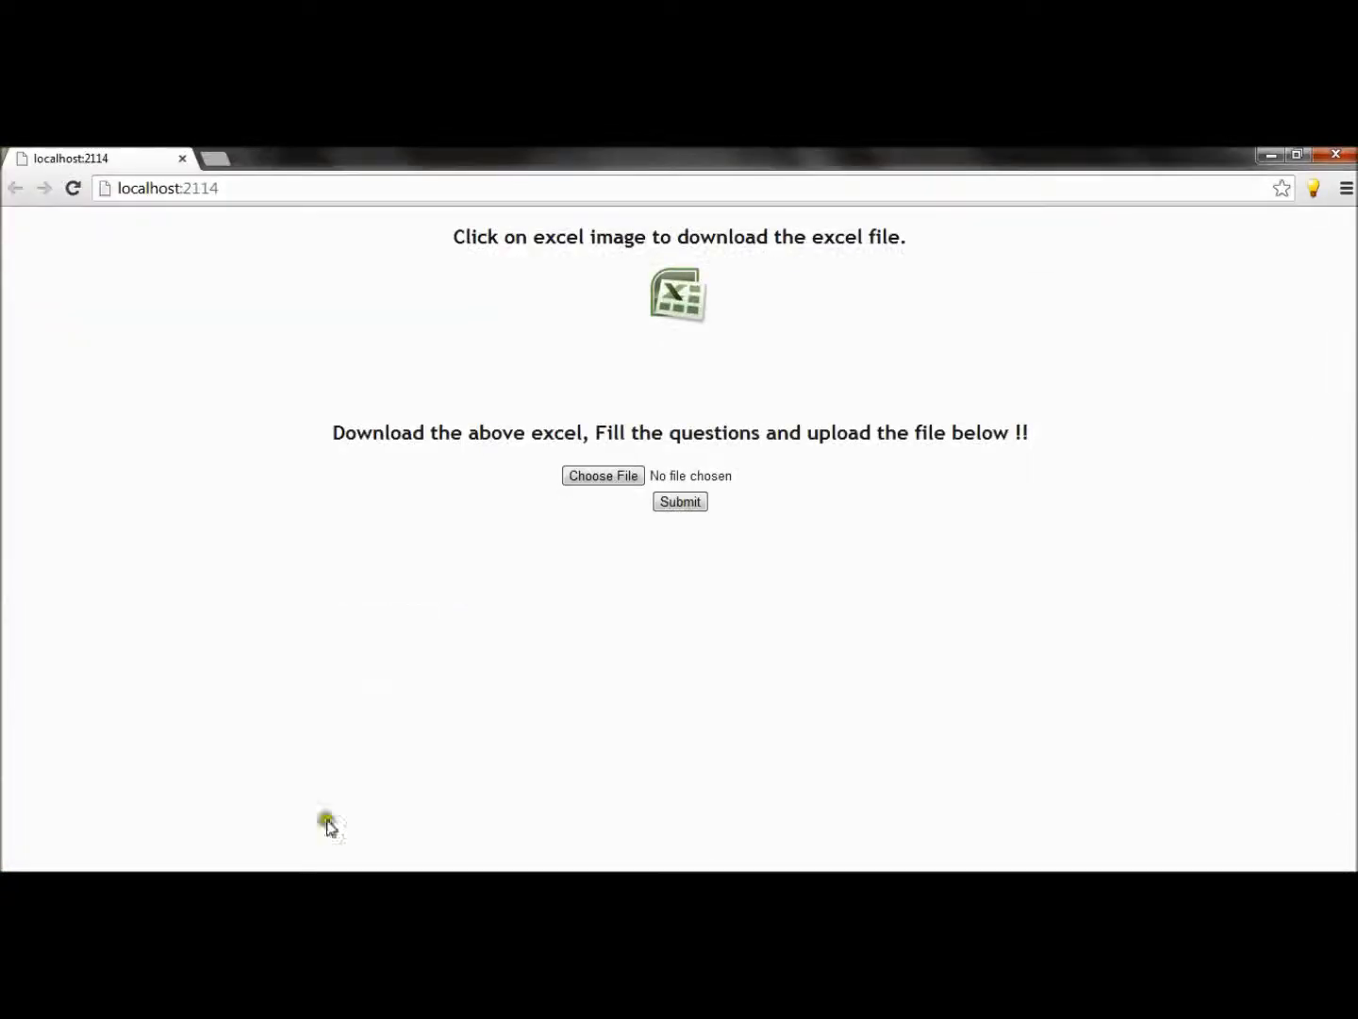
mouse_move(487, 694)
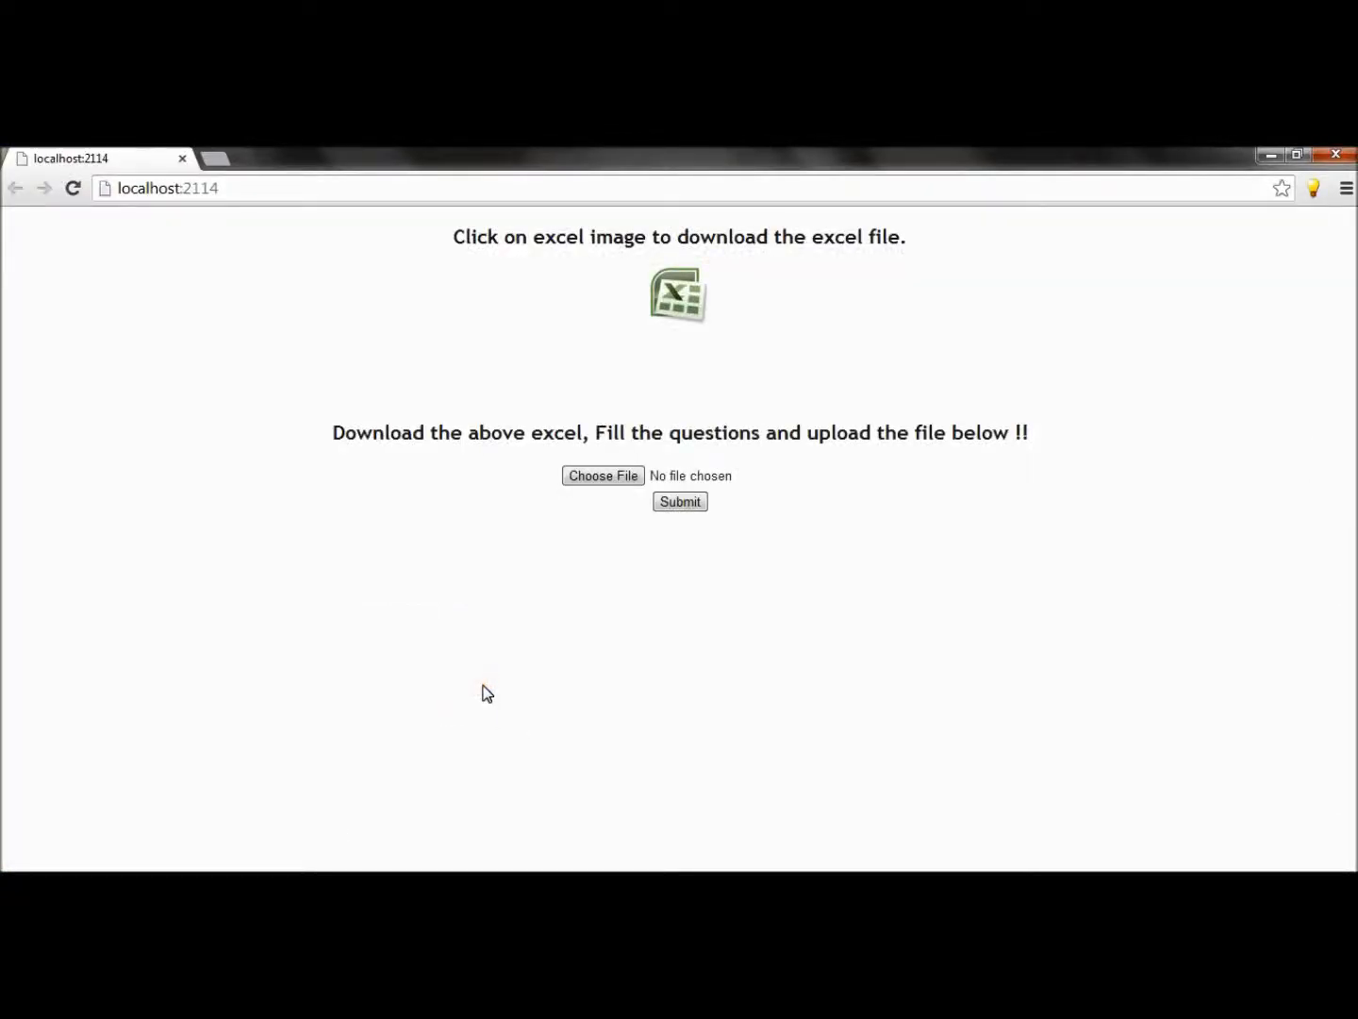
mouse_move(641, 368)
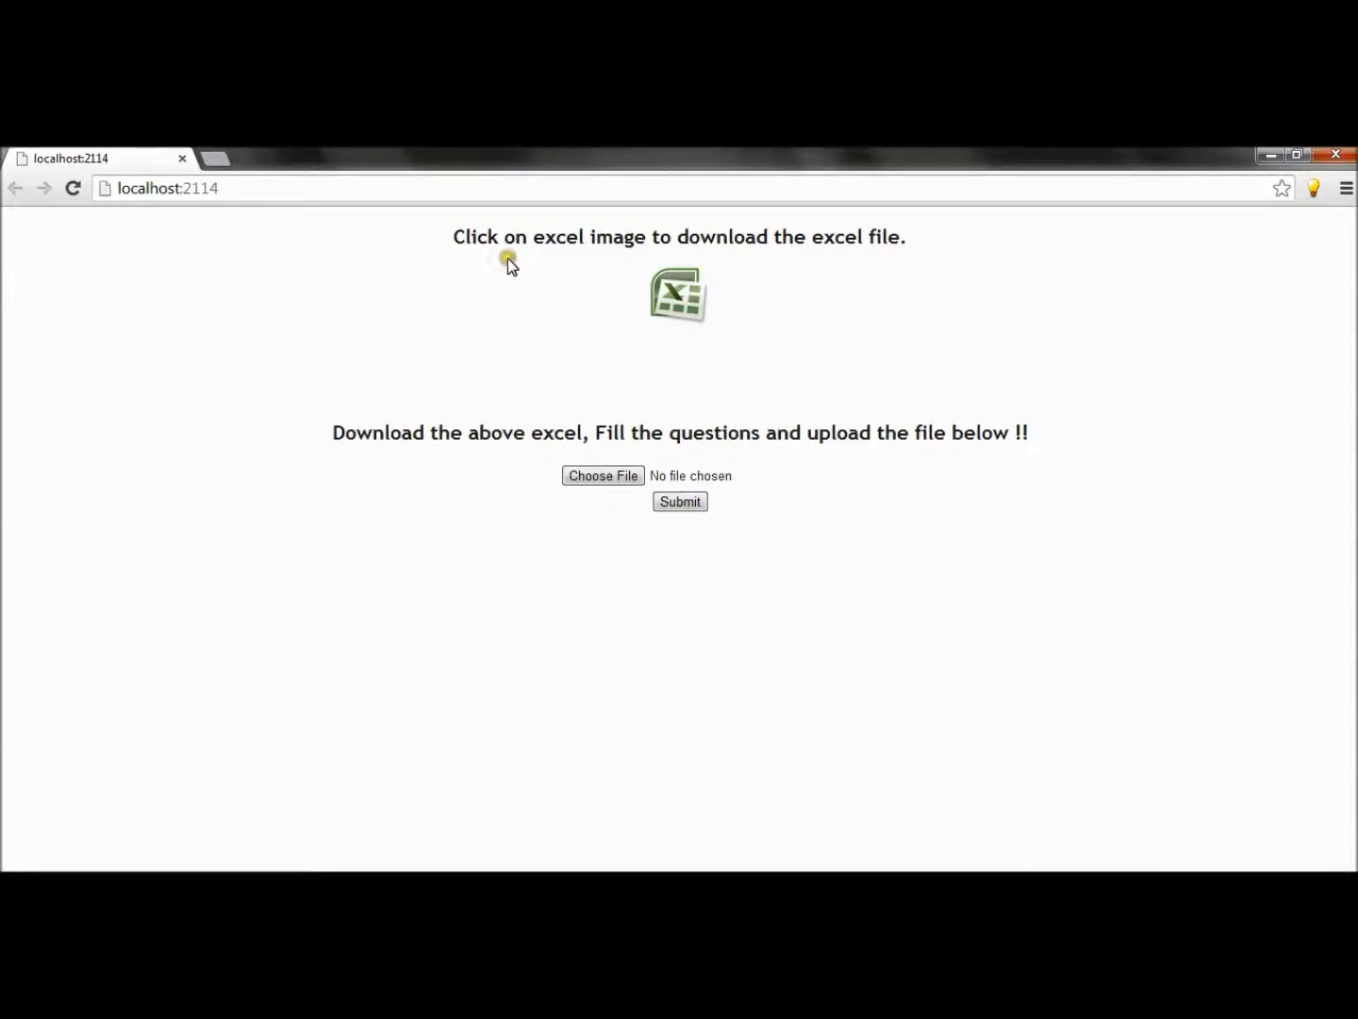
mouse_move(802, 250)
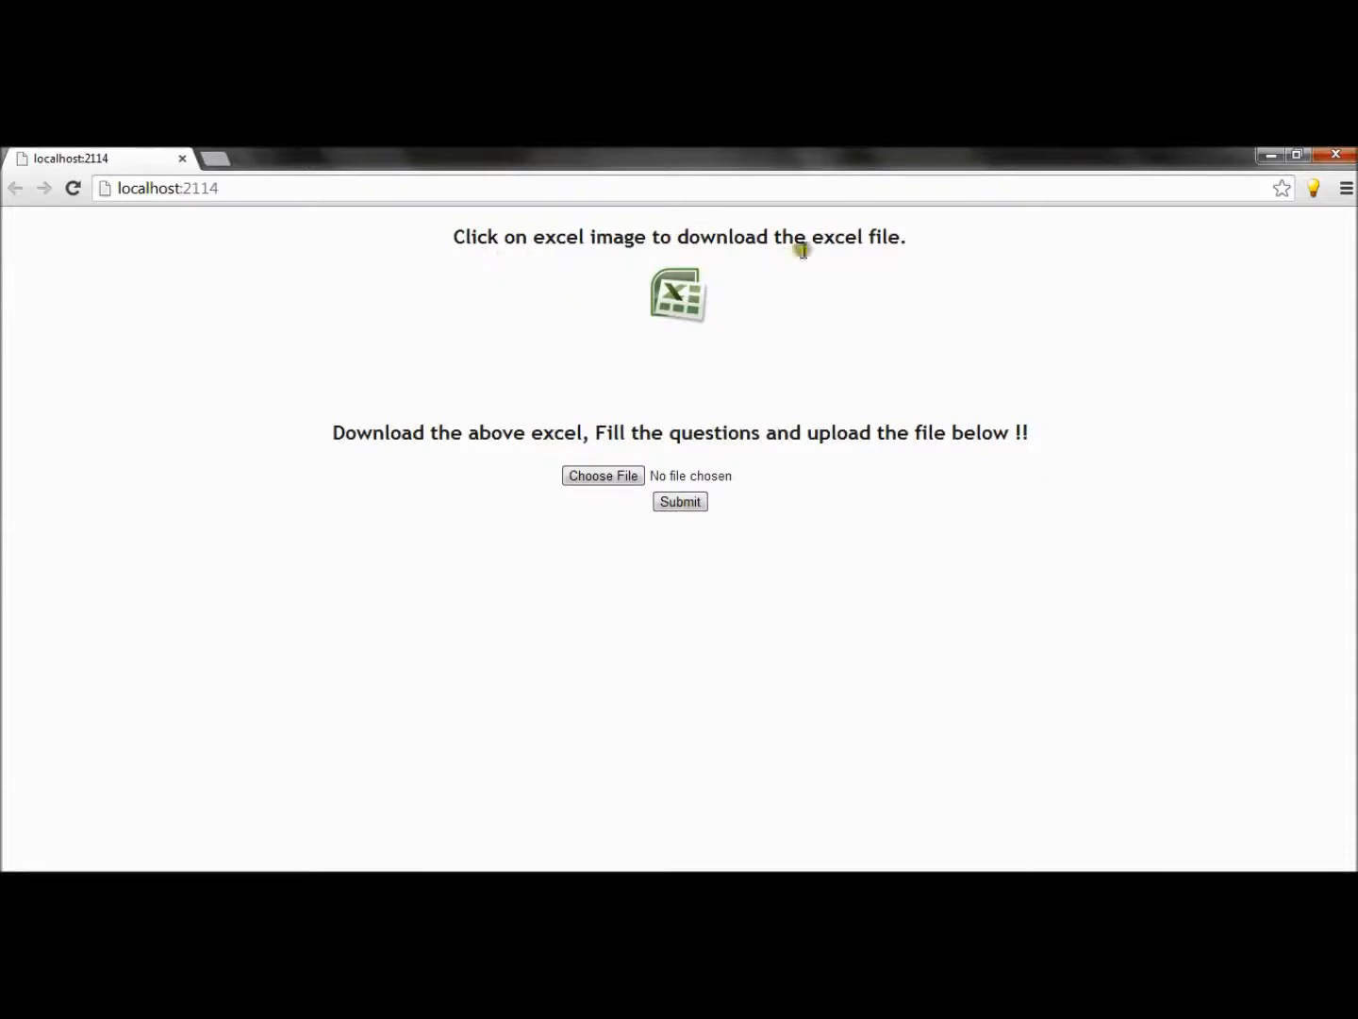
mouse_move(679, 298)
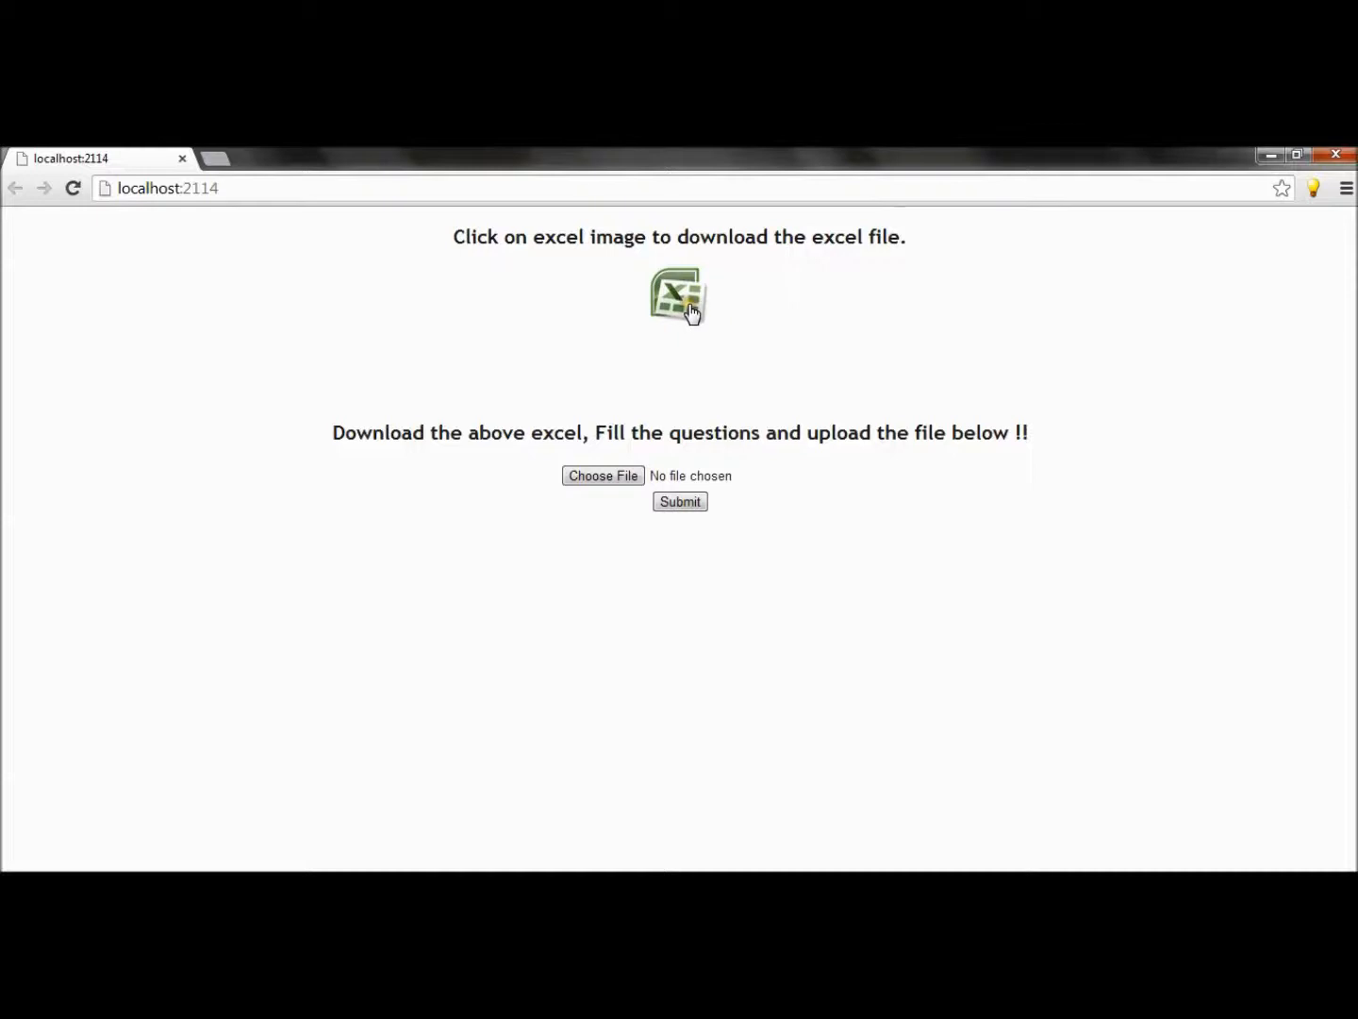
Step: Download the BulkUploadUser.xlsx template from the Excel image on the upload page
click(679, 294)
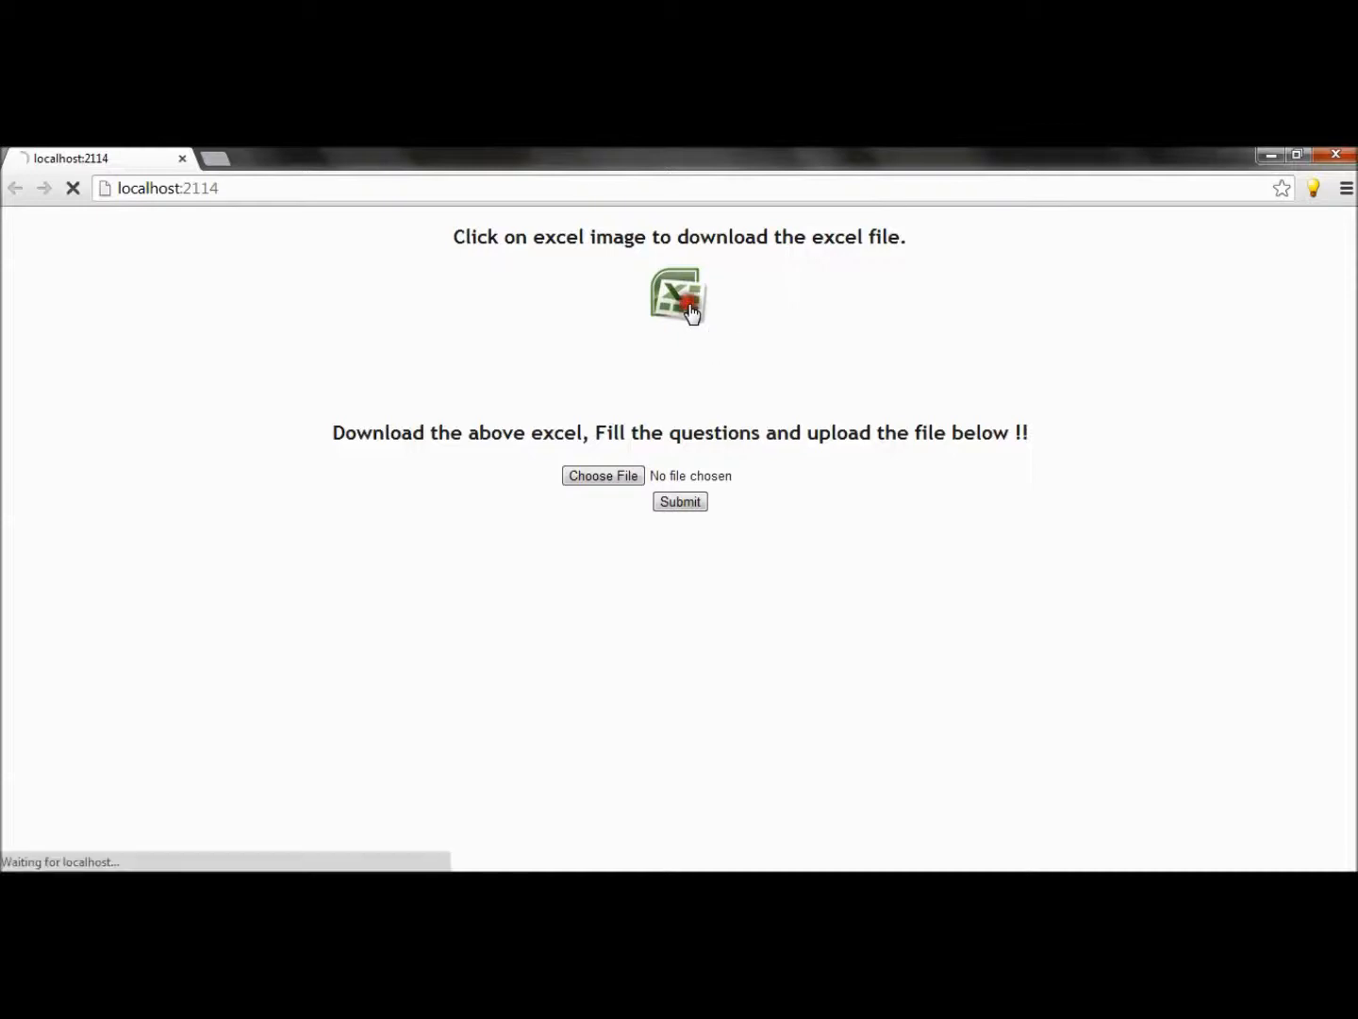
click(677, 294)
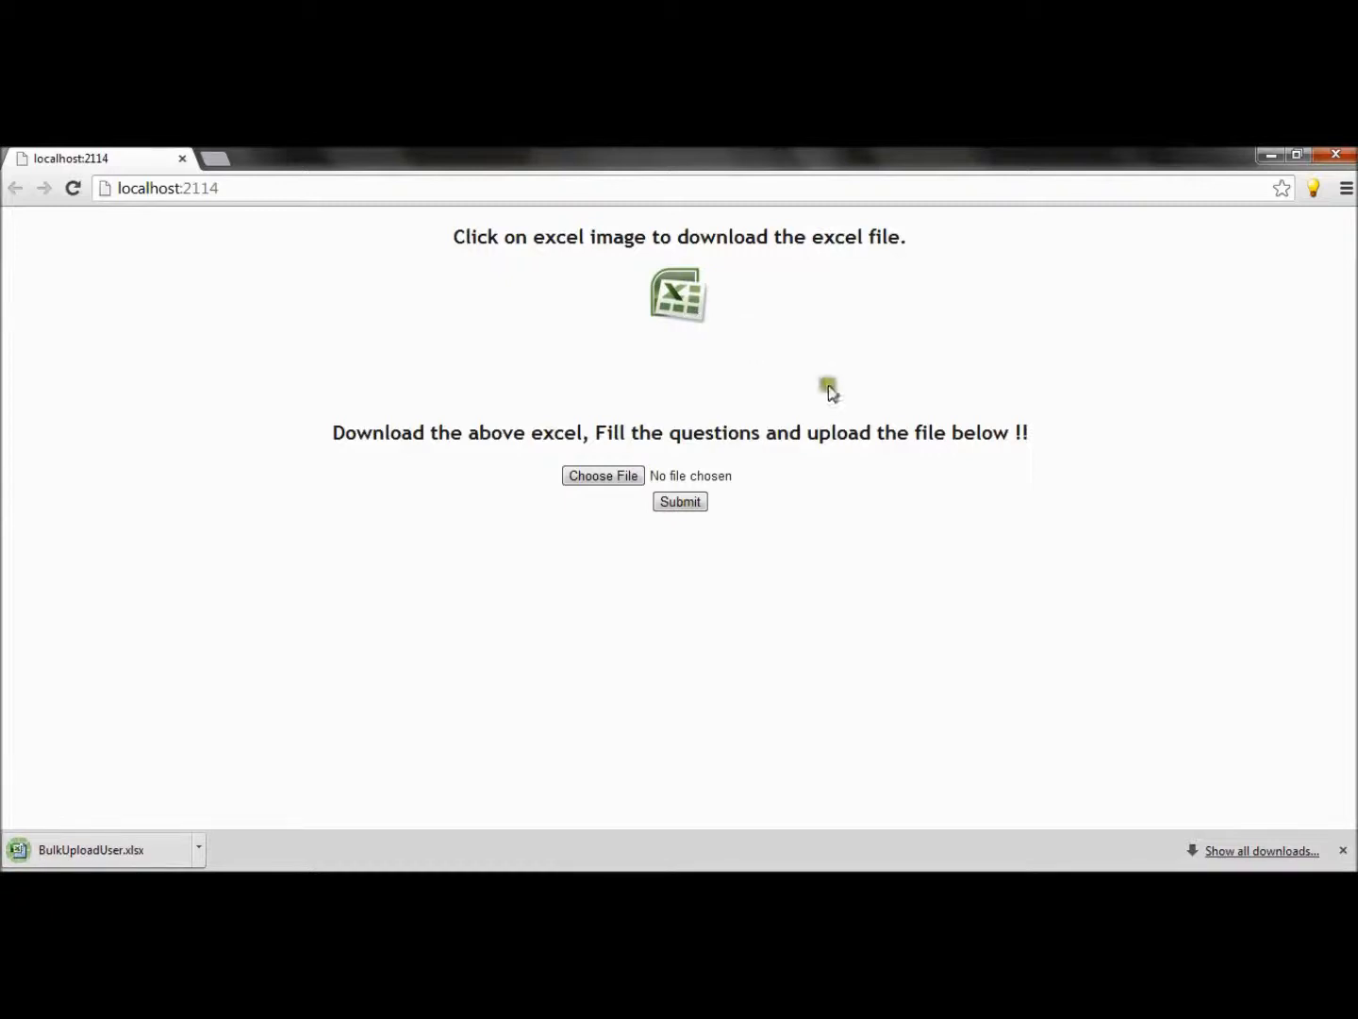
mouse_move(1347, 859)
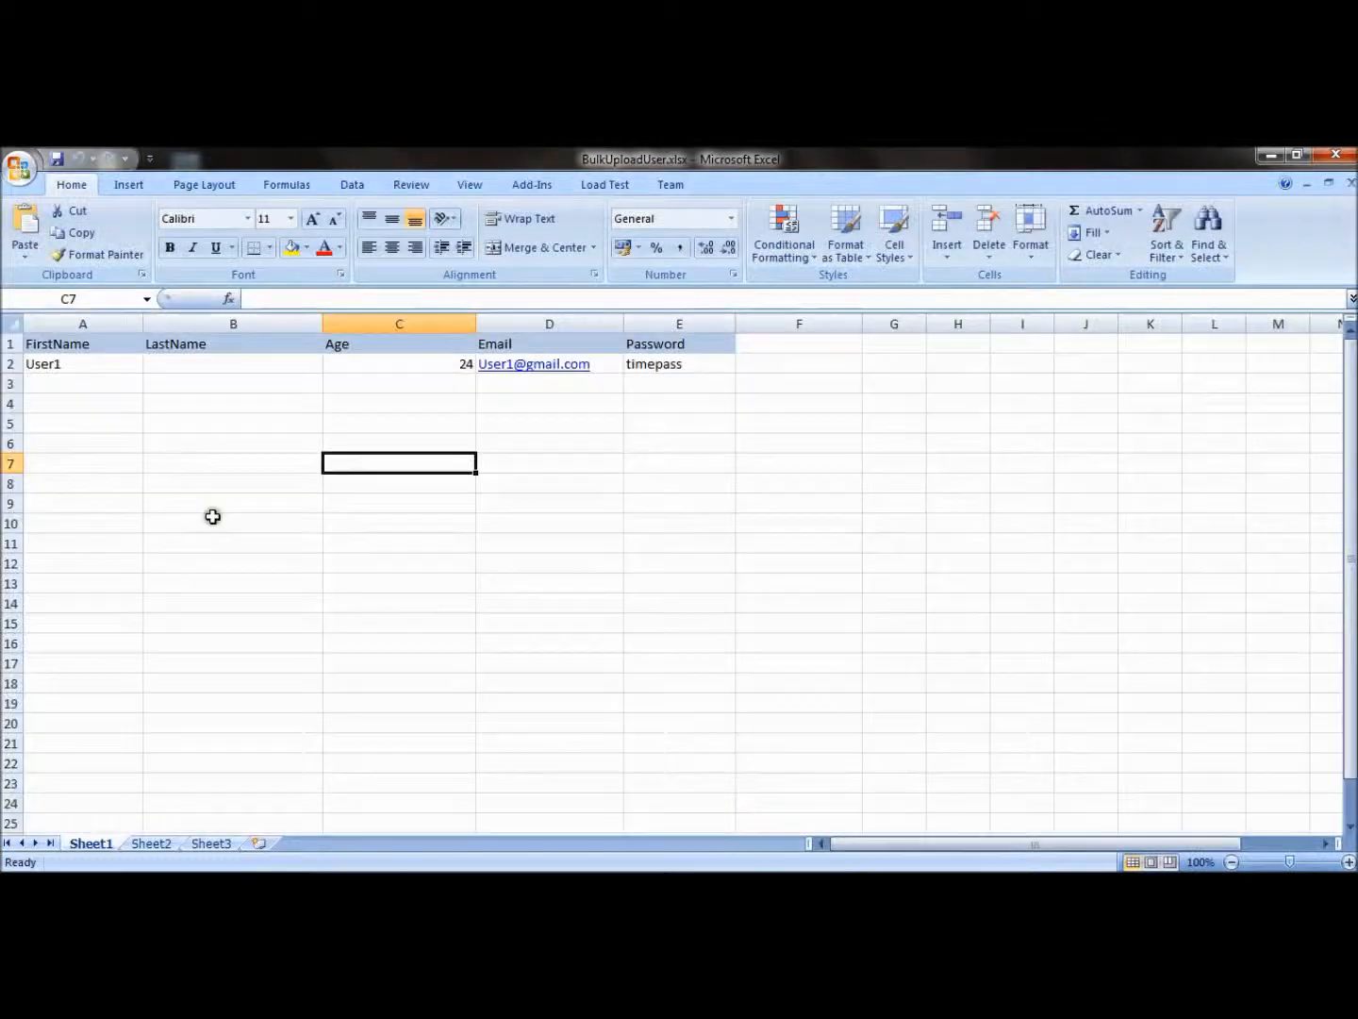
mouse_move(203, 485)
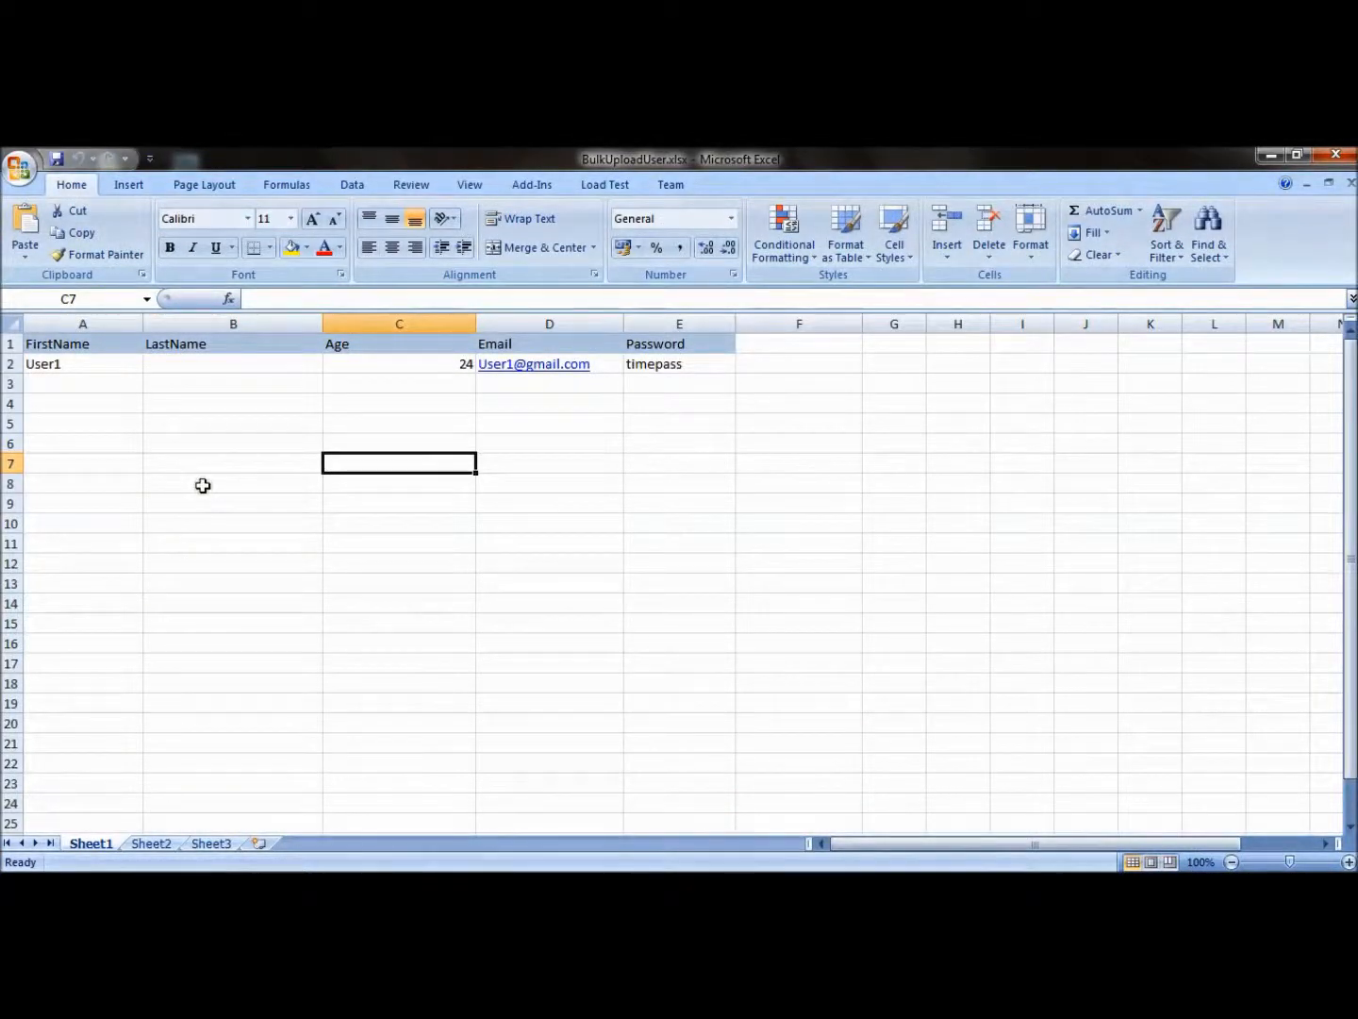
mouse_move(128, 364)
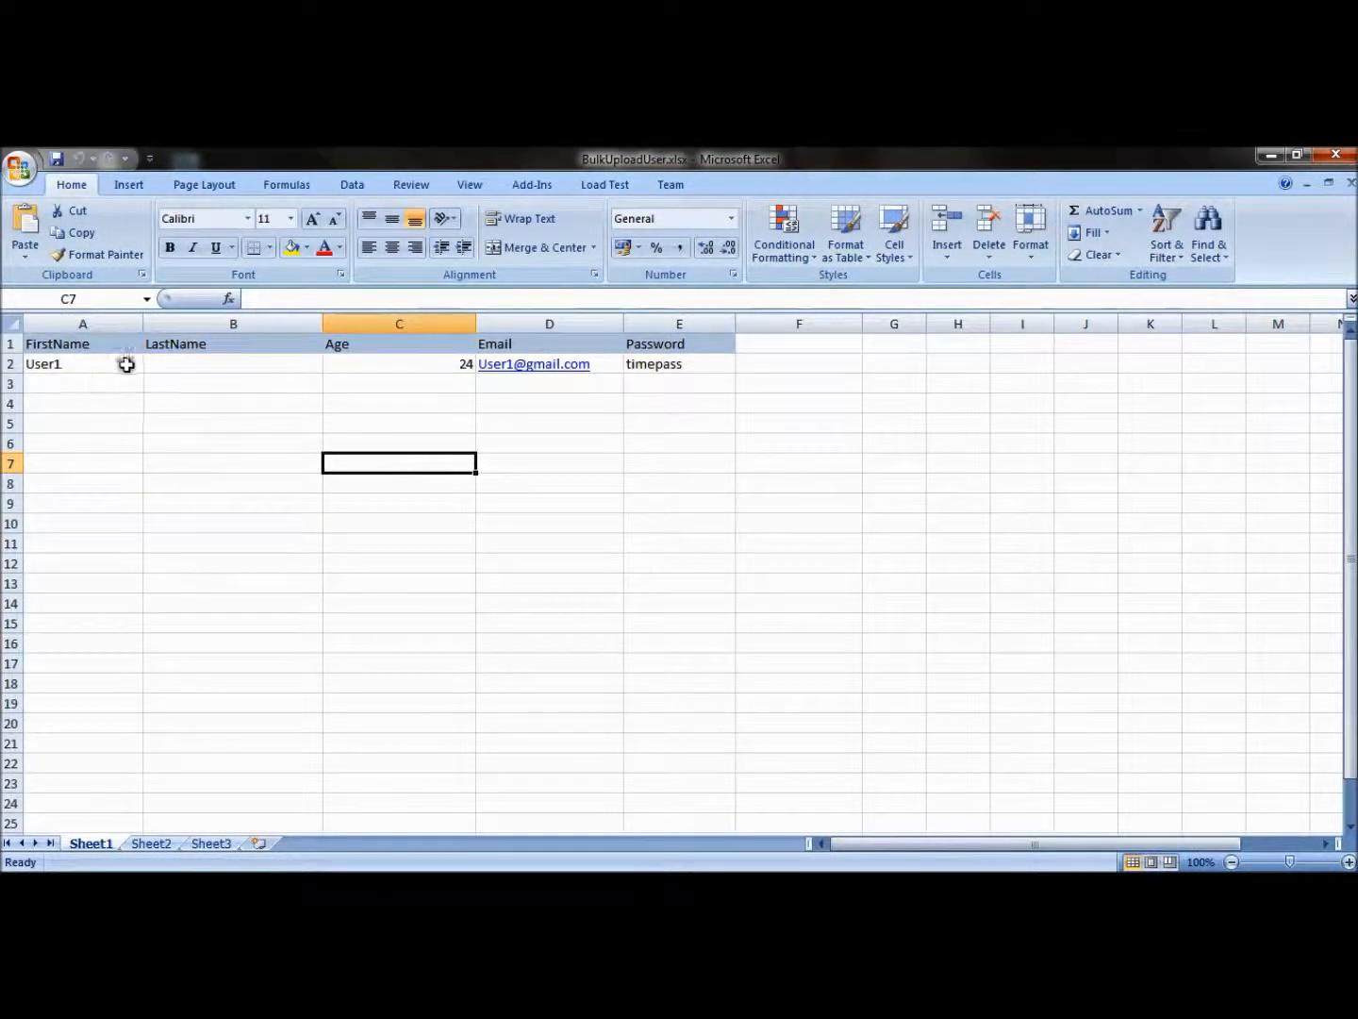
Step: View row 2 of BulkUploadUser.xlsx where User1 has no LastName
click(234, 362)
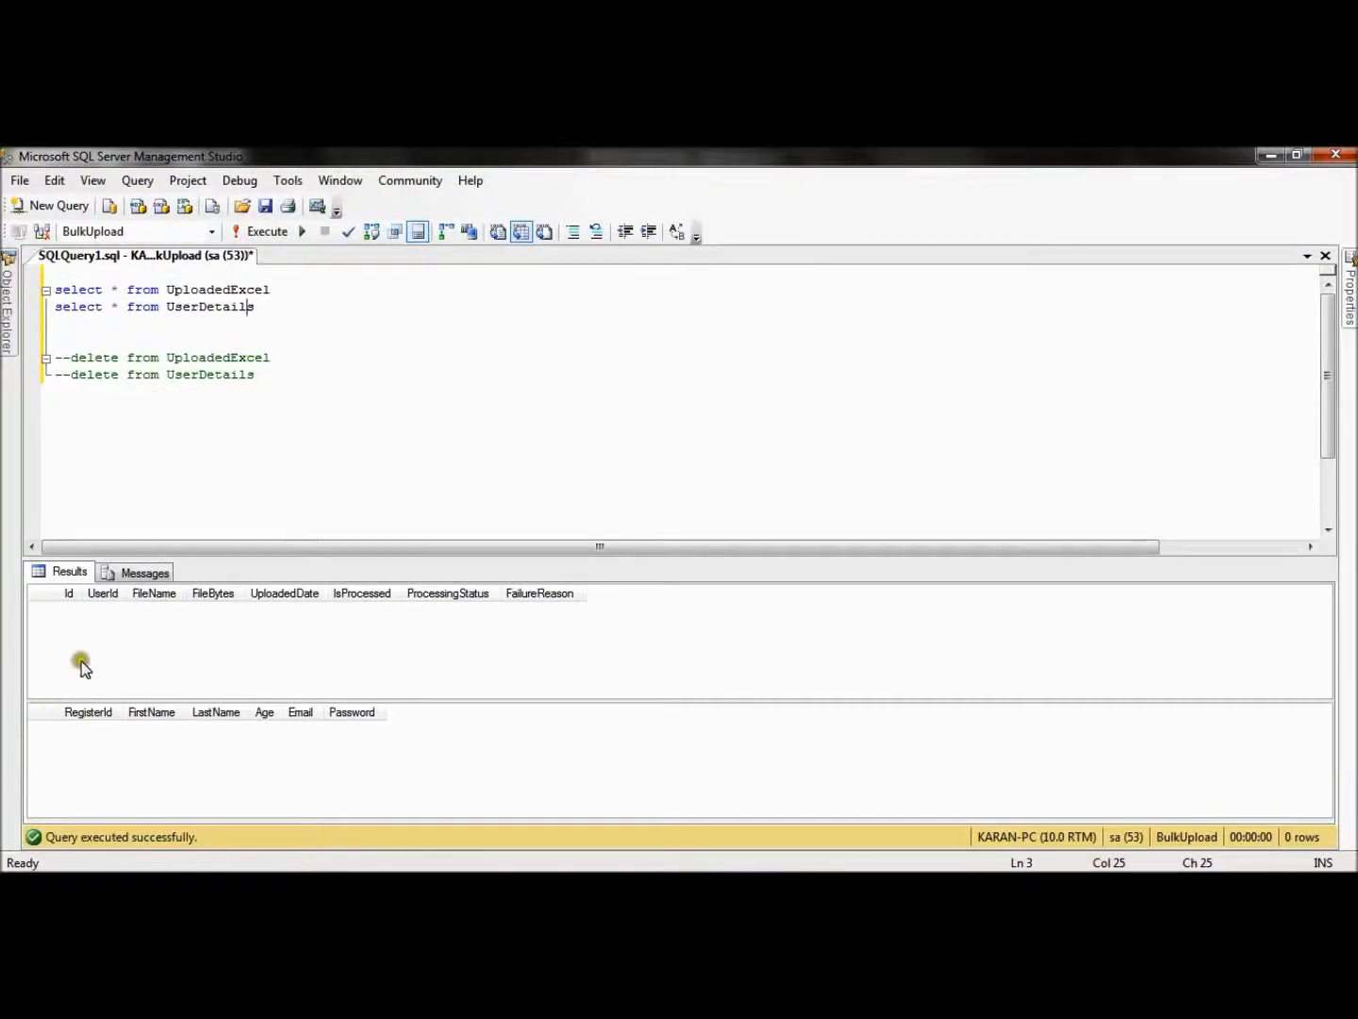
mouse_move(181, 732)
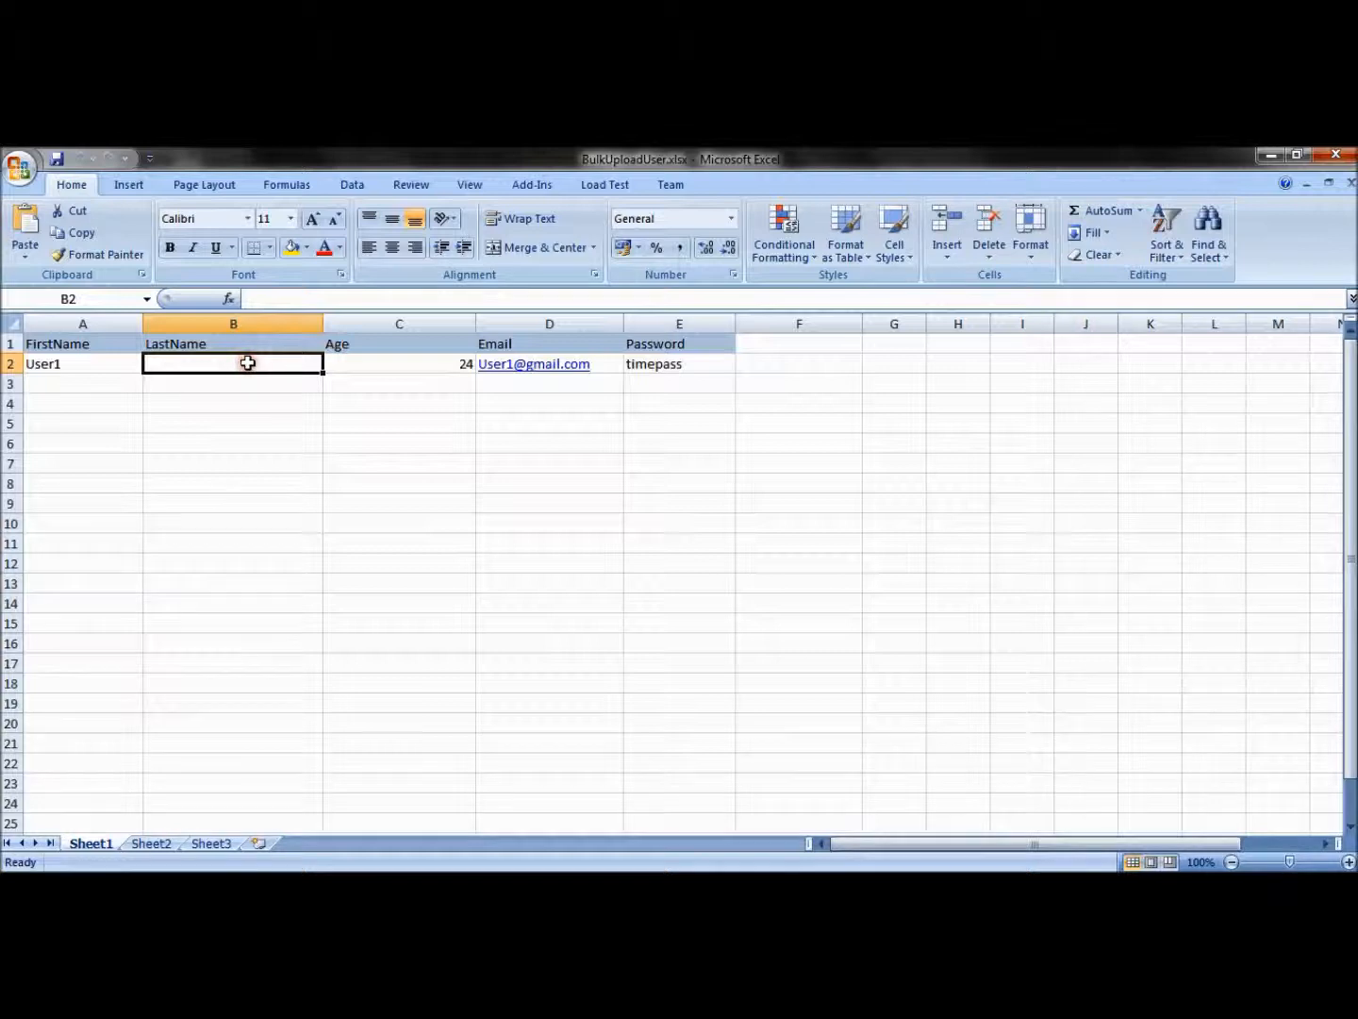
mouse_move(185, 363)
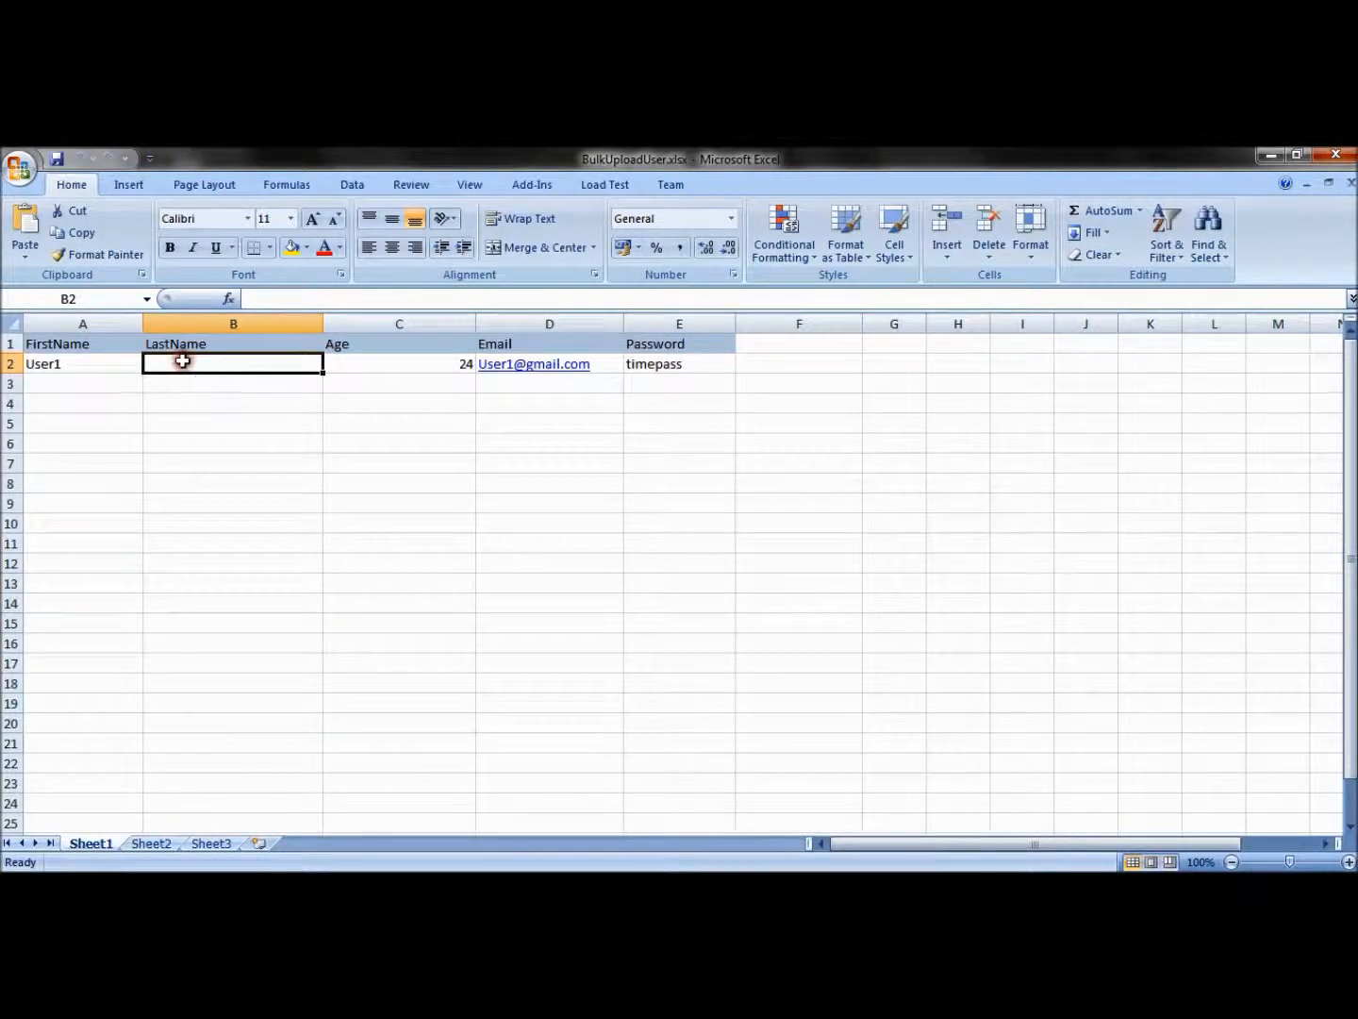
Step: Enter 'world' as User1's LastName in cell B2 and commit it
text(he)
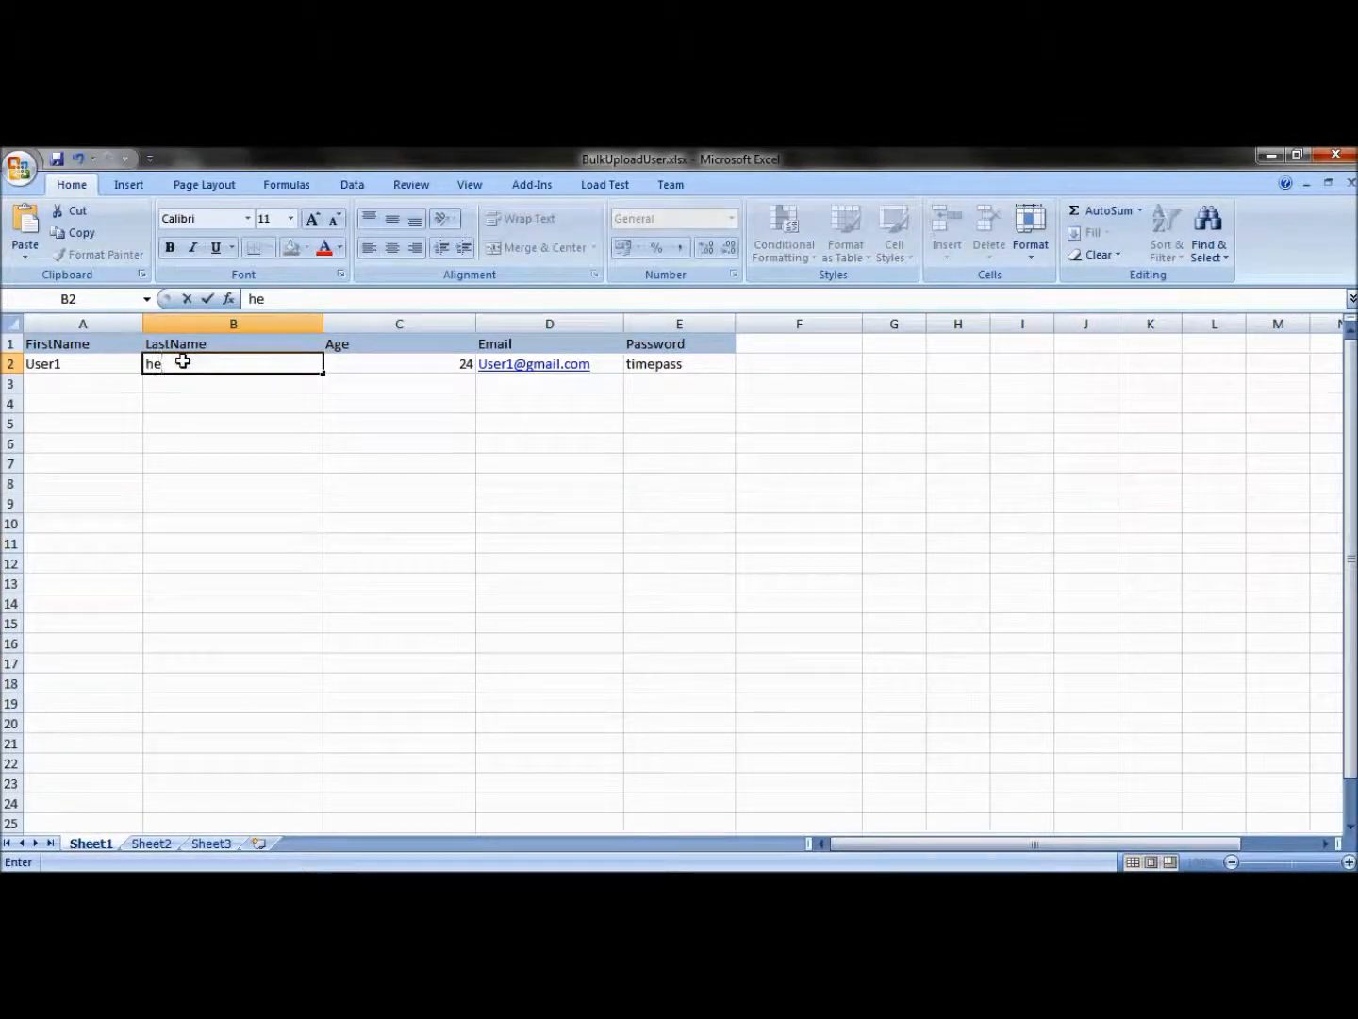
text(world)
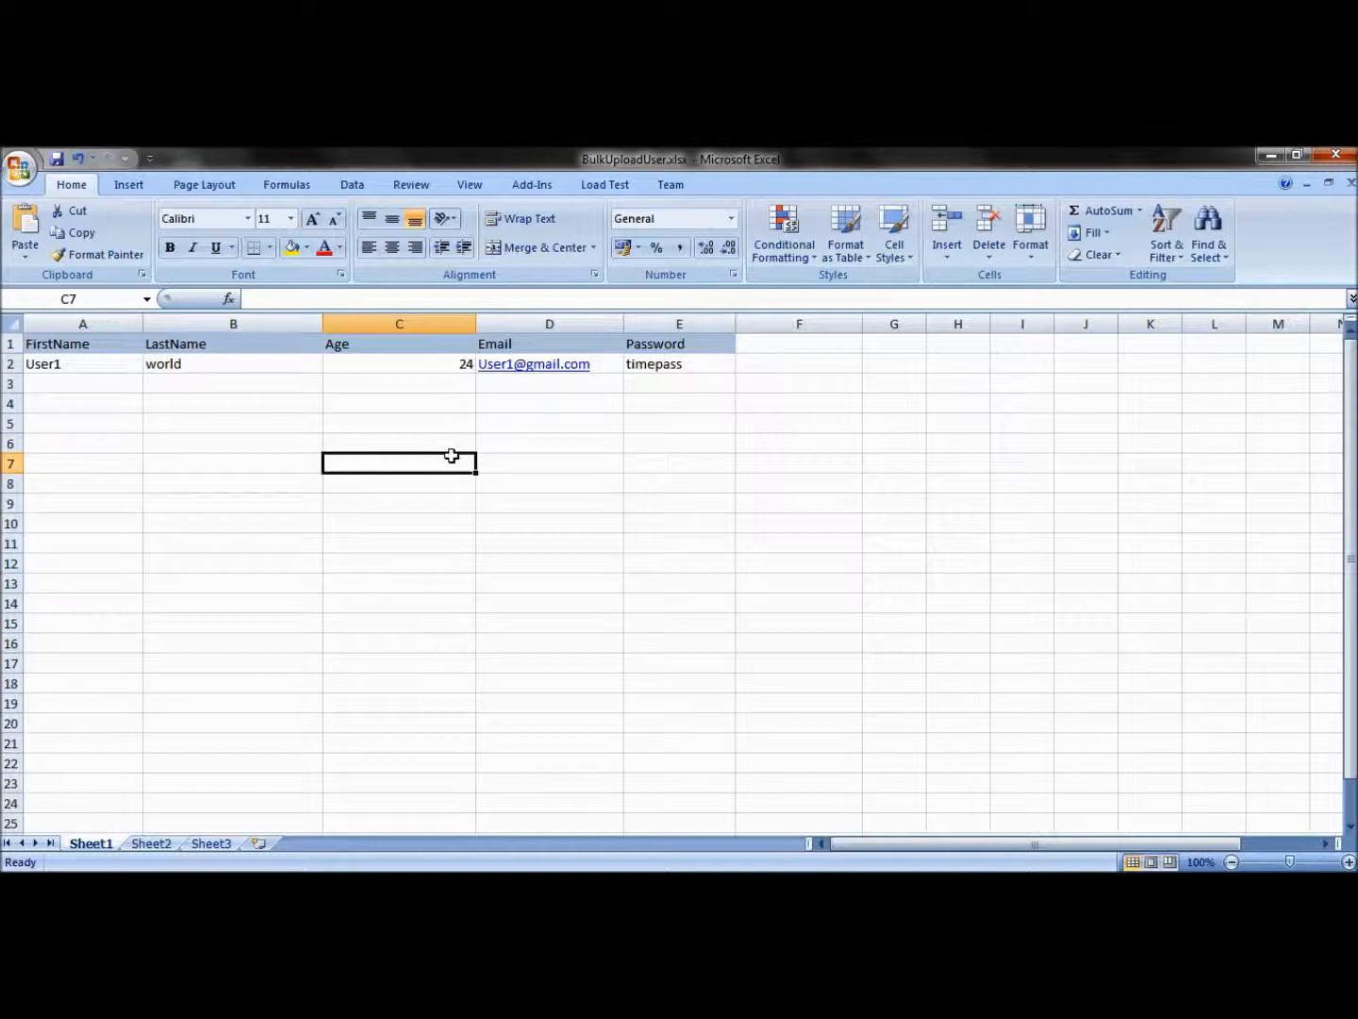
click(679, 404)
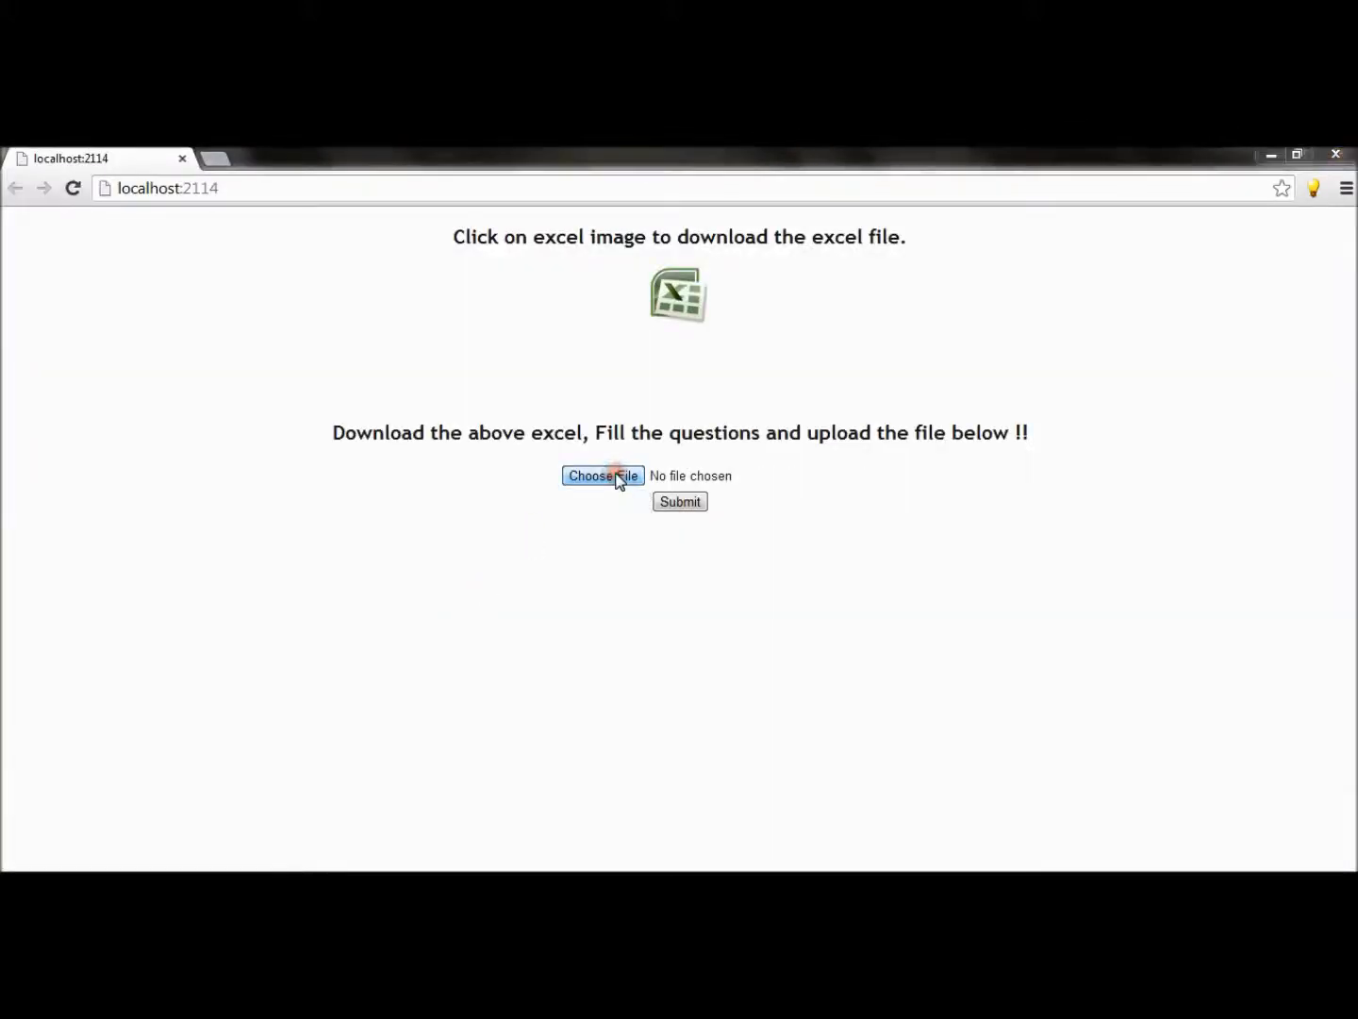
Step: Choose BulkUploadUser.xlsx from the Desktop and submit it on the upload page
click(604, 476)
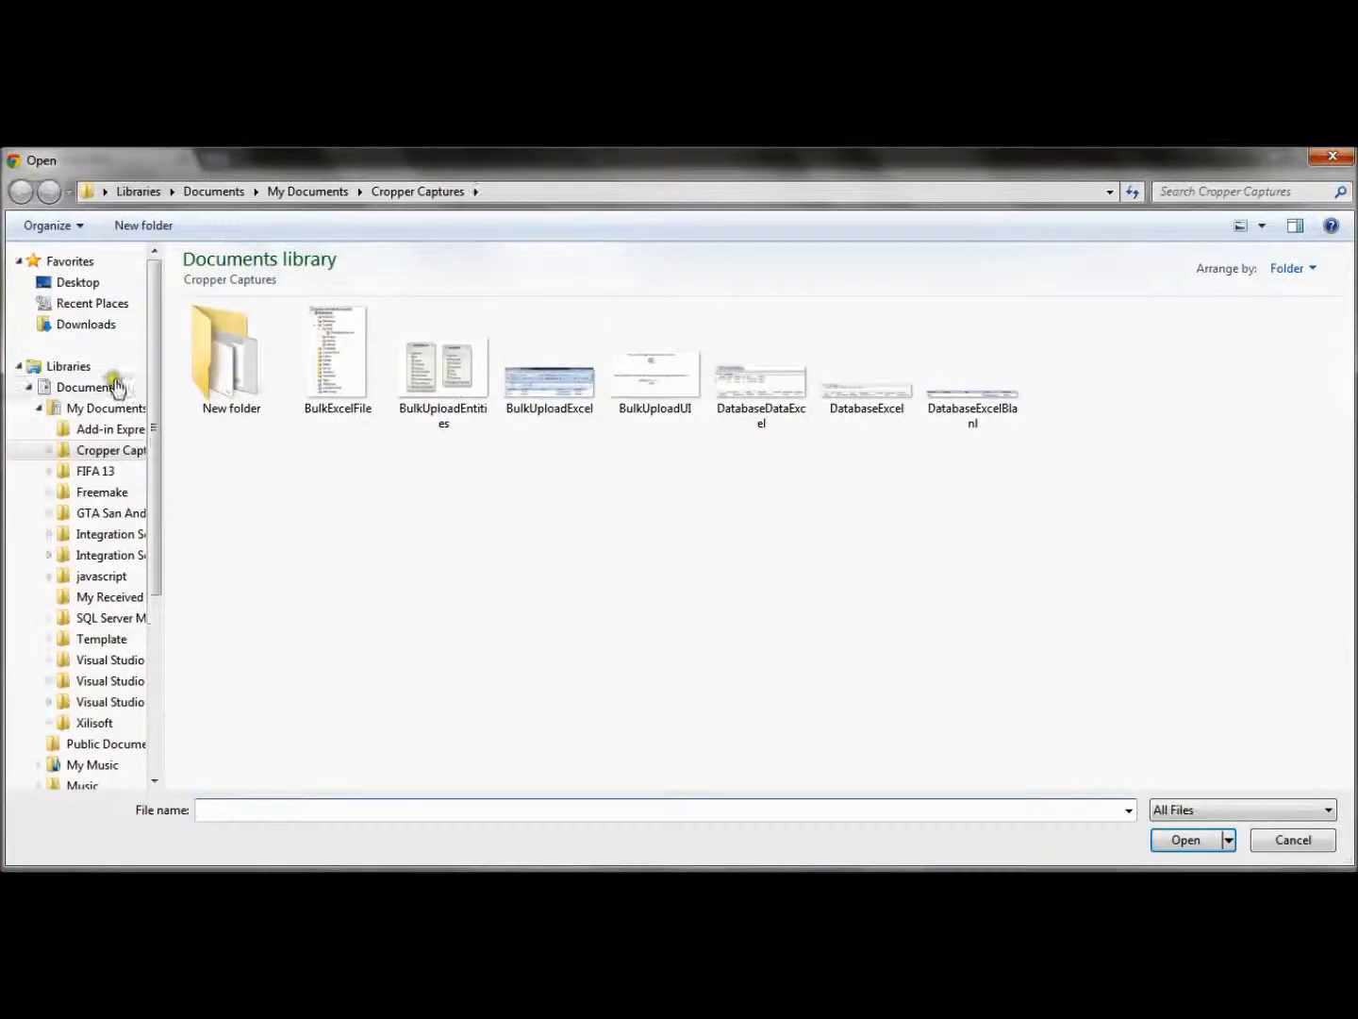
click(80, 283)
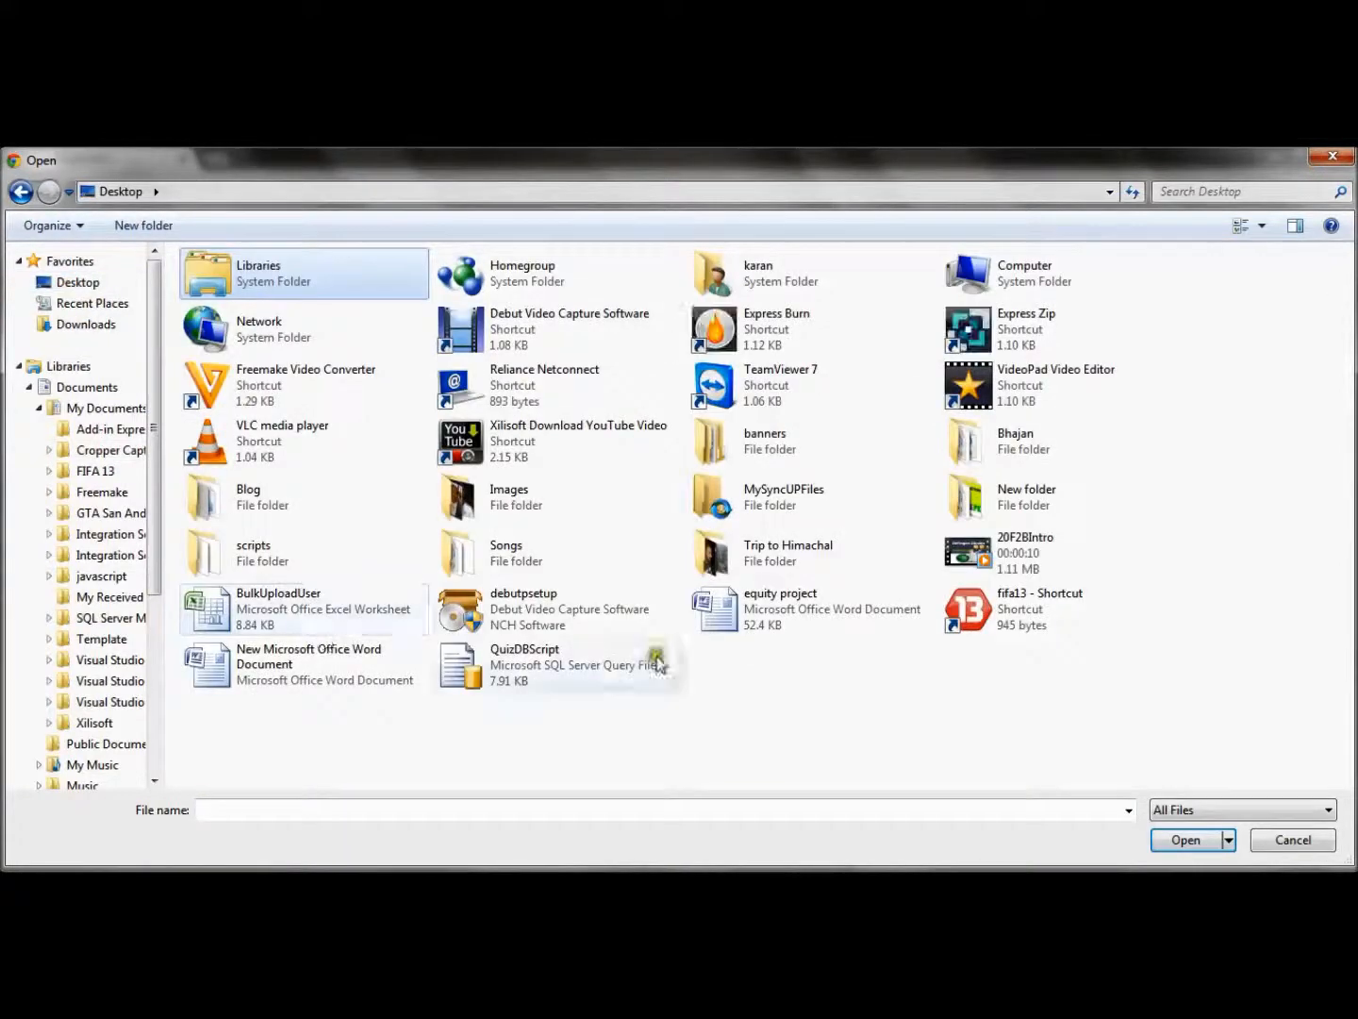
click(1185, 840)
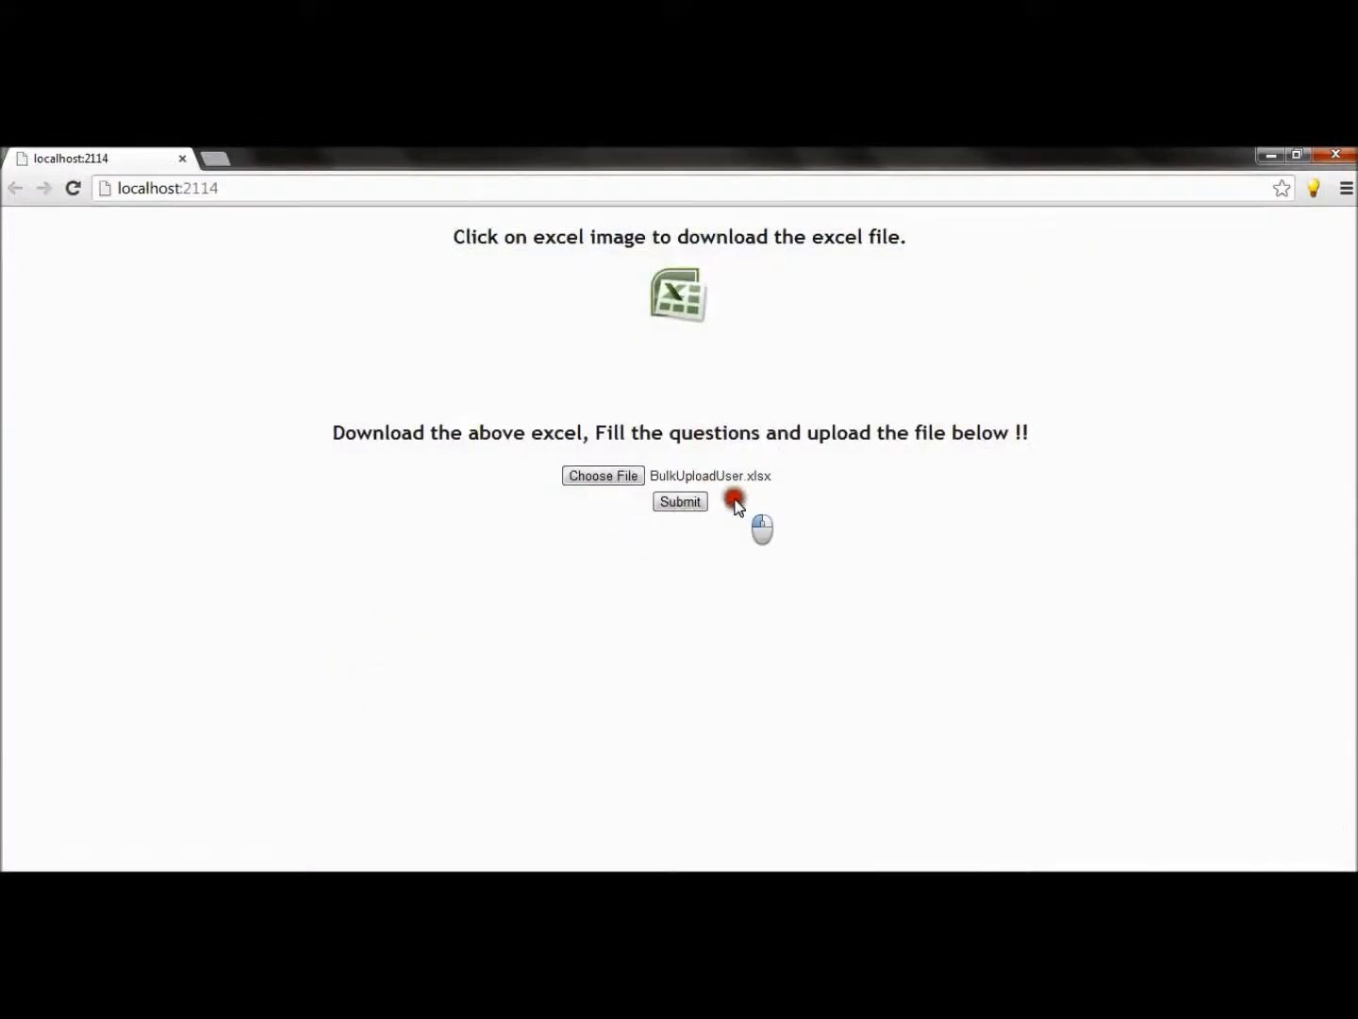
click(679, 501)
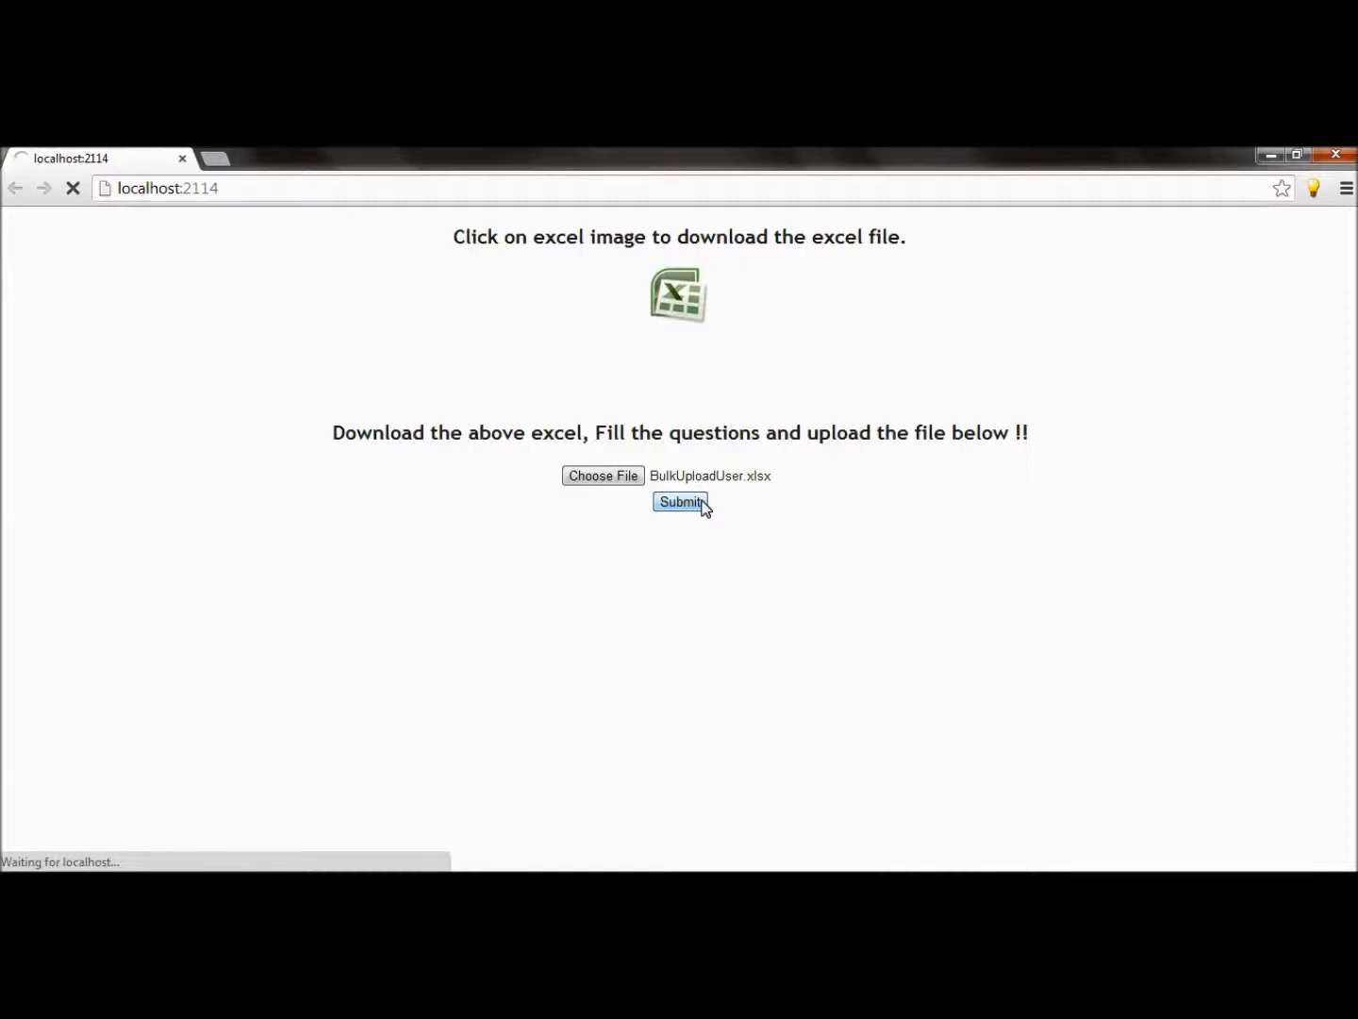
click(681, 502)
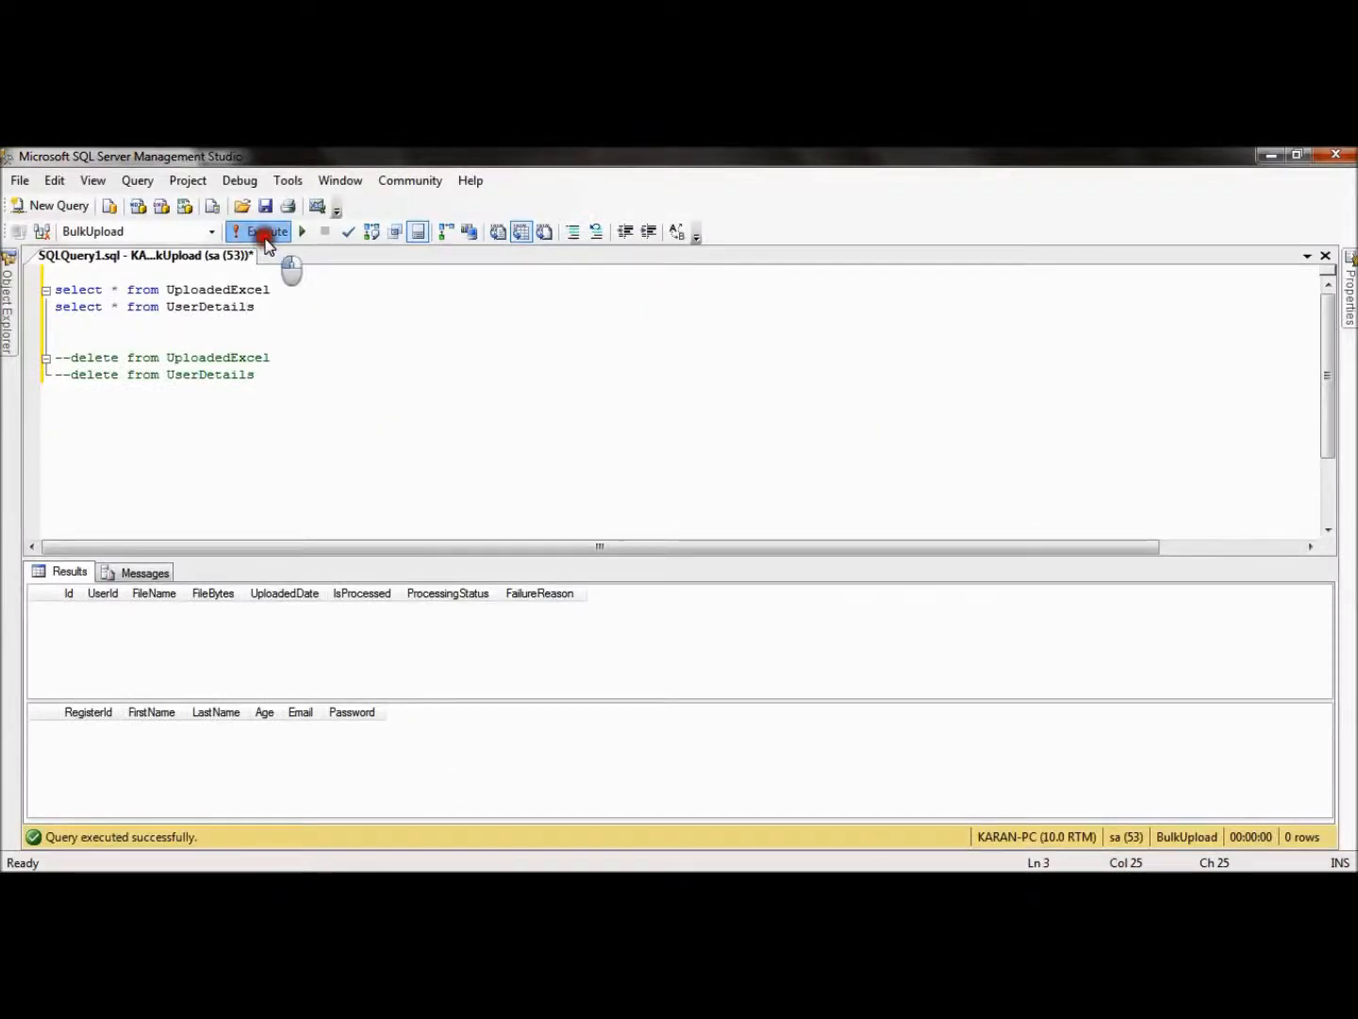
Step: Rerun both selects and confirm the Success record and User1's saved email
click(268, 230)
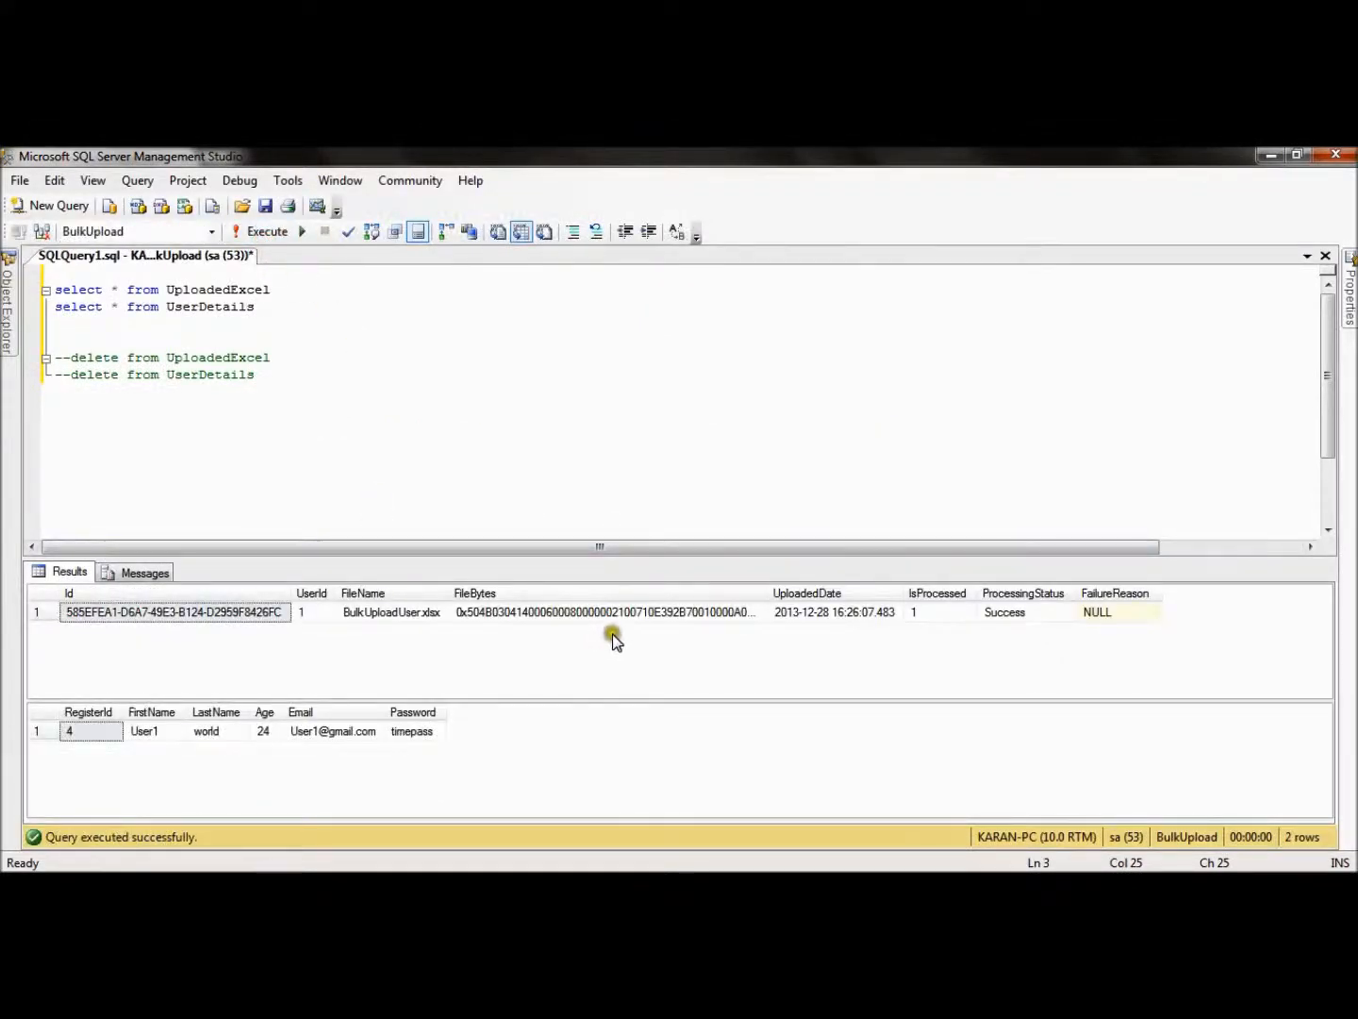
click(41, 612)
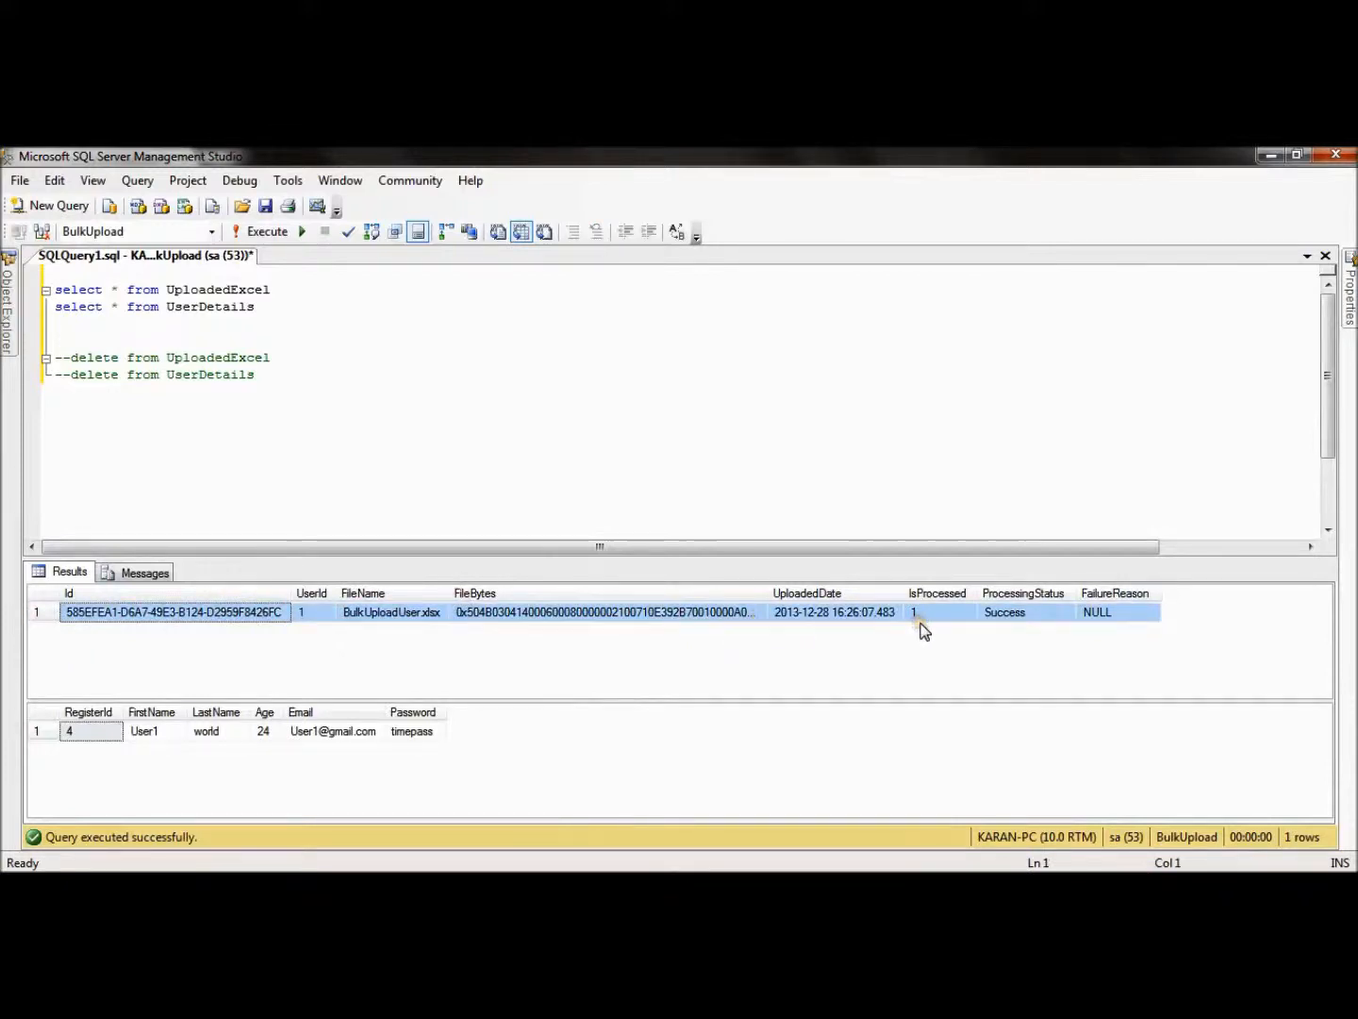
mouse_move(957, 623)
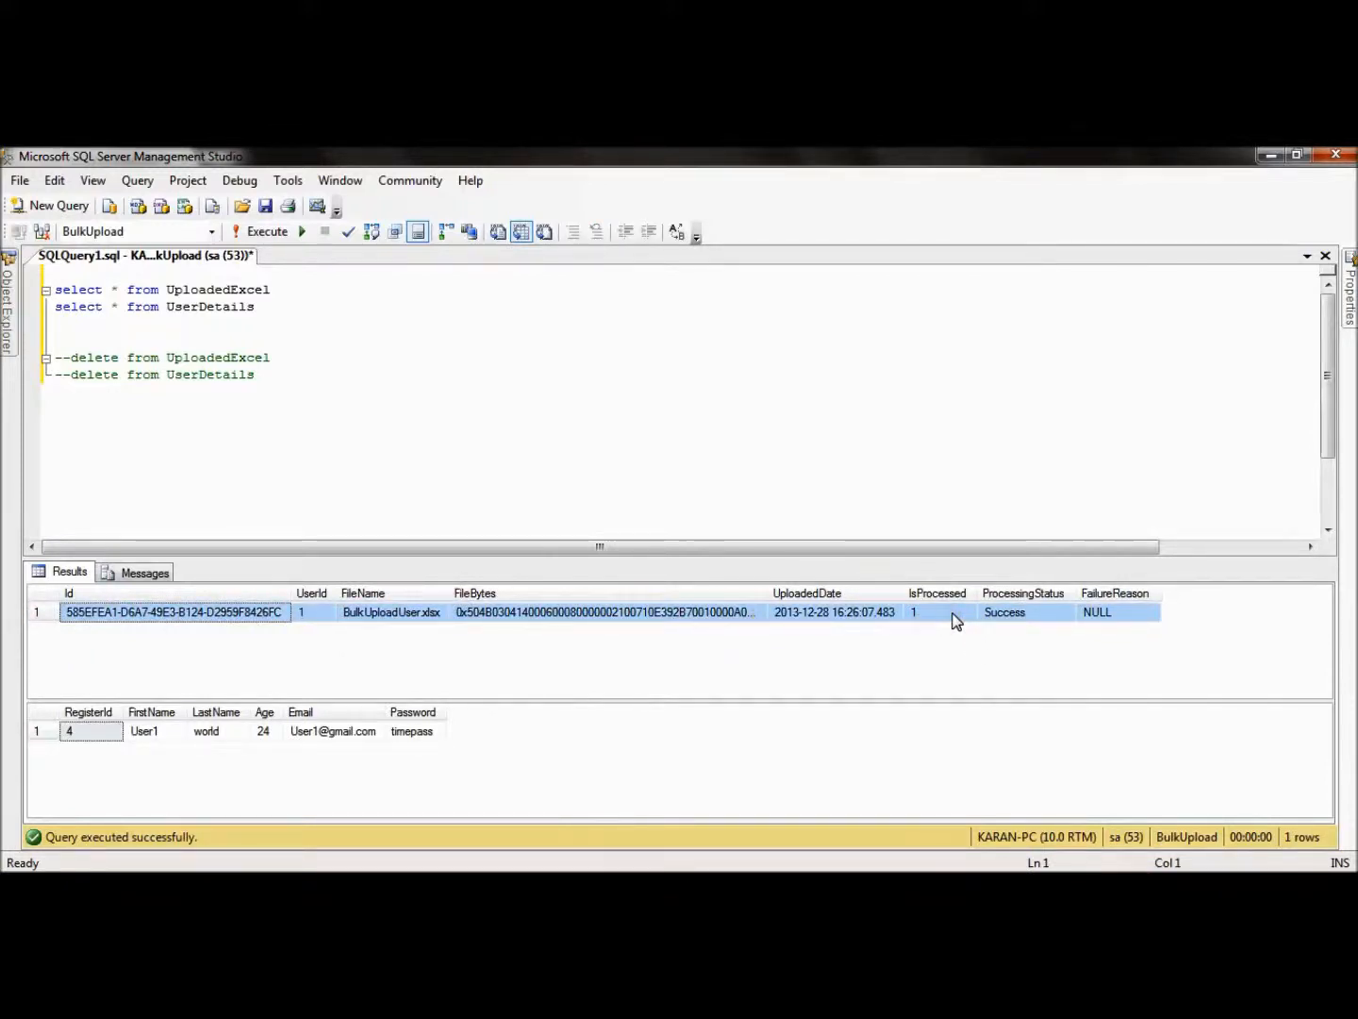
click(1003, 611)
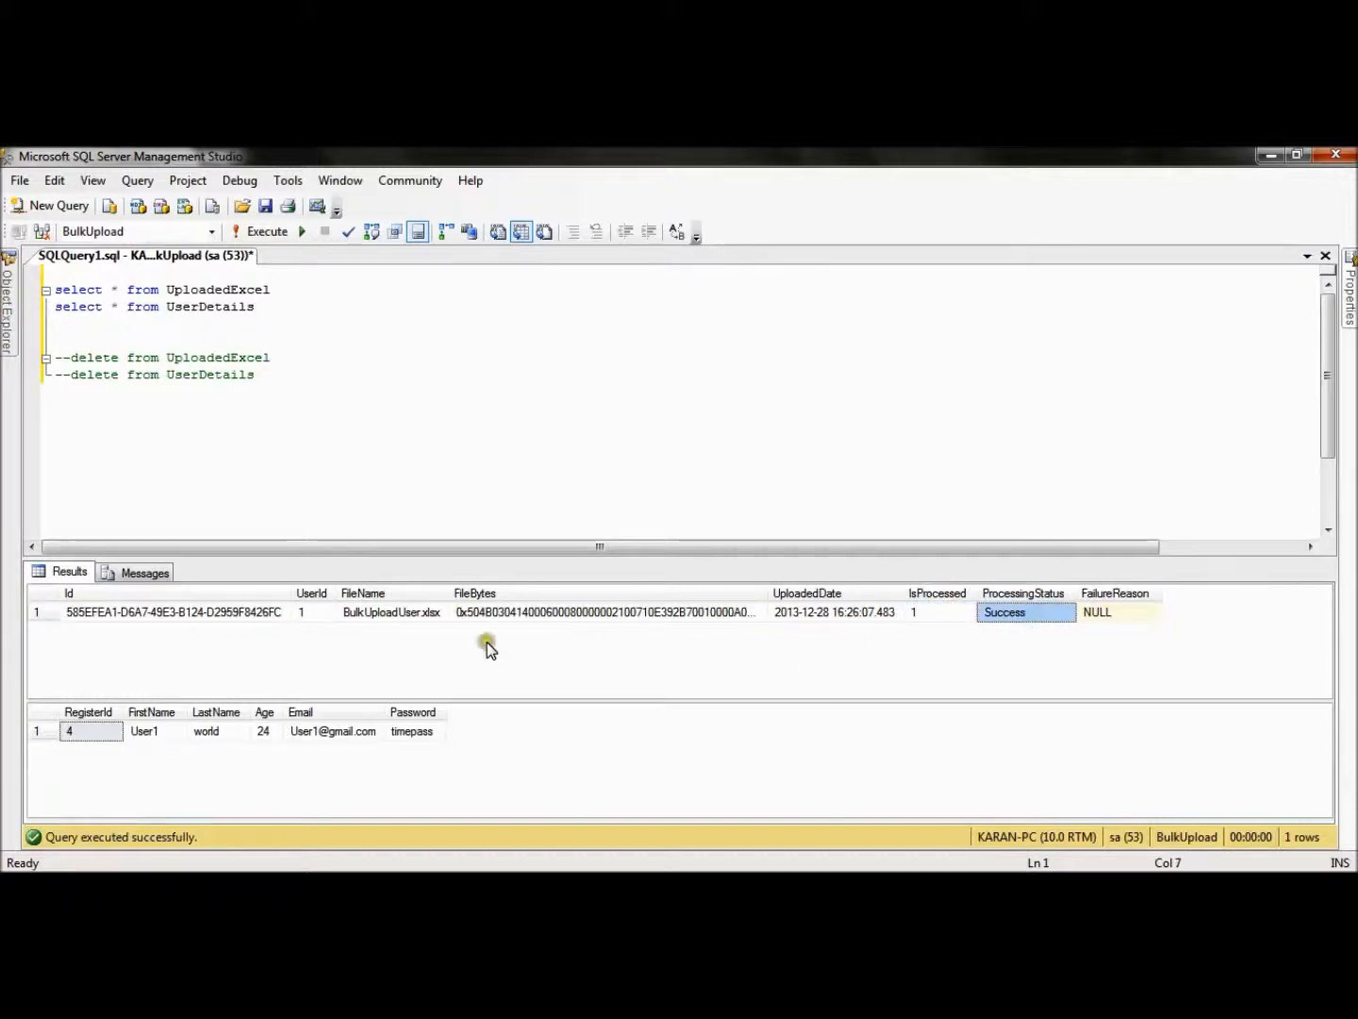
click(41, 732)
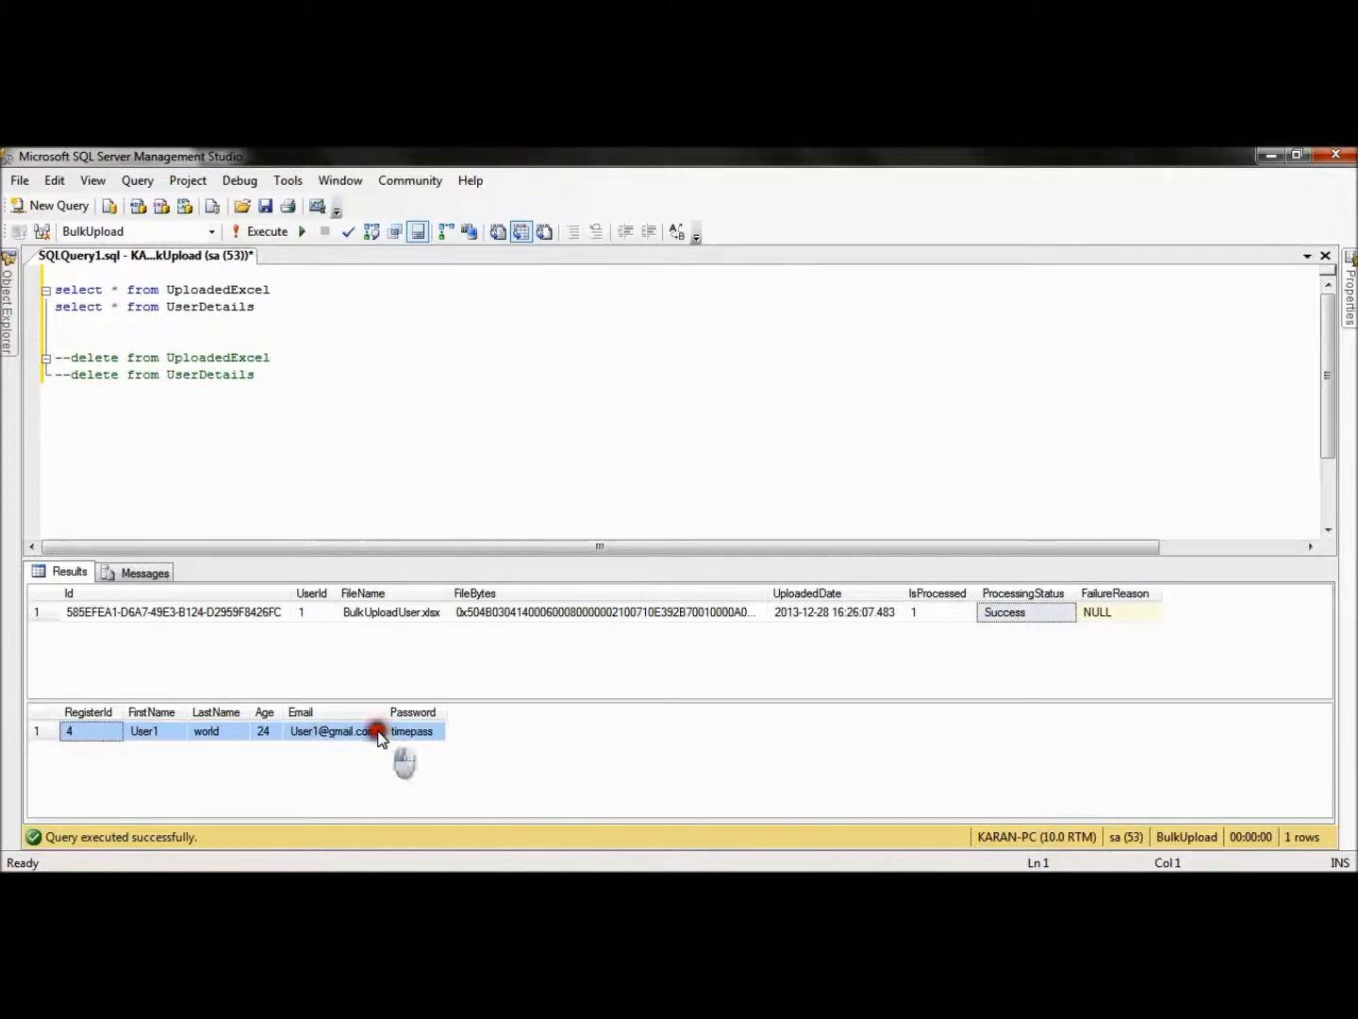
click(332, 732)
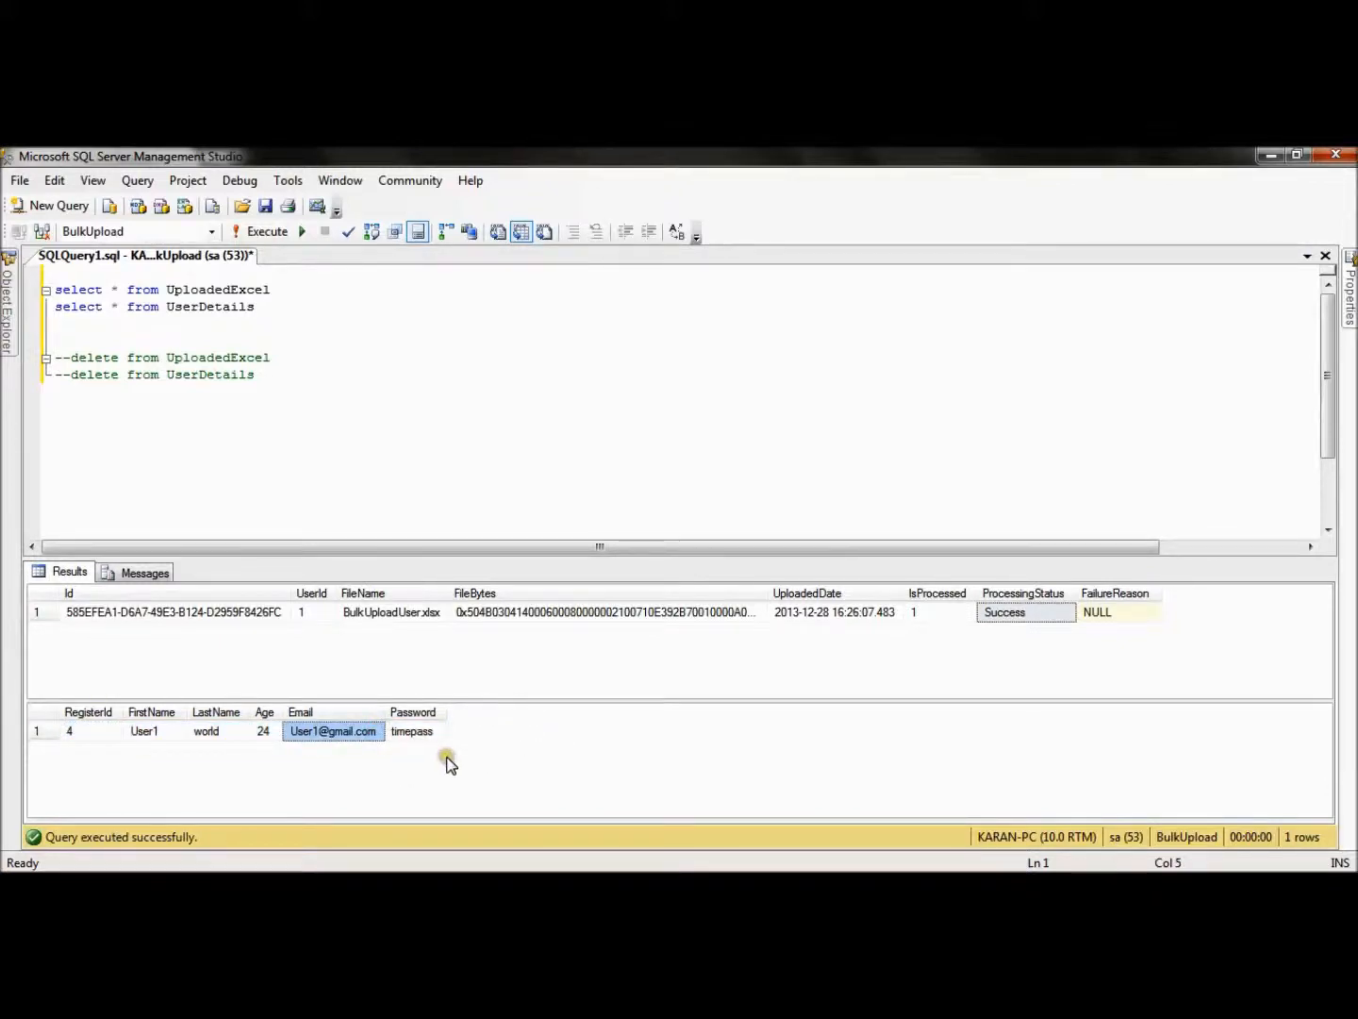
mouse_move(344, 801)
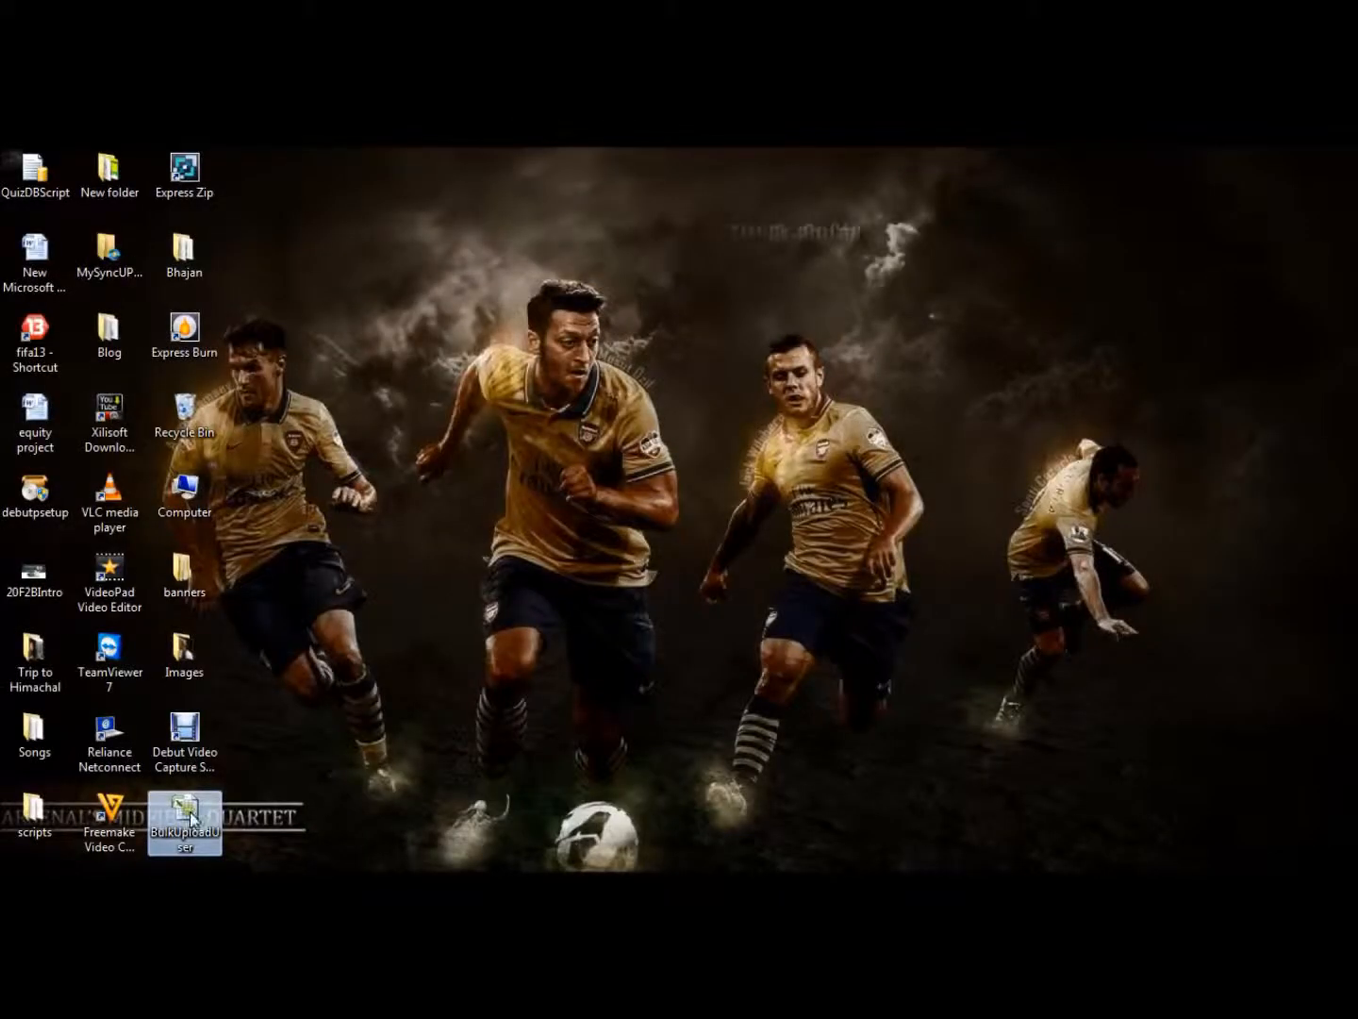
Step: Reopen BulkUploadUser.xlsx, delete the User1 row and undo it
double_click(185, 821)
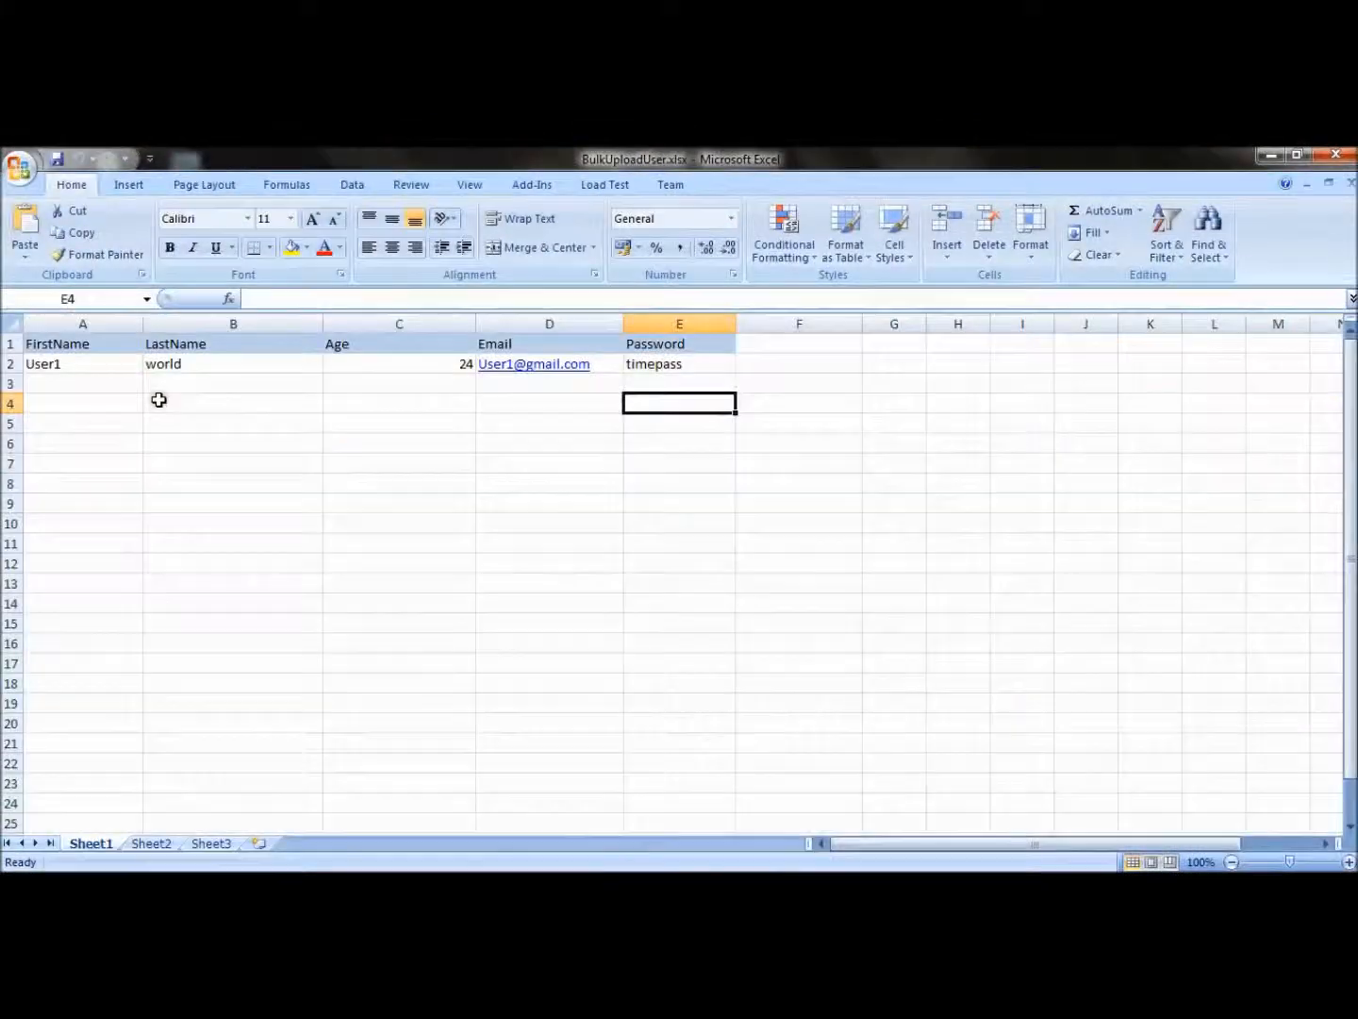
right_click(11, 362)
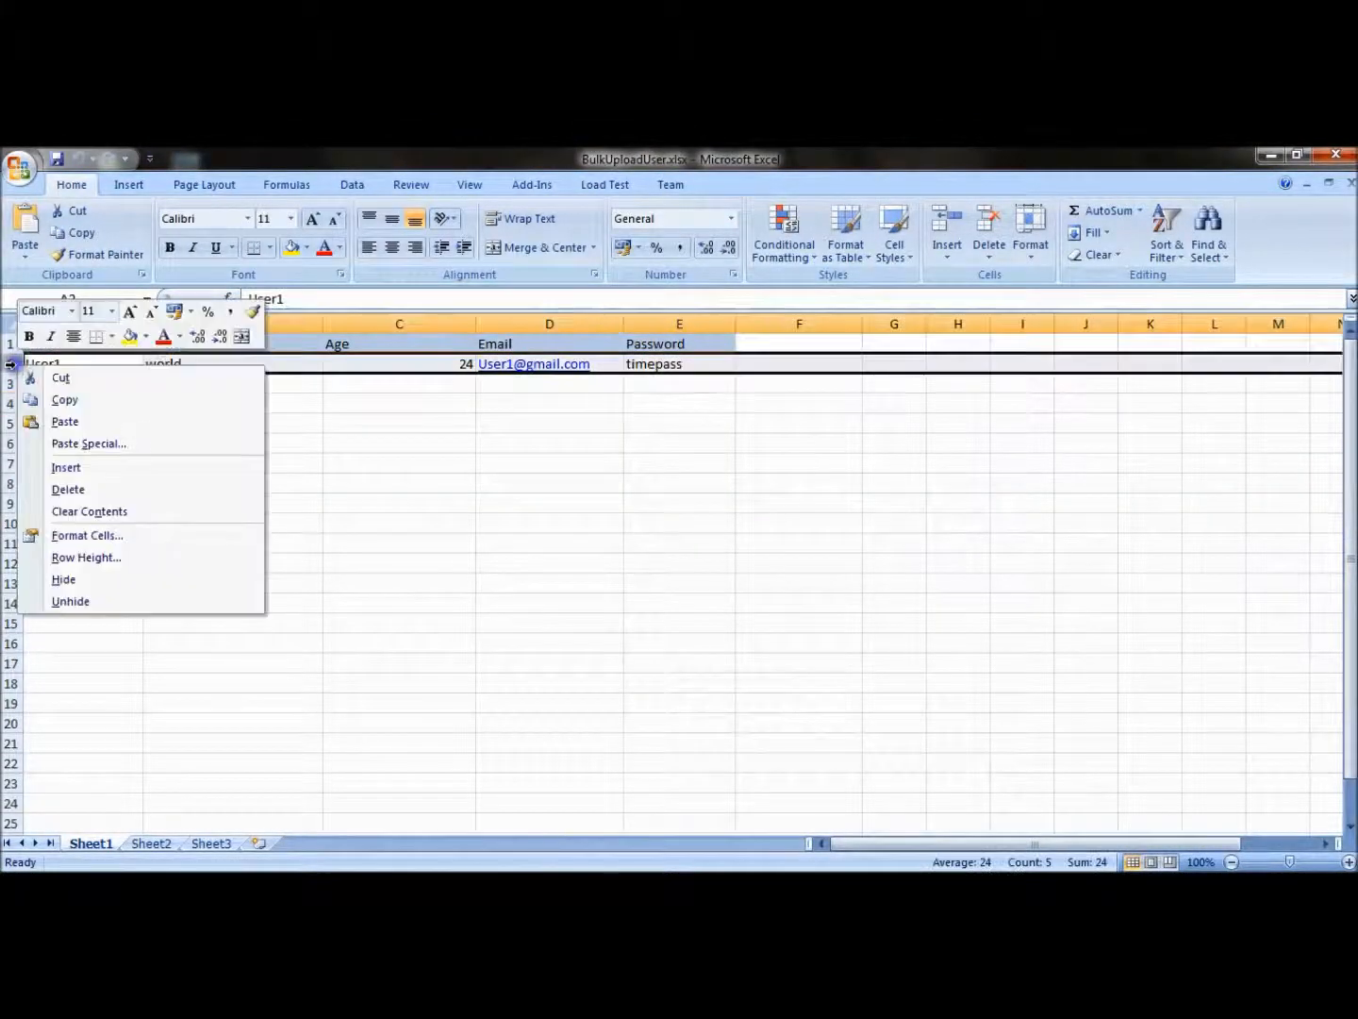
click(68, 489)
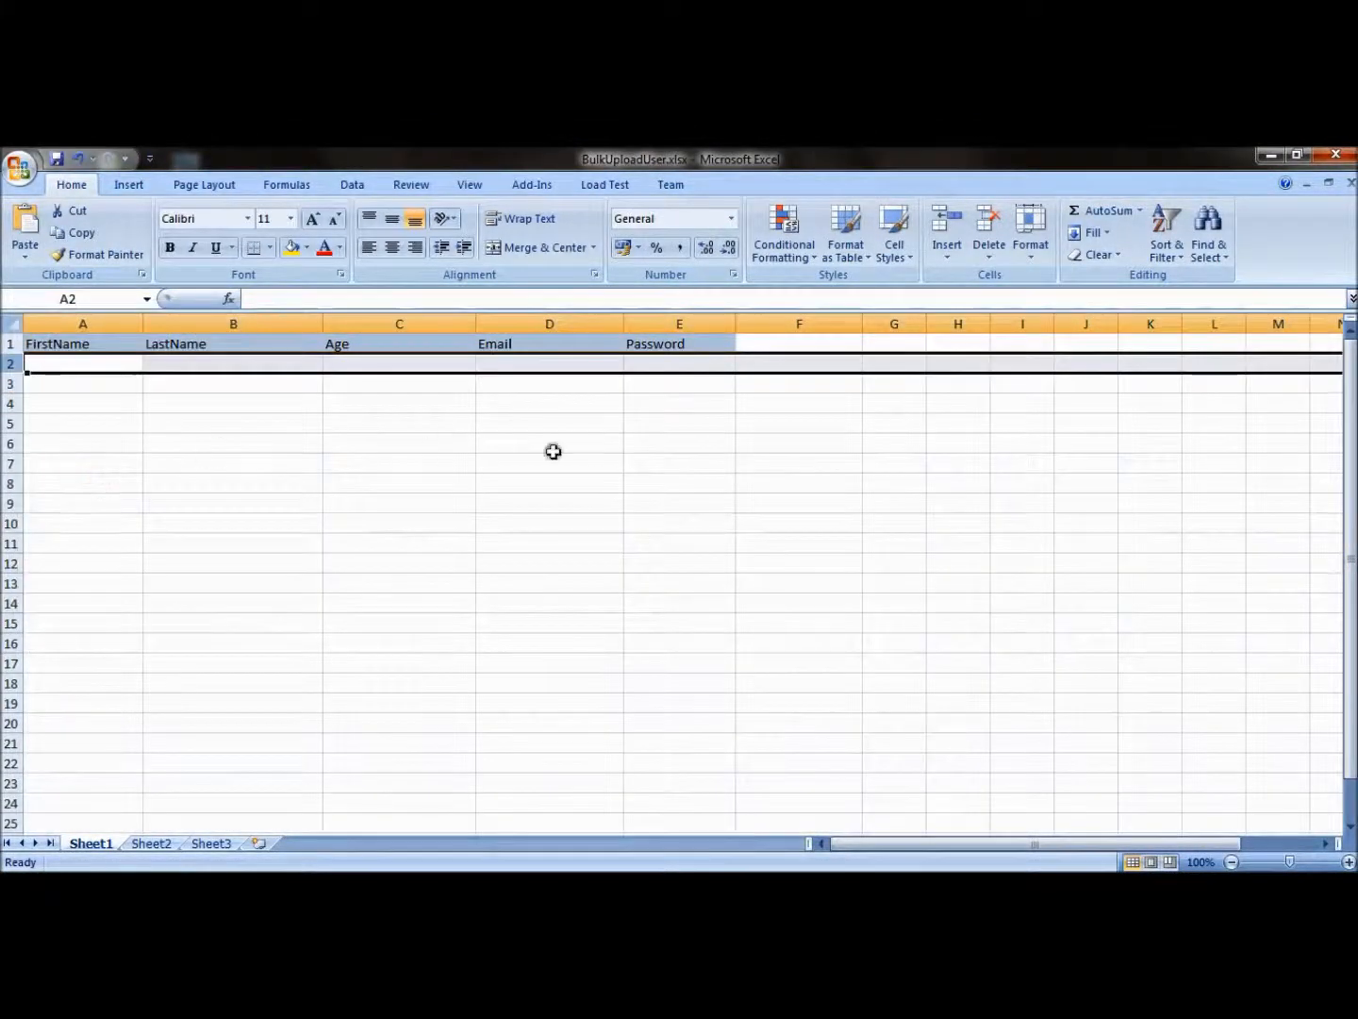
click(549, 444)
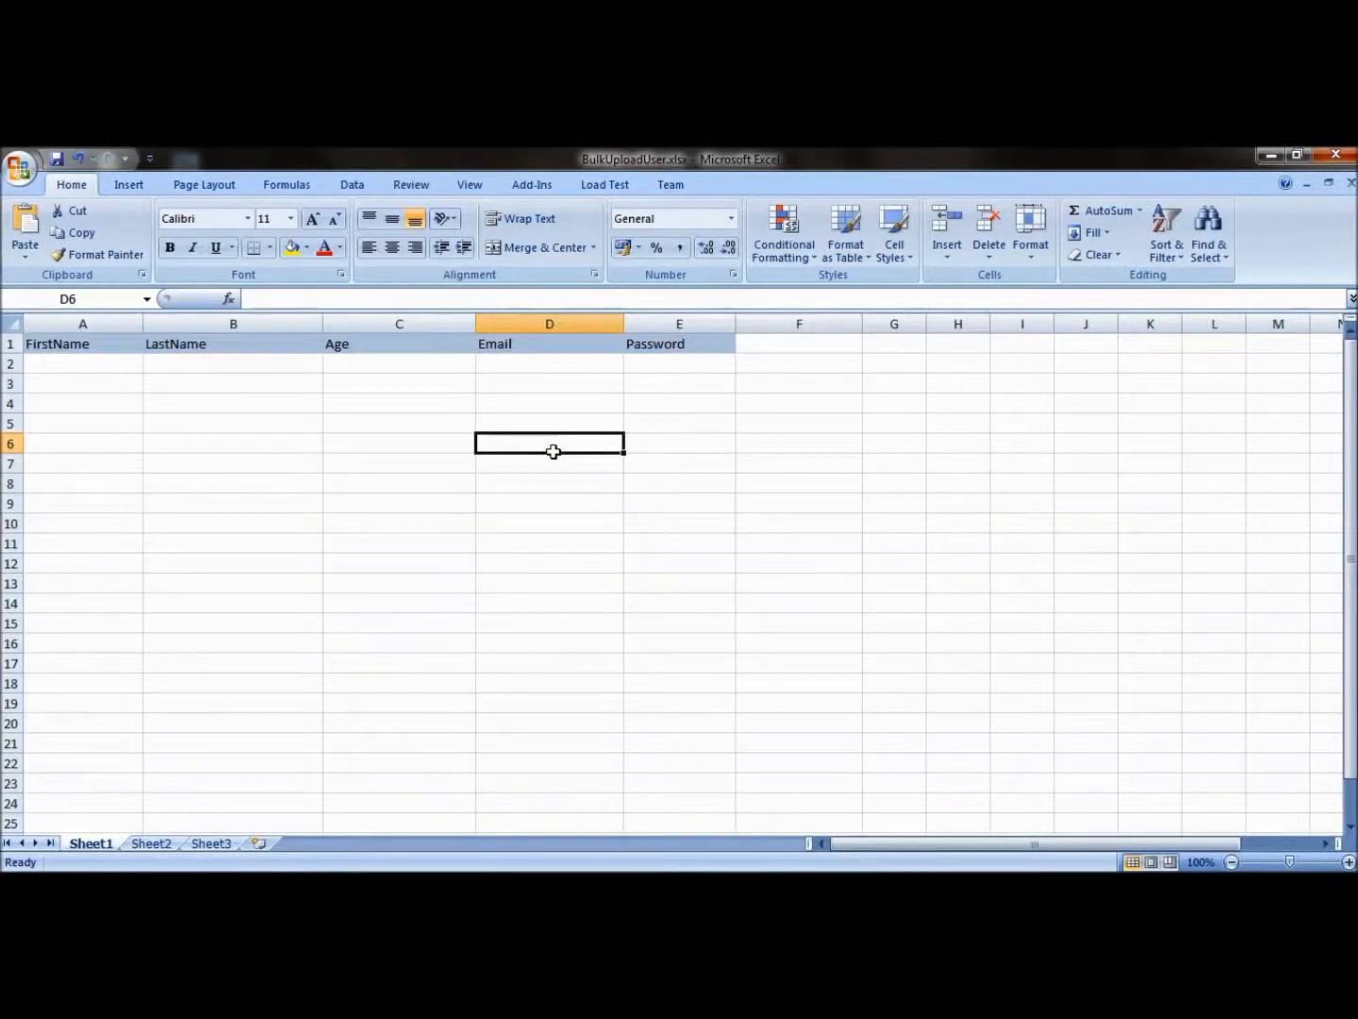
mouse_move(1298, 155)
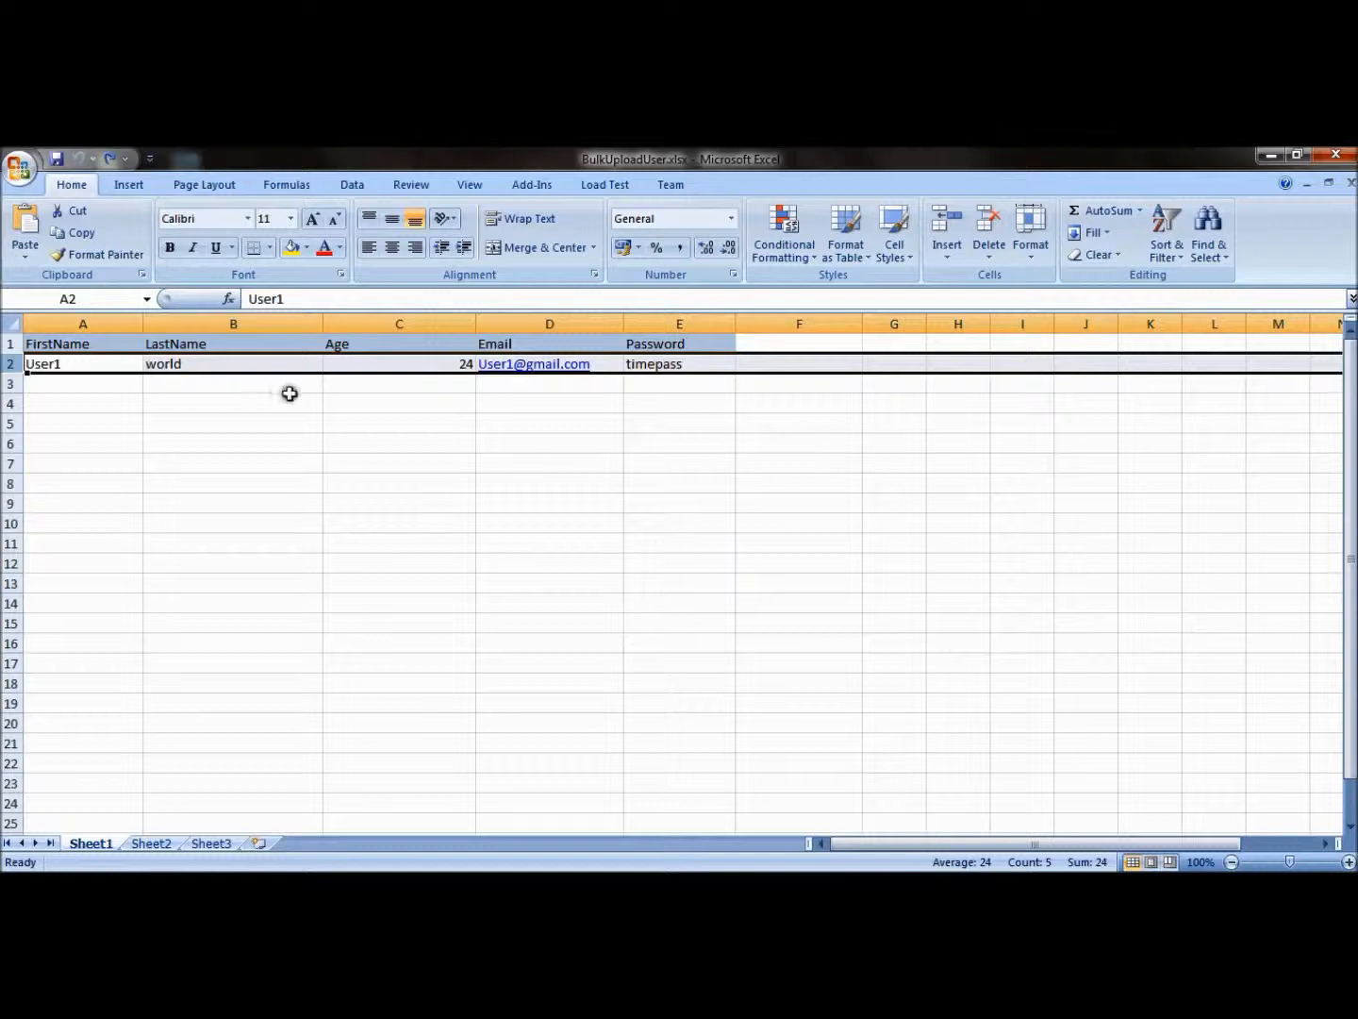
Step: Clear User1's LastName in B2 and Password in E2
click(233, 363)
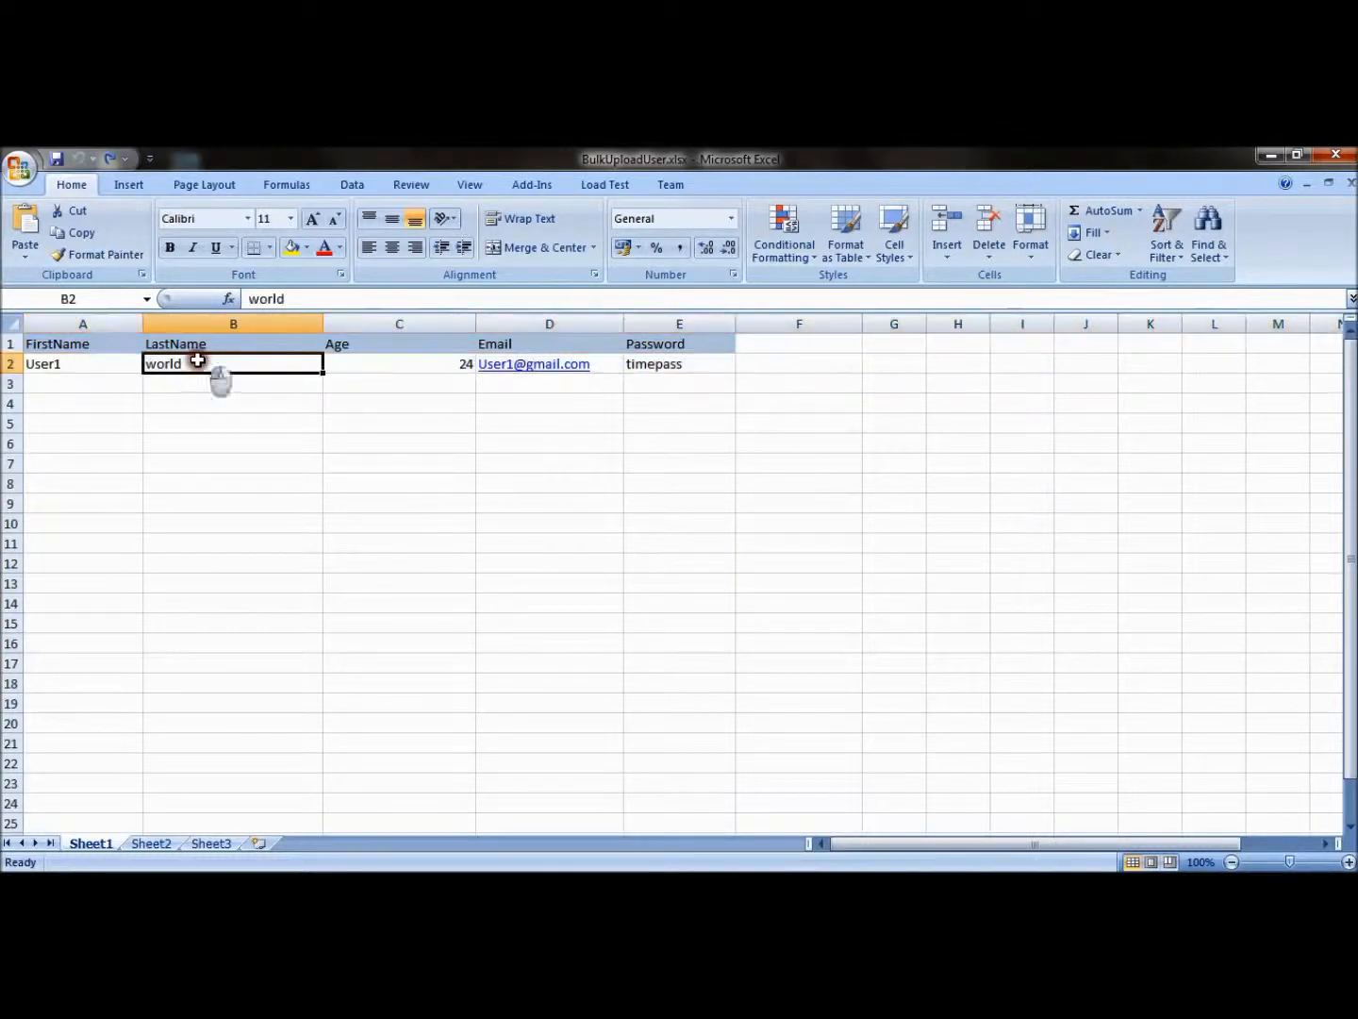
key(Delete)
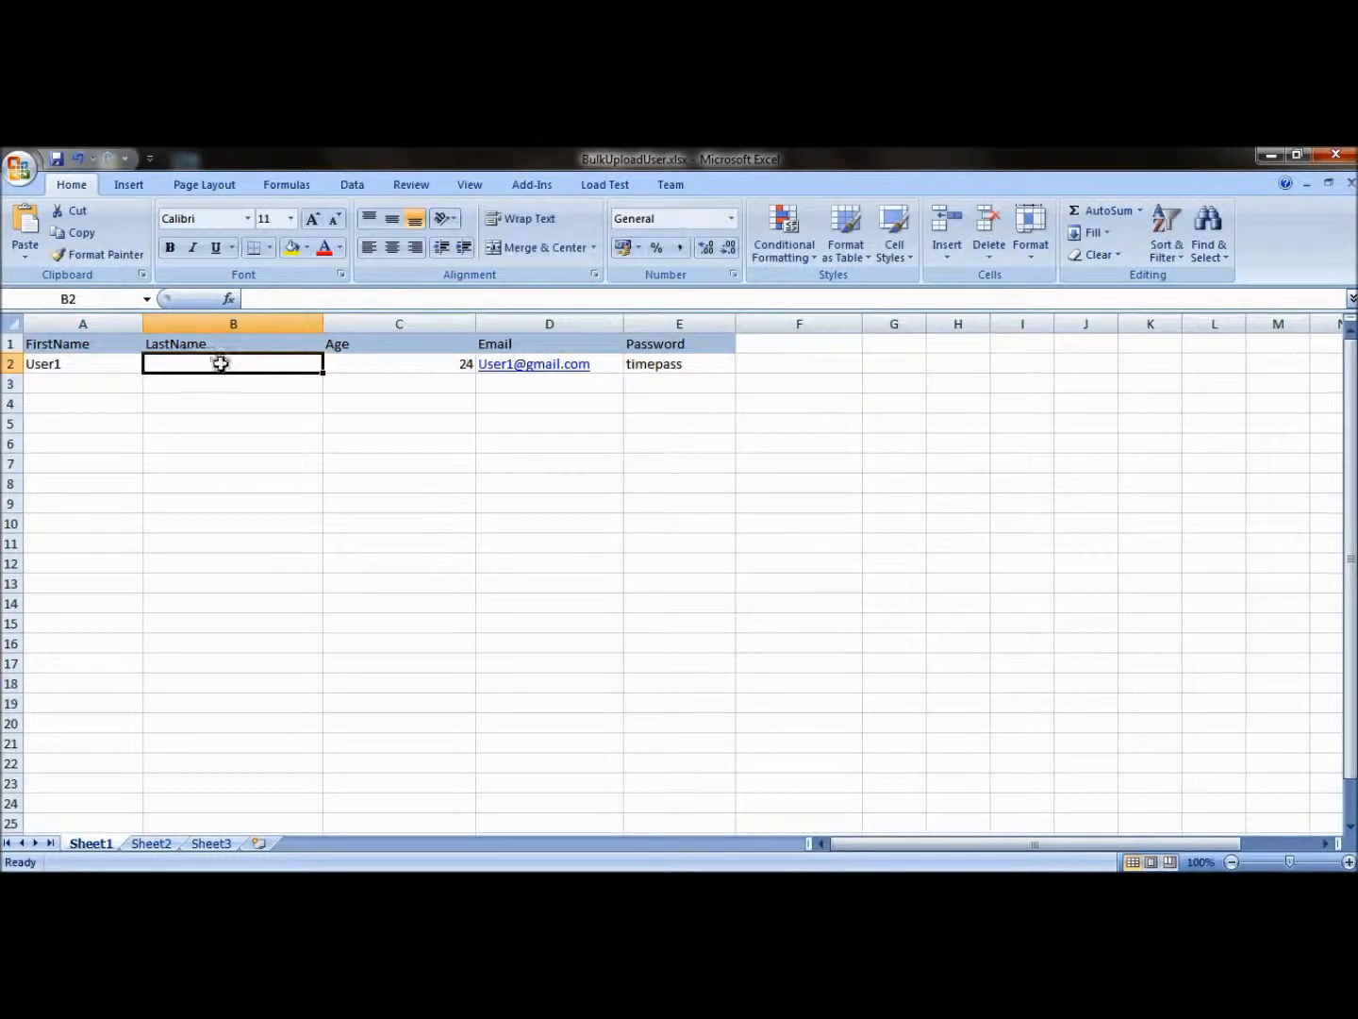
click(679, 363)
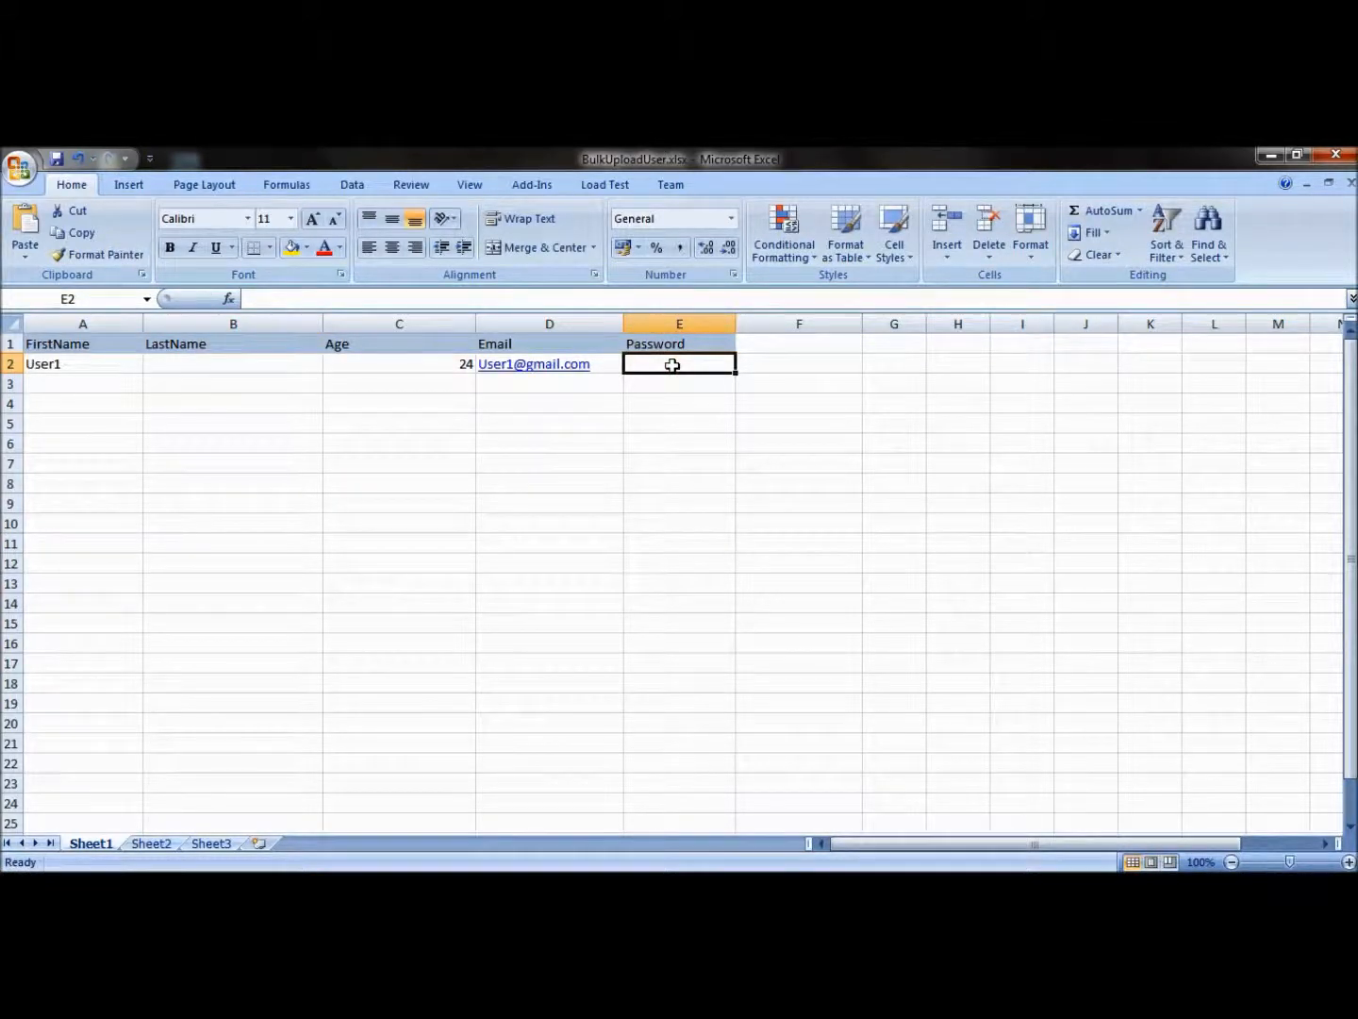
mouse_move(679, 362)
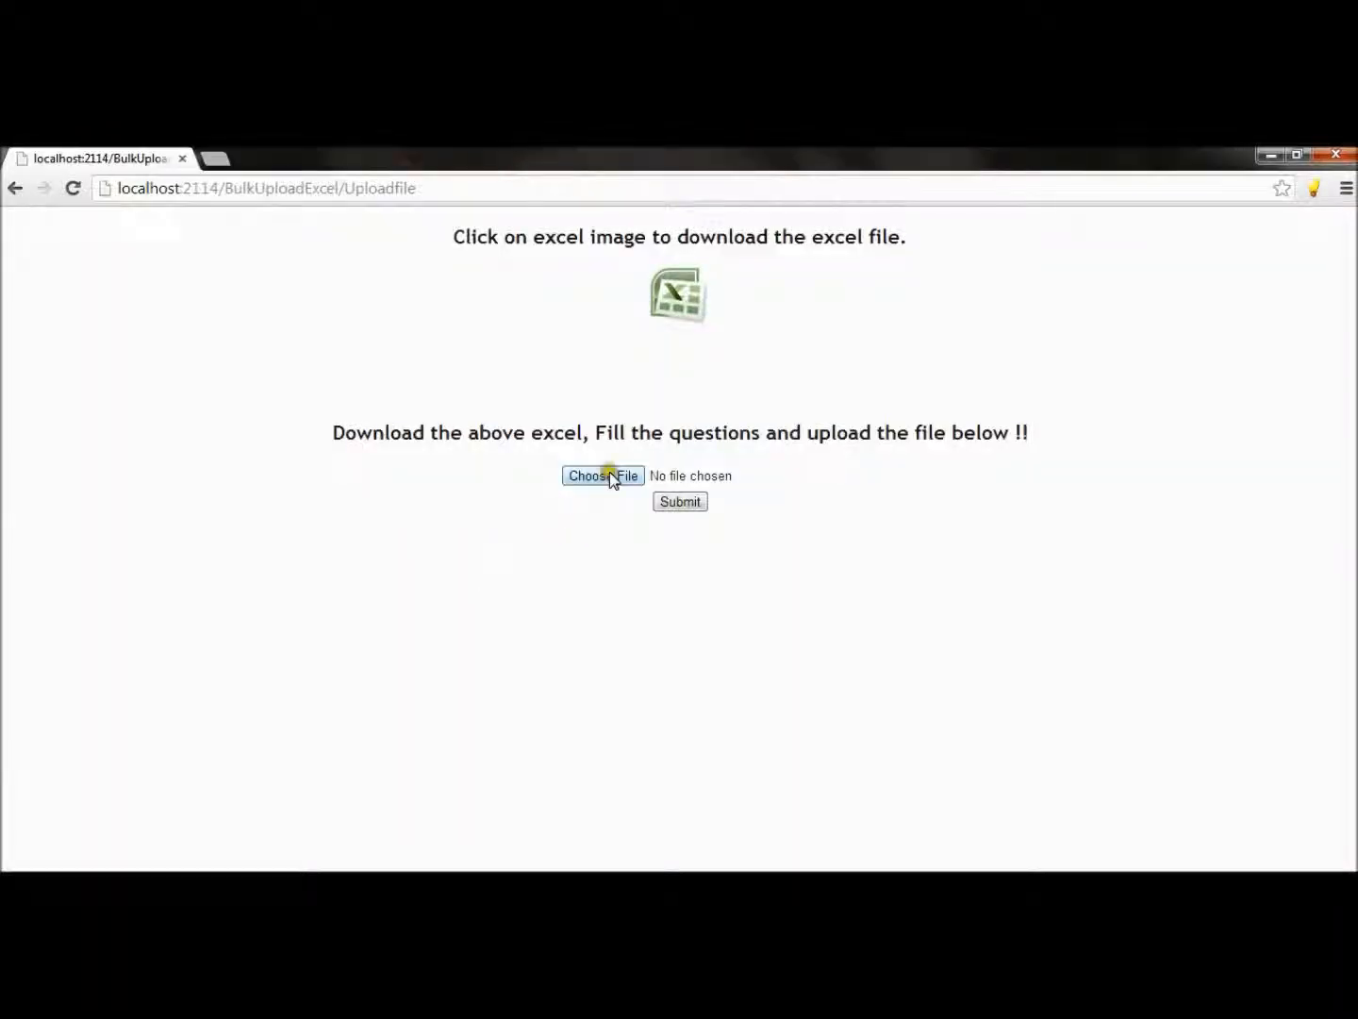
Step: Select the edited BulkUploadUser workbook and submit it on the upload page
click(604, 476)
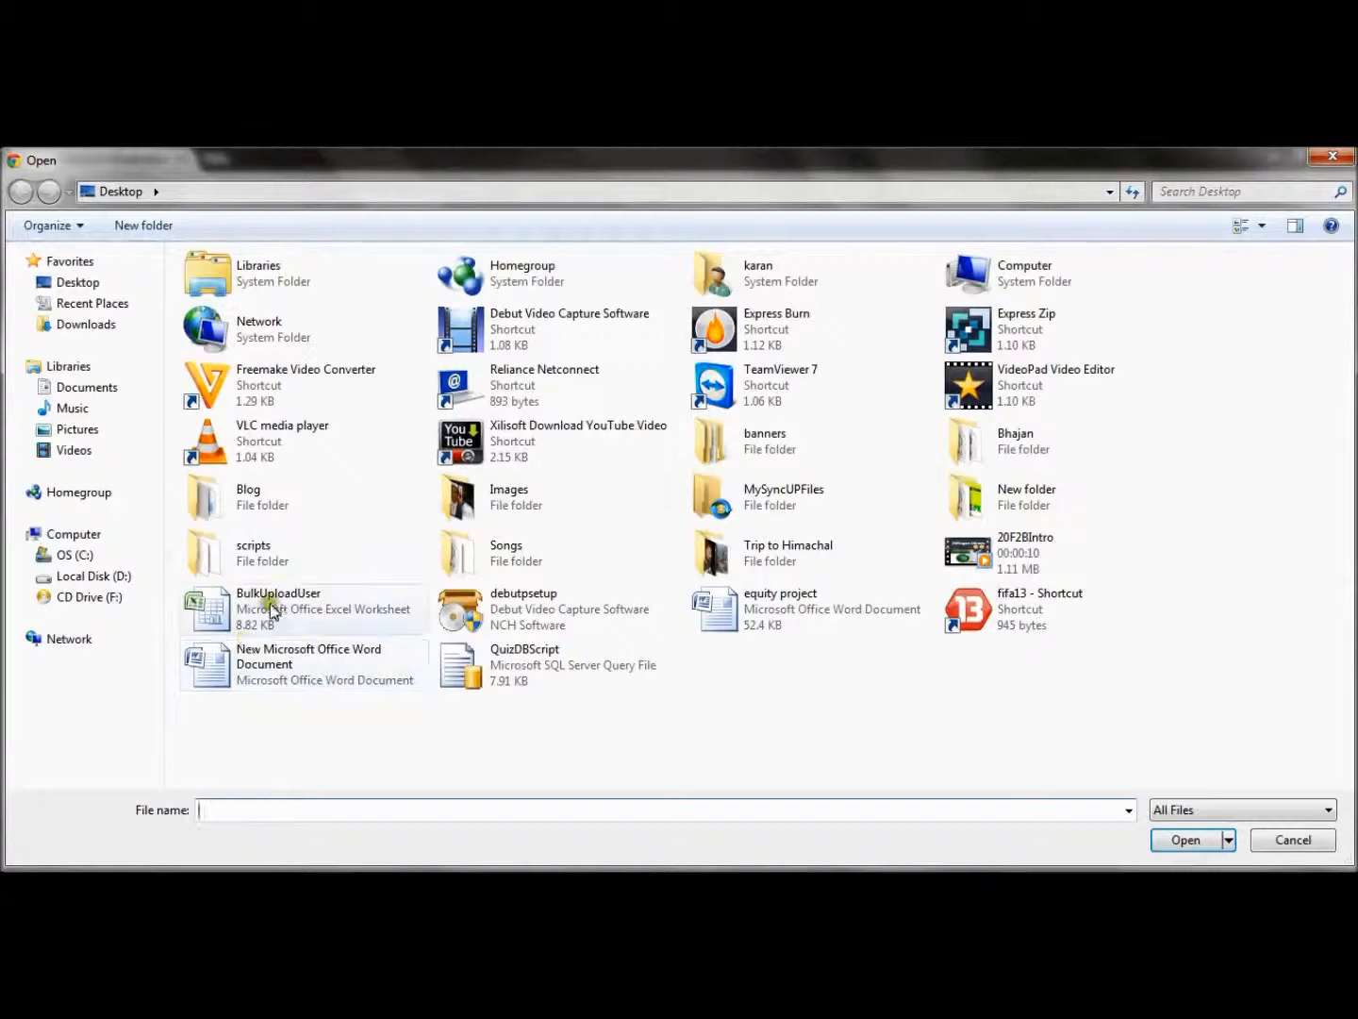
click(1185, 839)
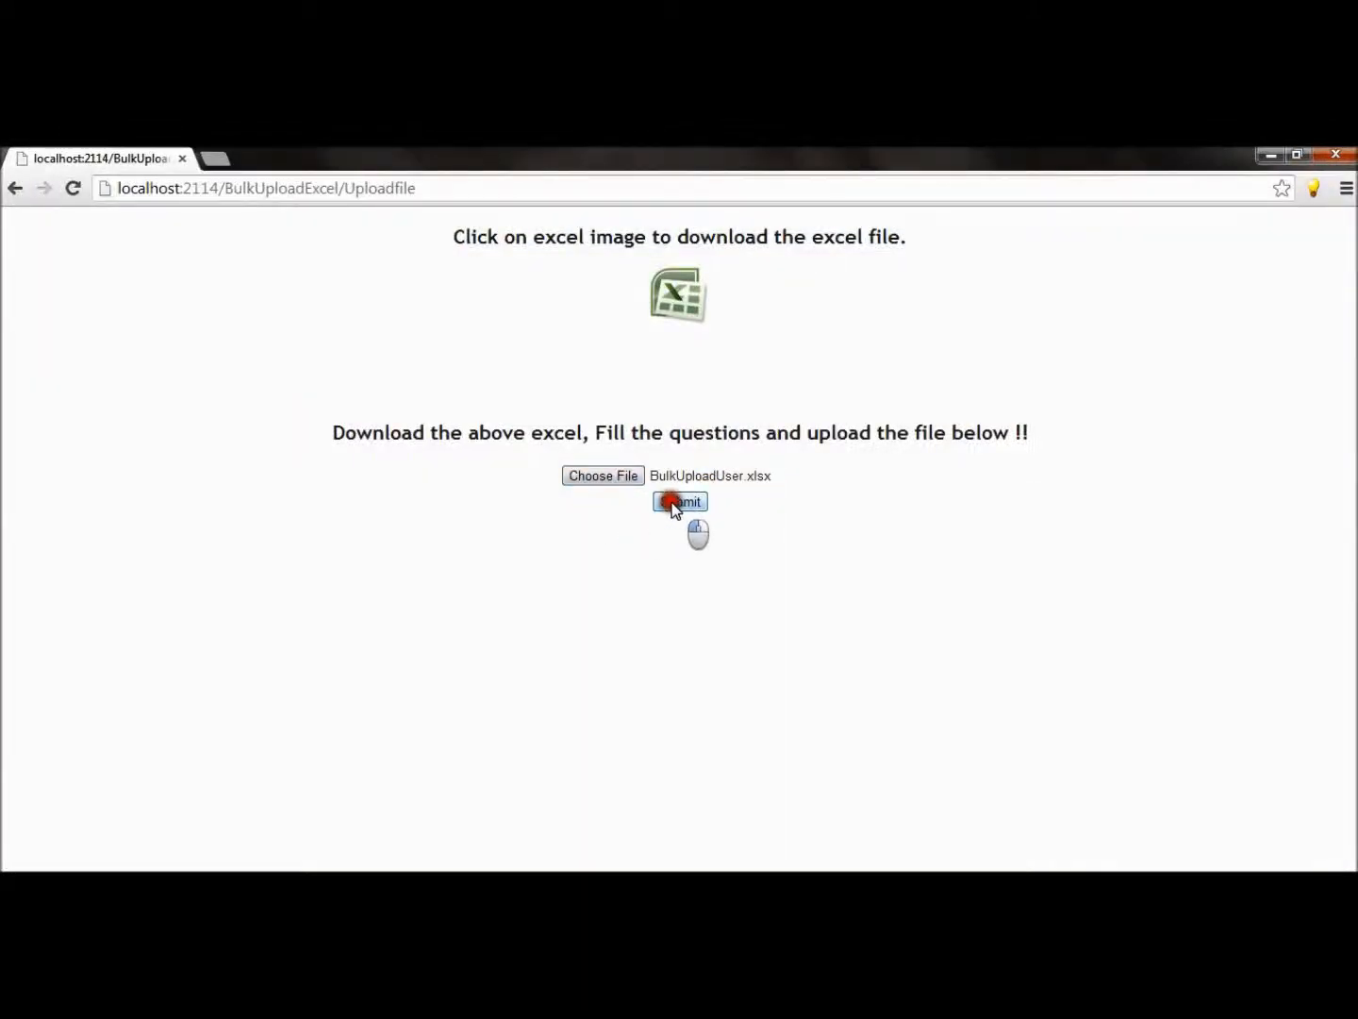
click(679, 502)
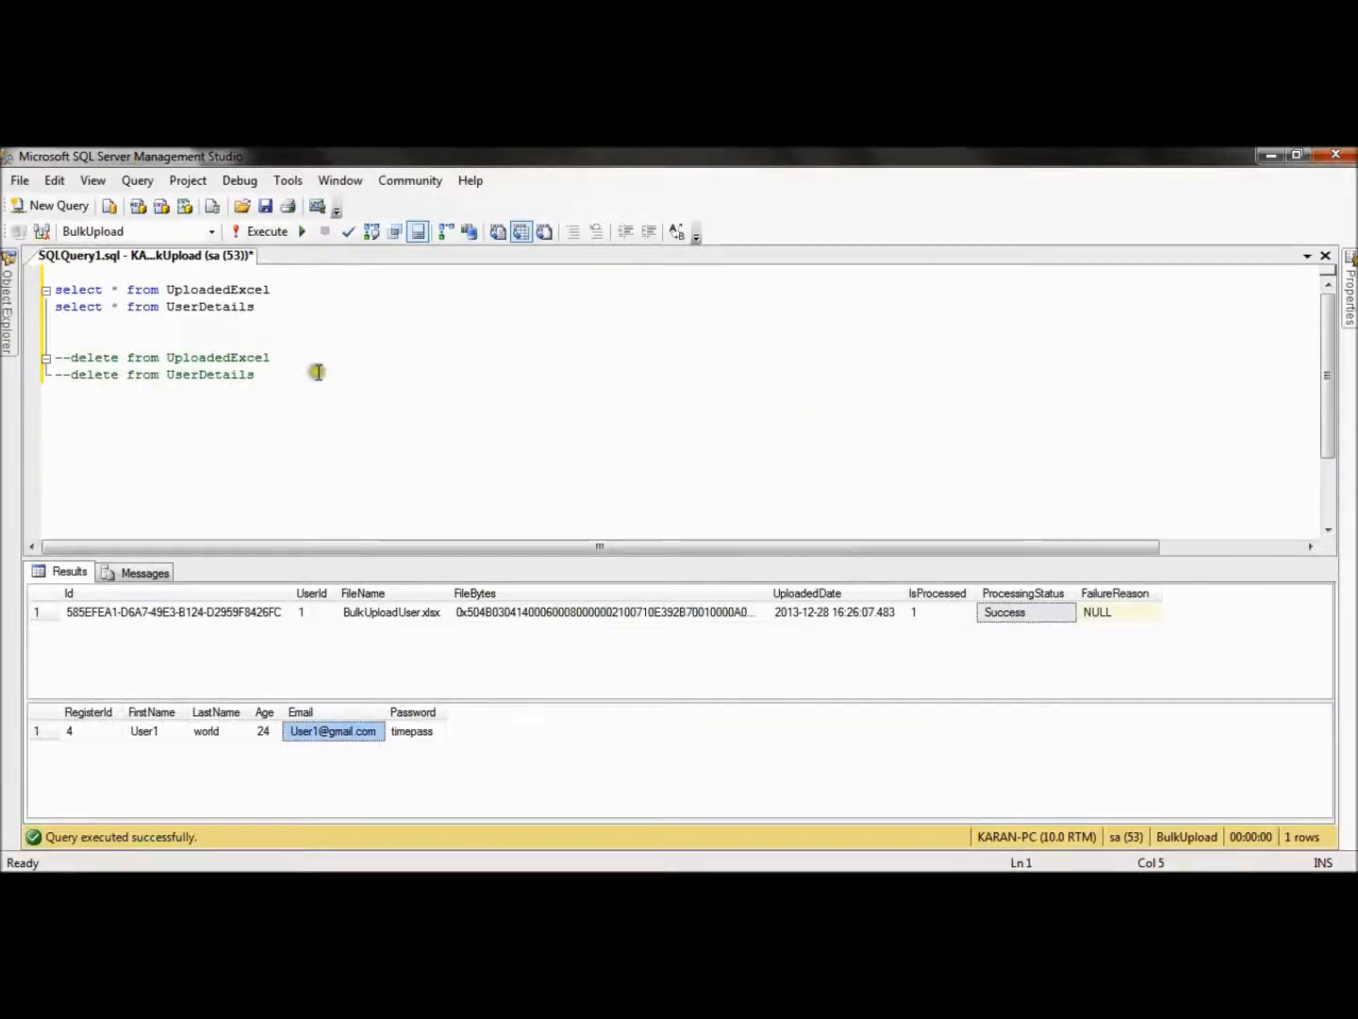
Step: Confirm the Failure record citing missing LastName and Password, then clear both tables
click(268, 230)
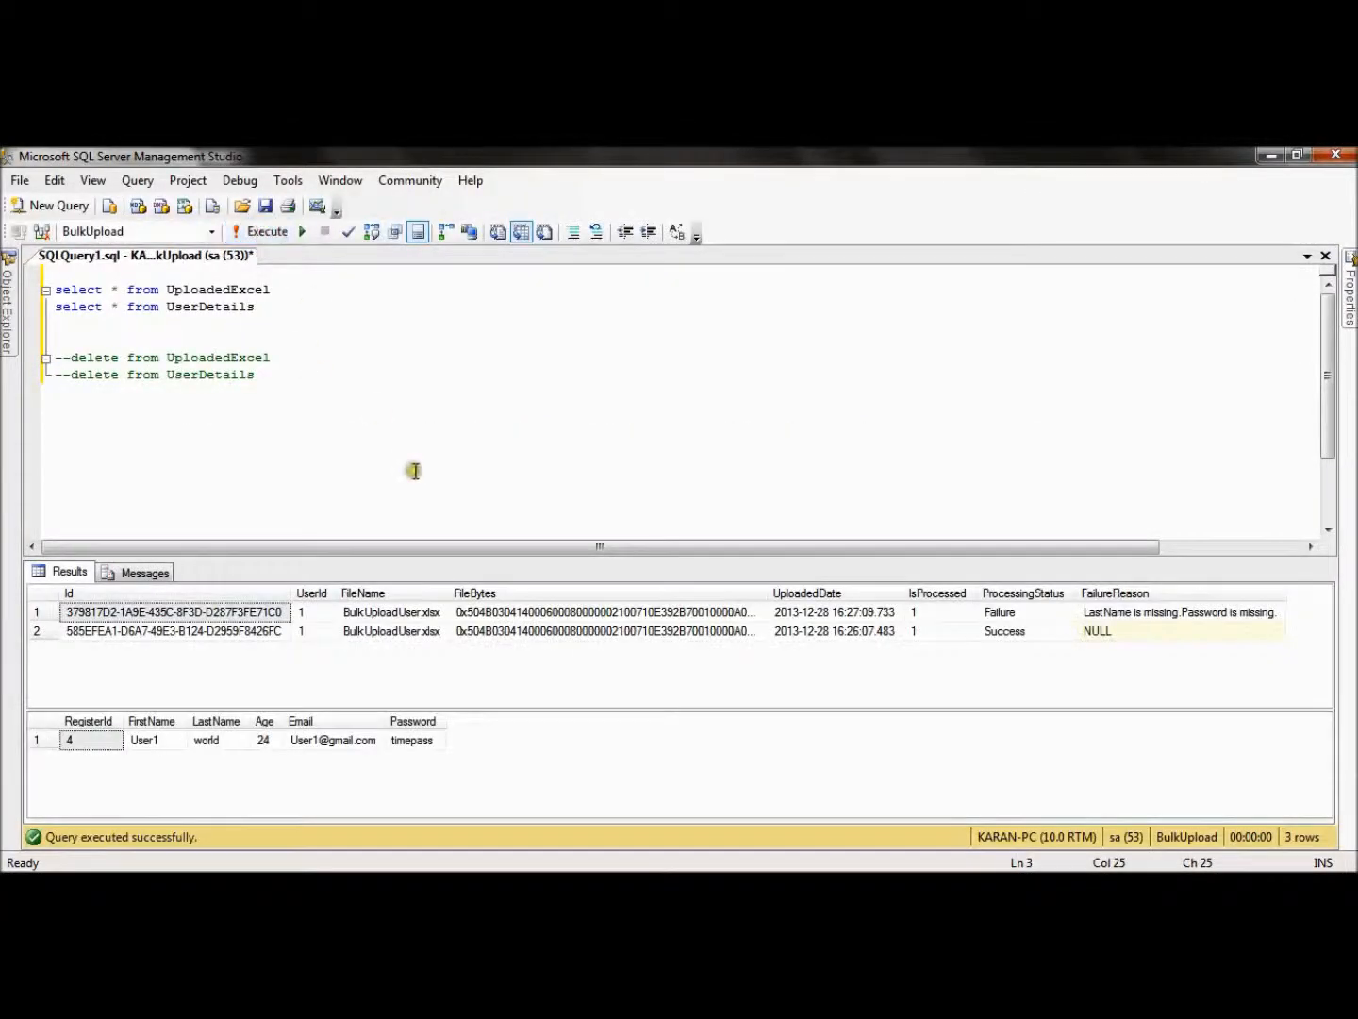
click(38, 611)
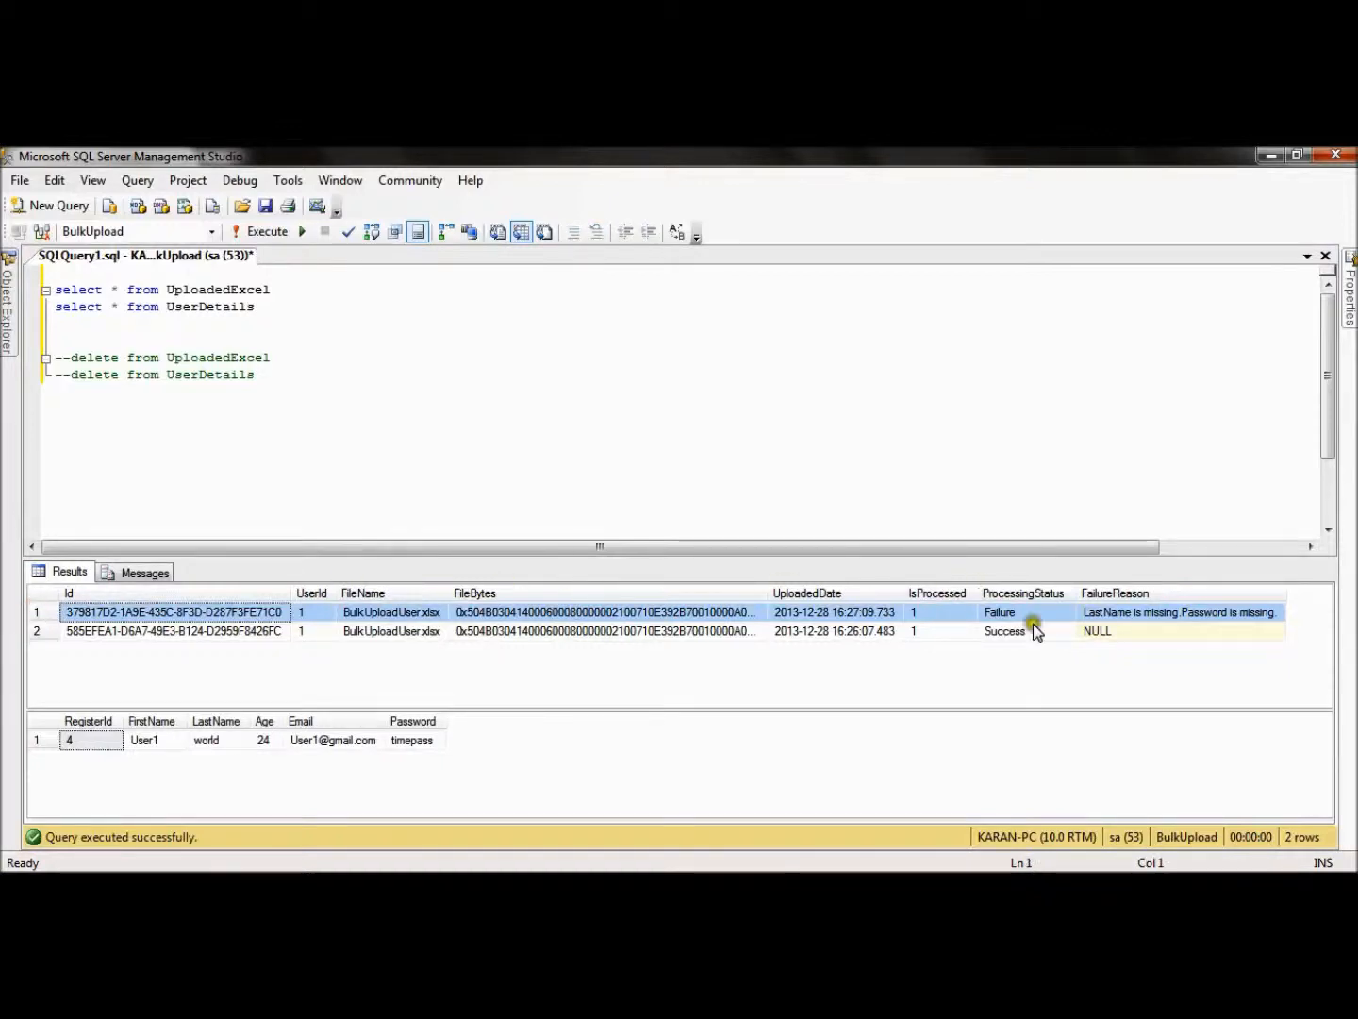
mouse_move(1193, 630)
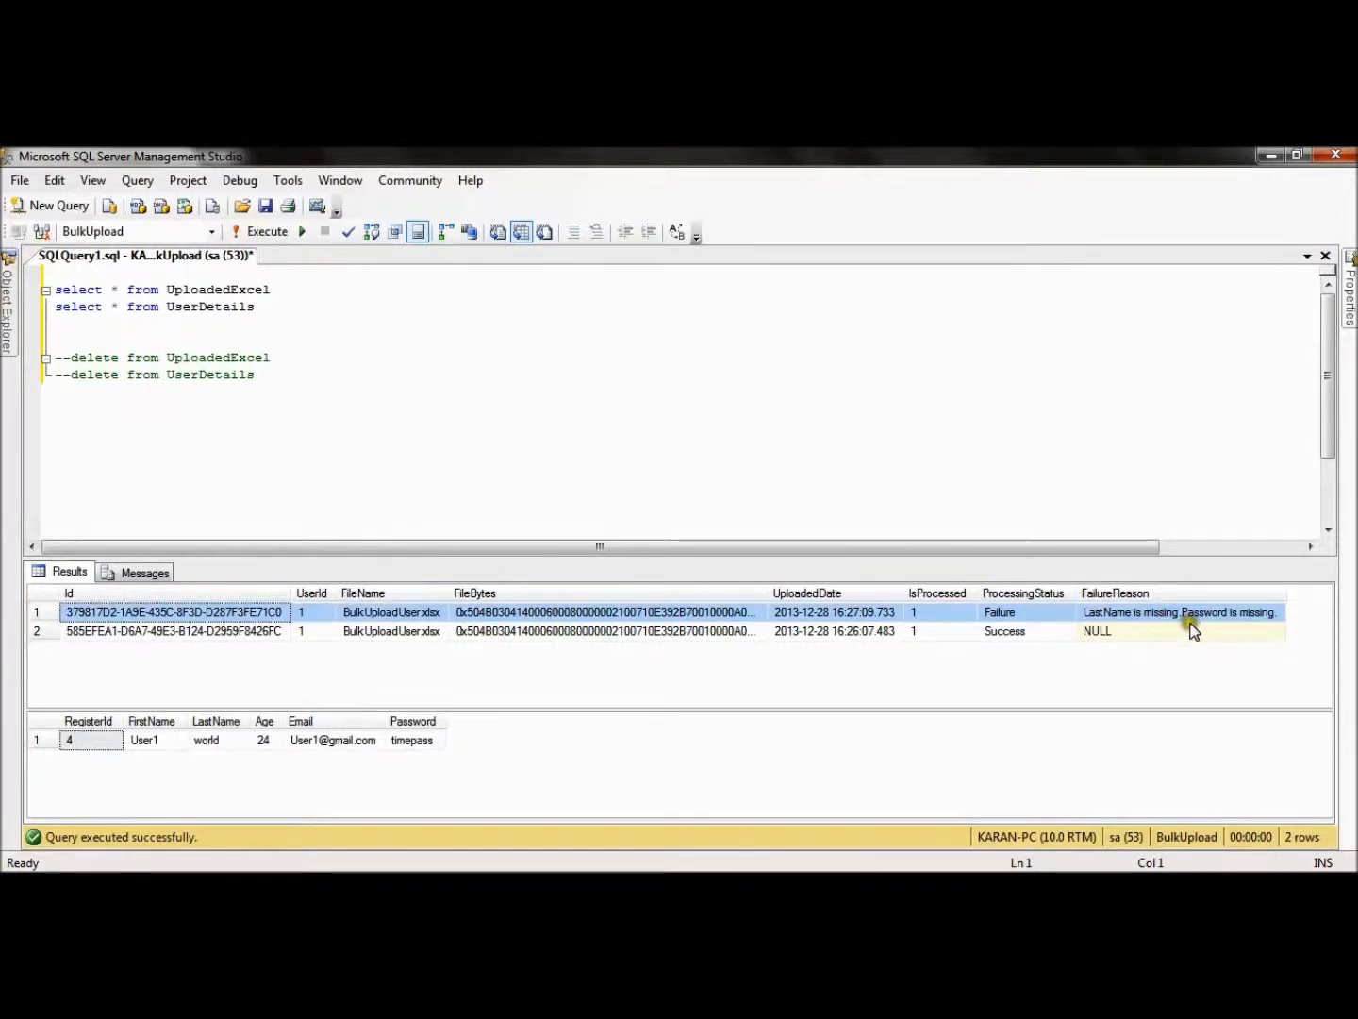
mouse_move(1234, 623)
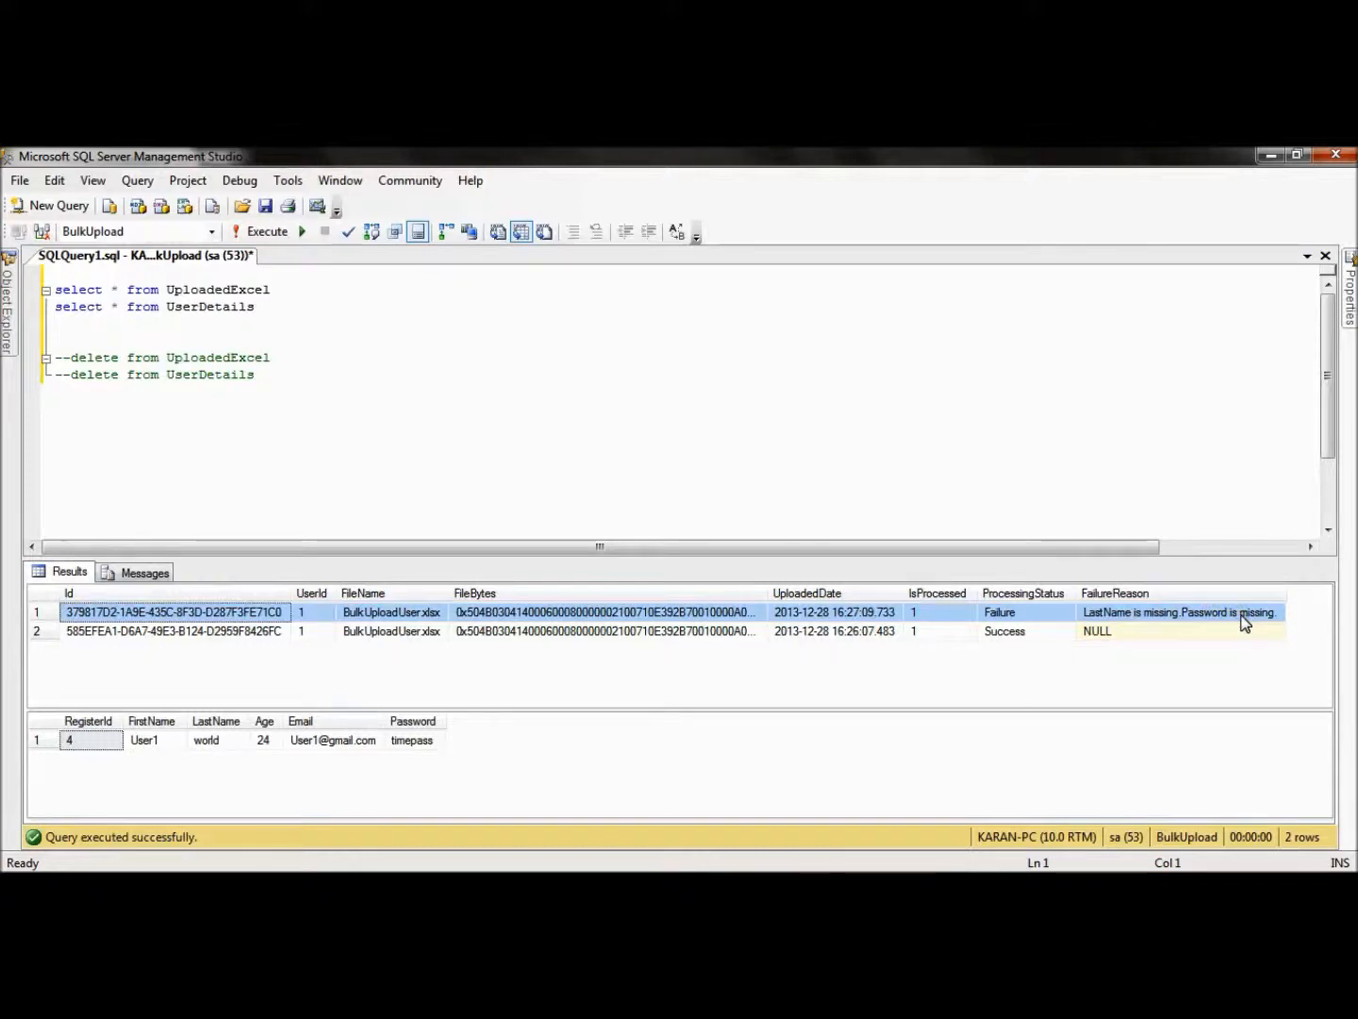
mouse_move(845, 611)
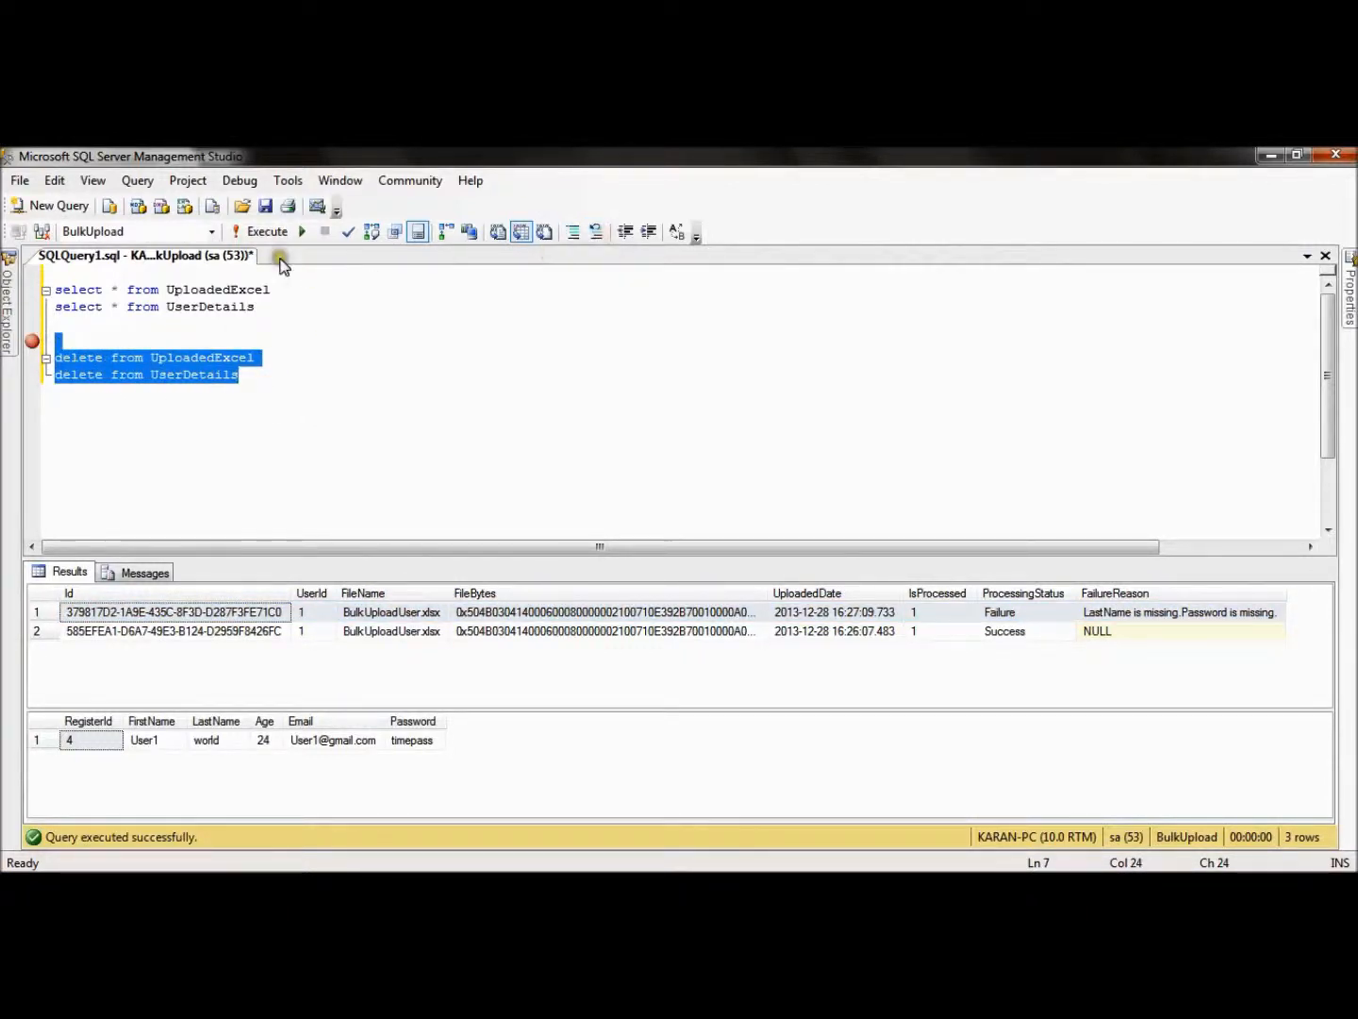
click(268, 230)
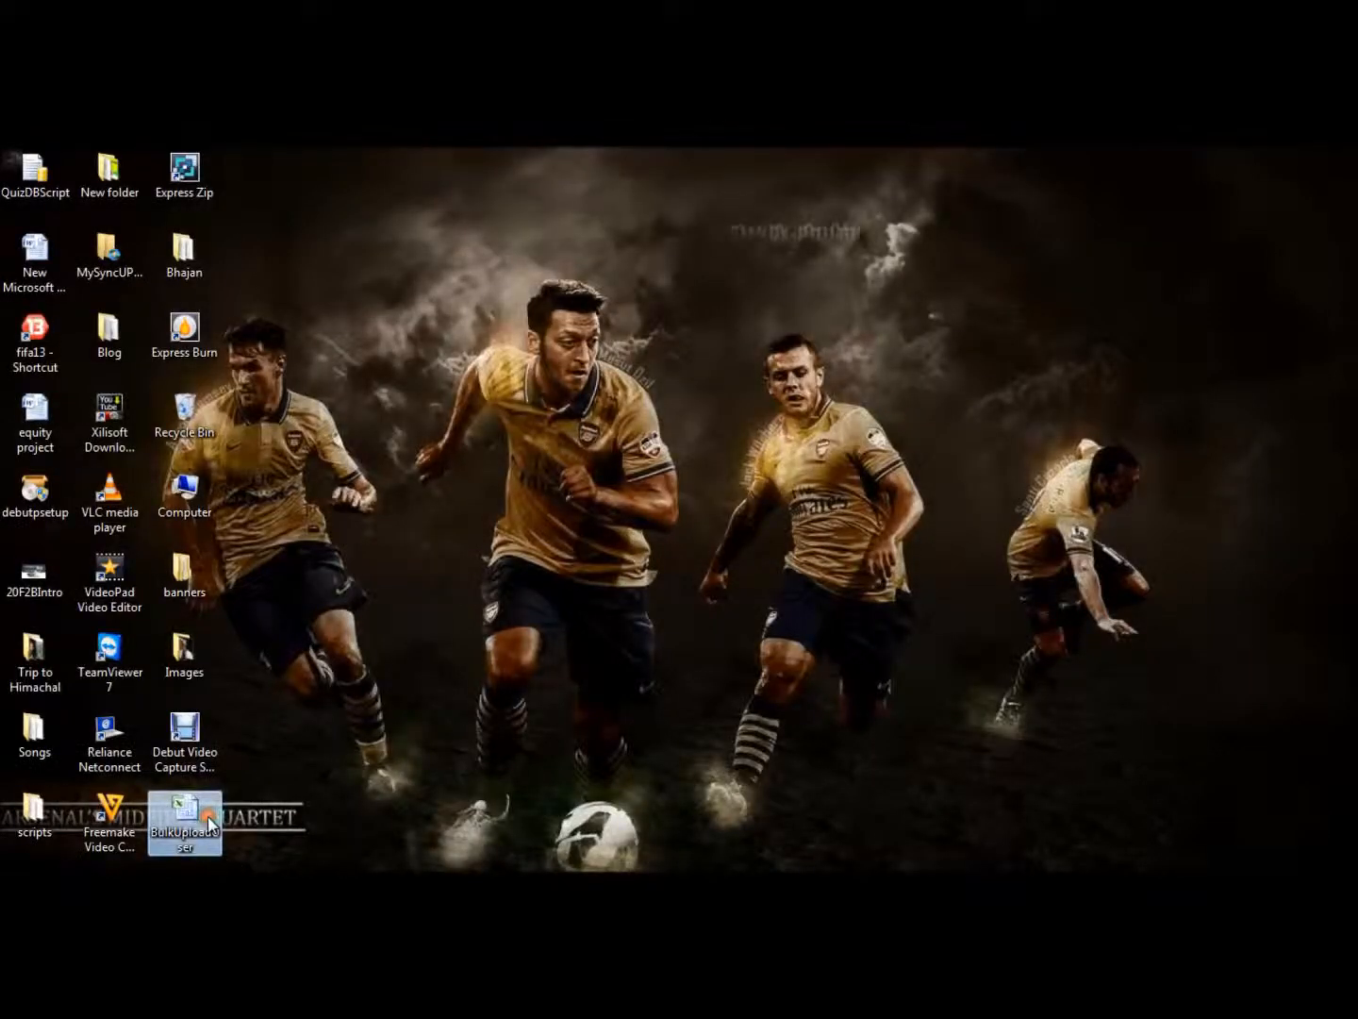
Step: Reopen BulkUploadUser.xlsx and remove its data rows, leaving only the header row
double_click(185, 815)
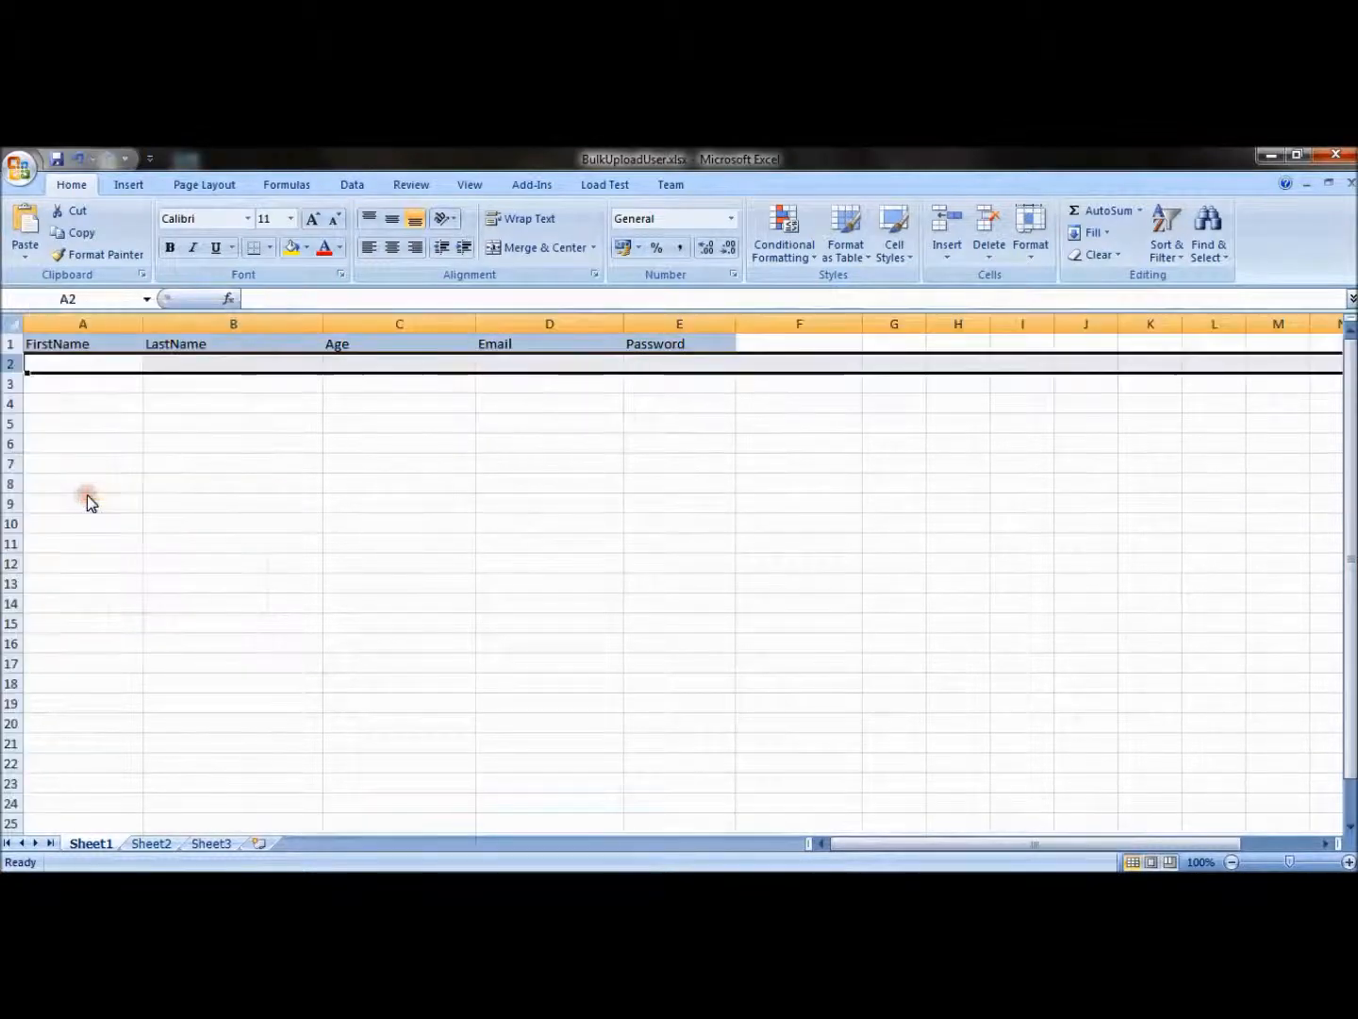
click(549, 483)
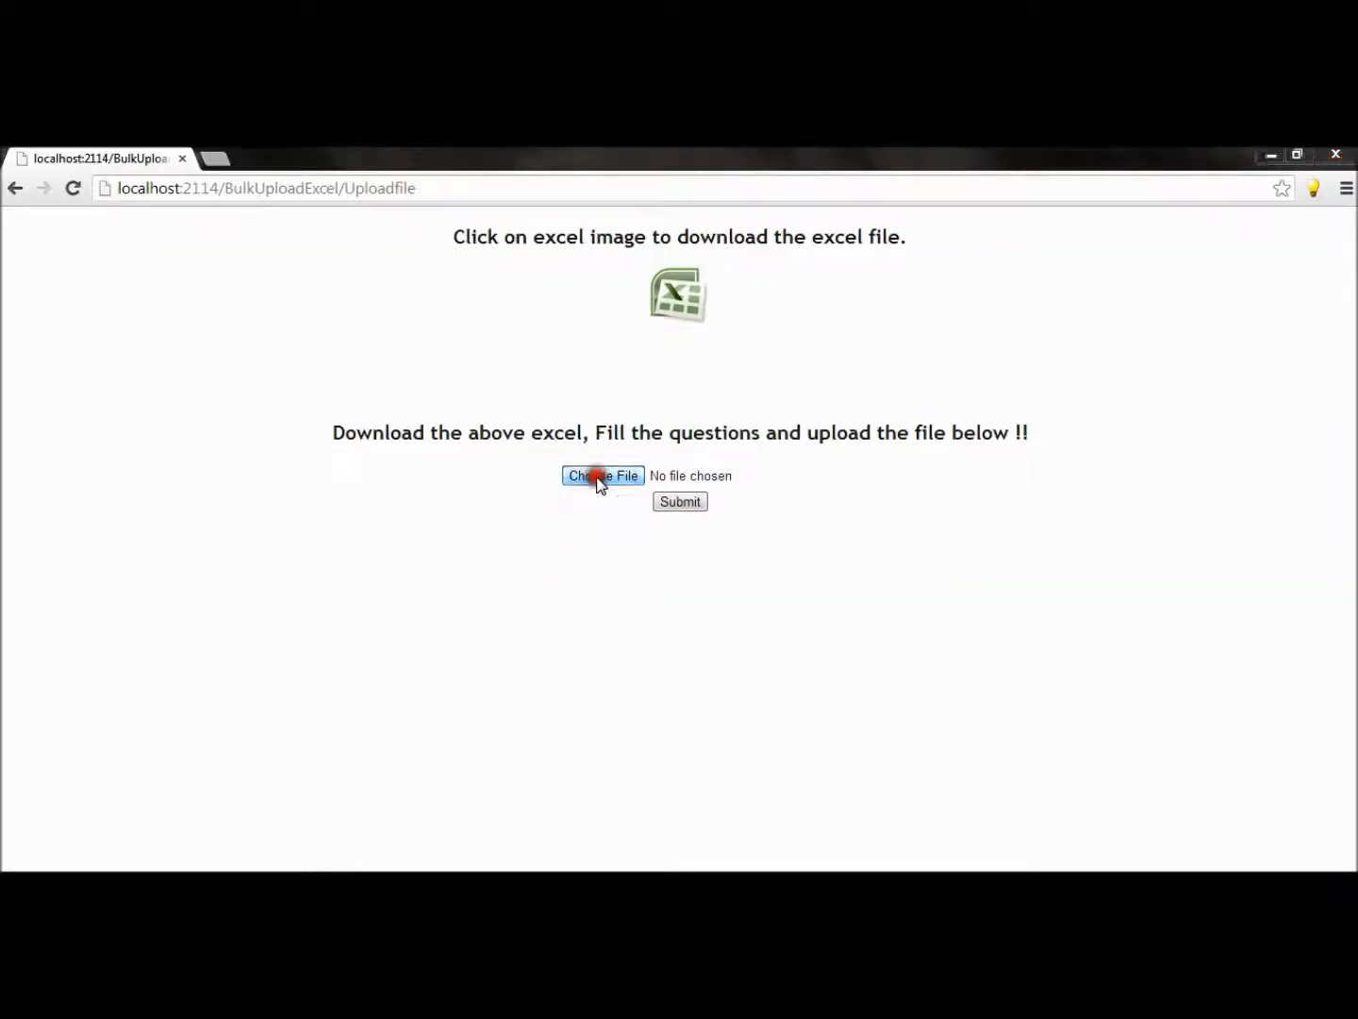
Step: Choose the header-only BulkUploadUser workbook and submit it on the upload page
click(604, 476)
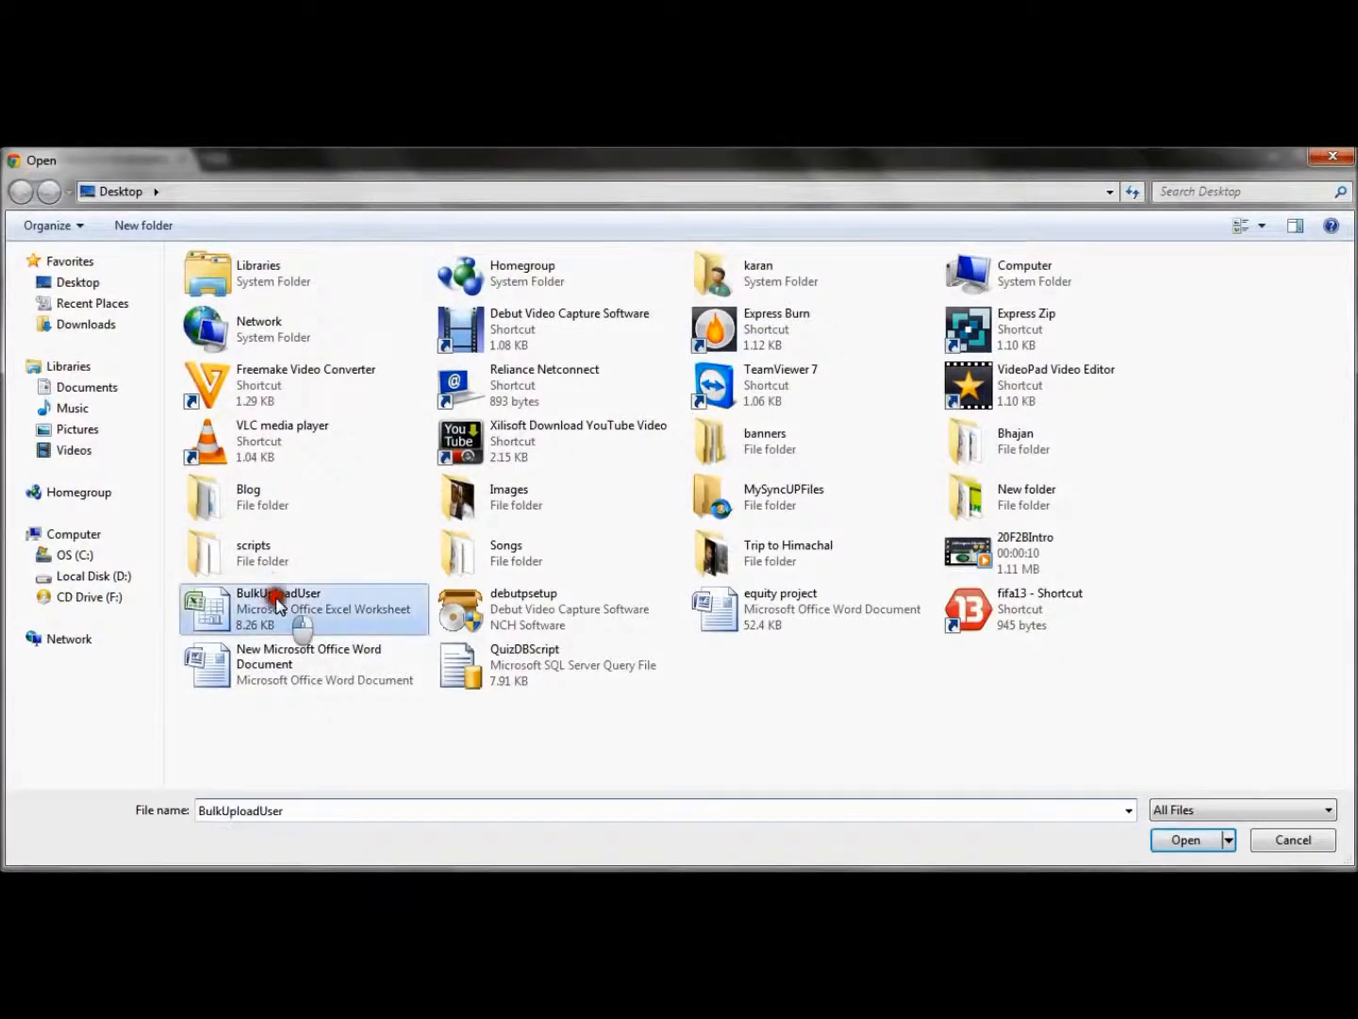
click(1184, 839)
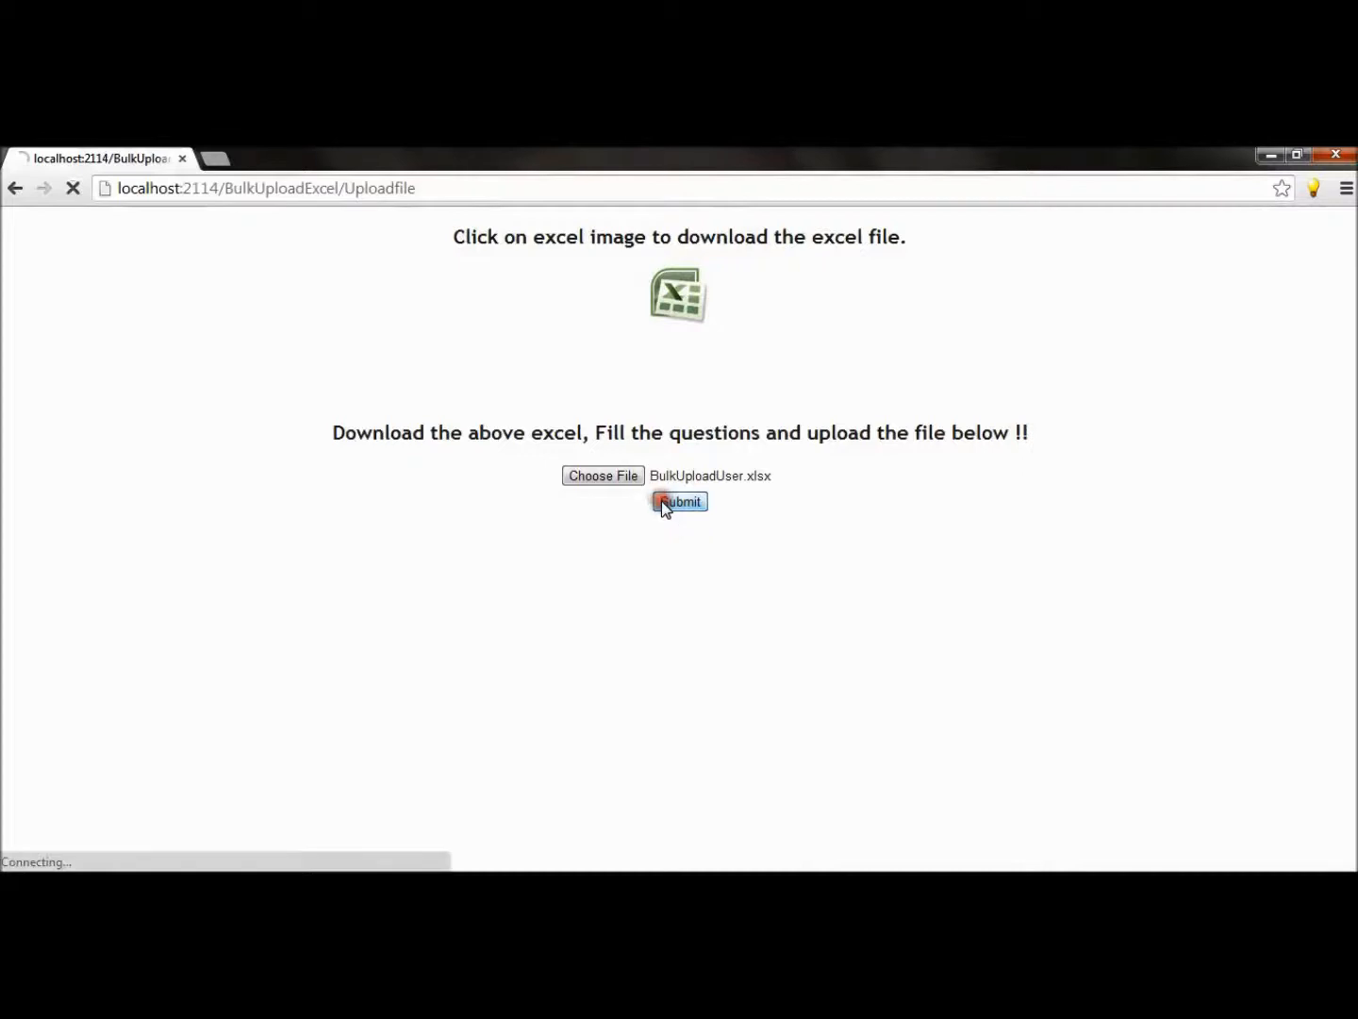
click(679, 502)
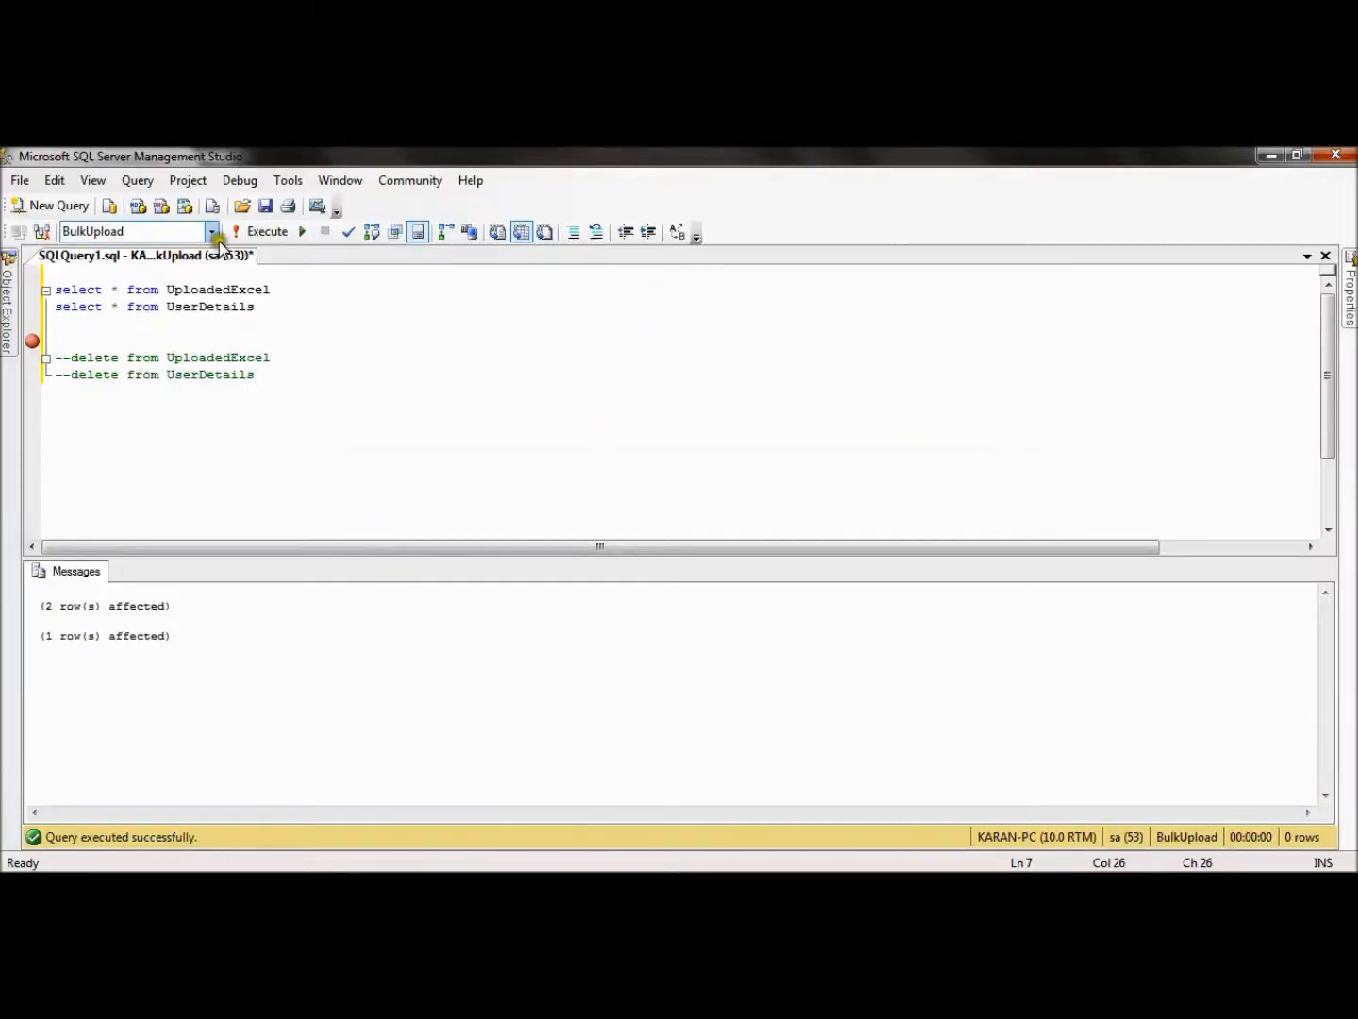
Step: Re-run the select queries and read the new Failure row's reason 'Empty Excel !! No row present in Excel.'
click(268, 230)
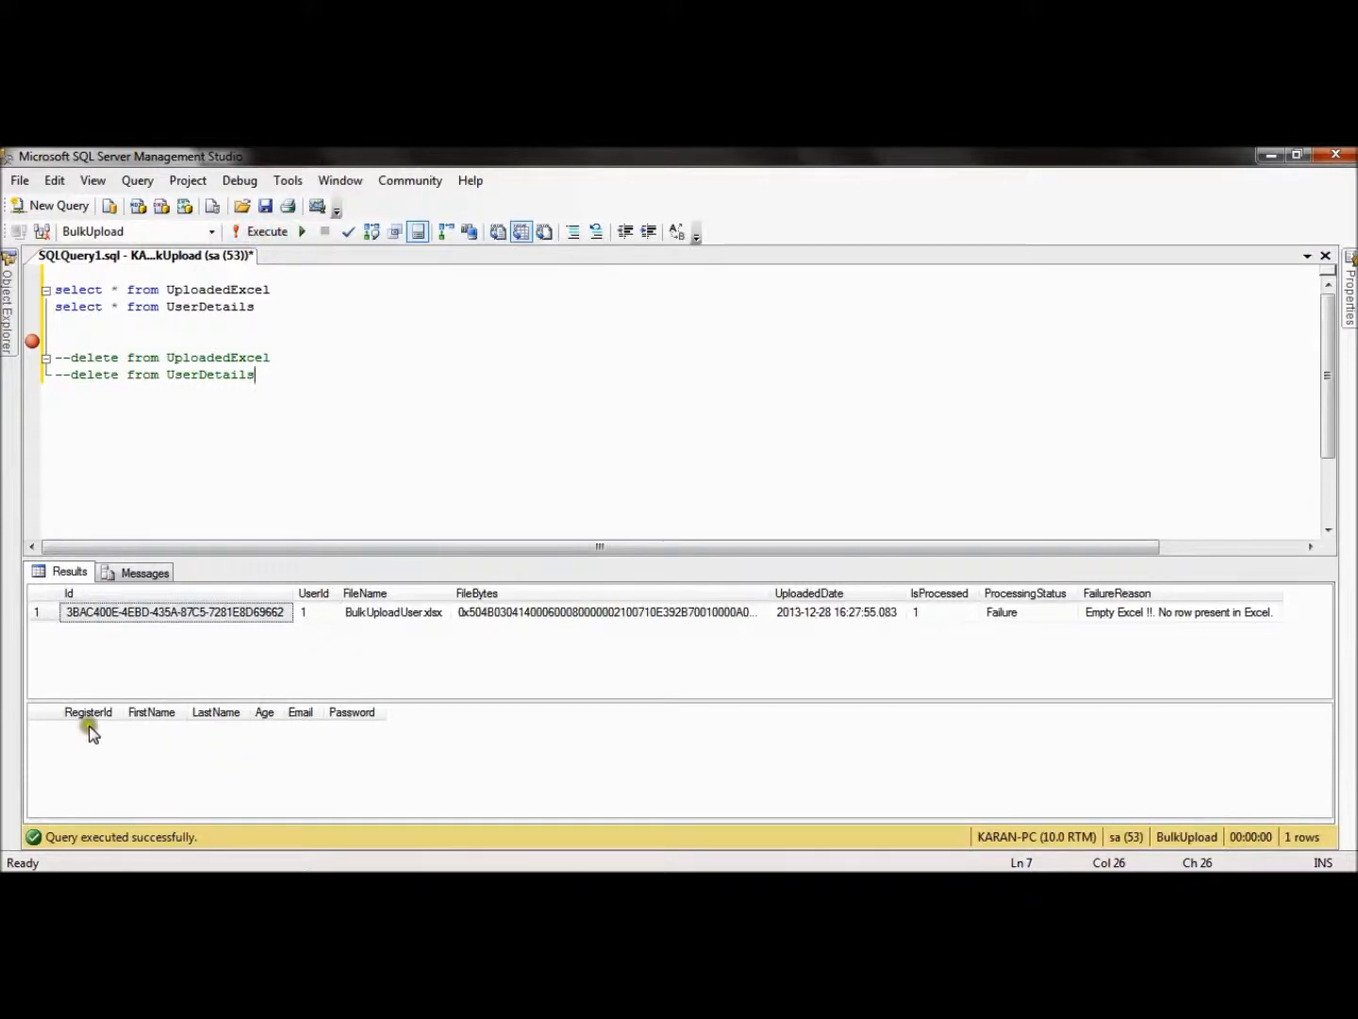
mouse_move(1132, 632)
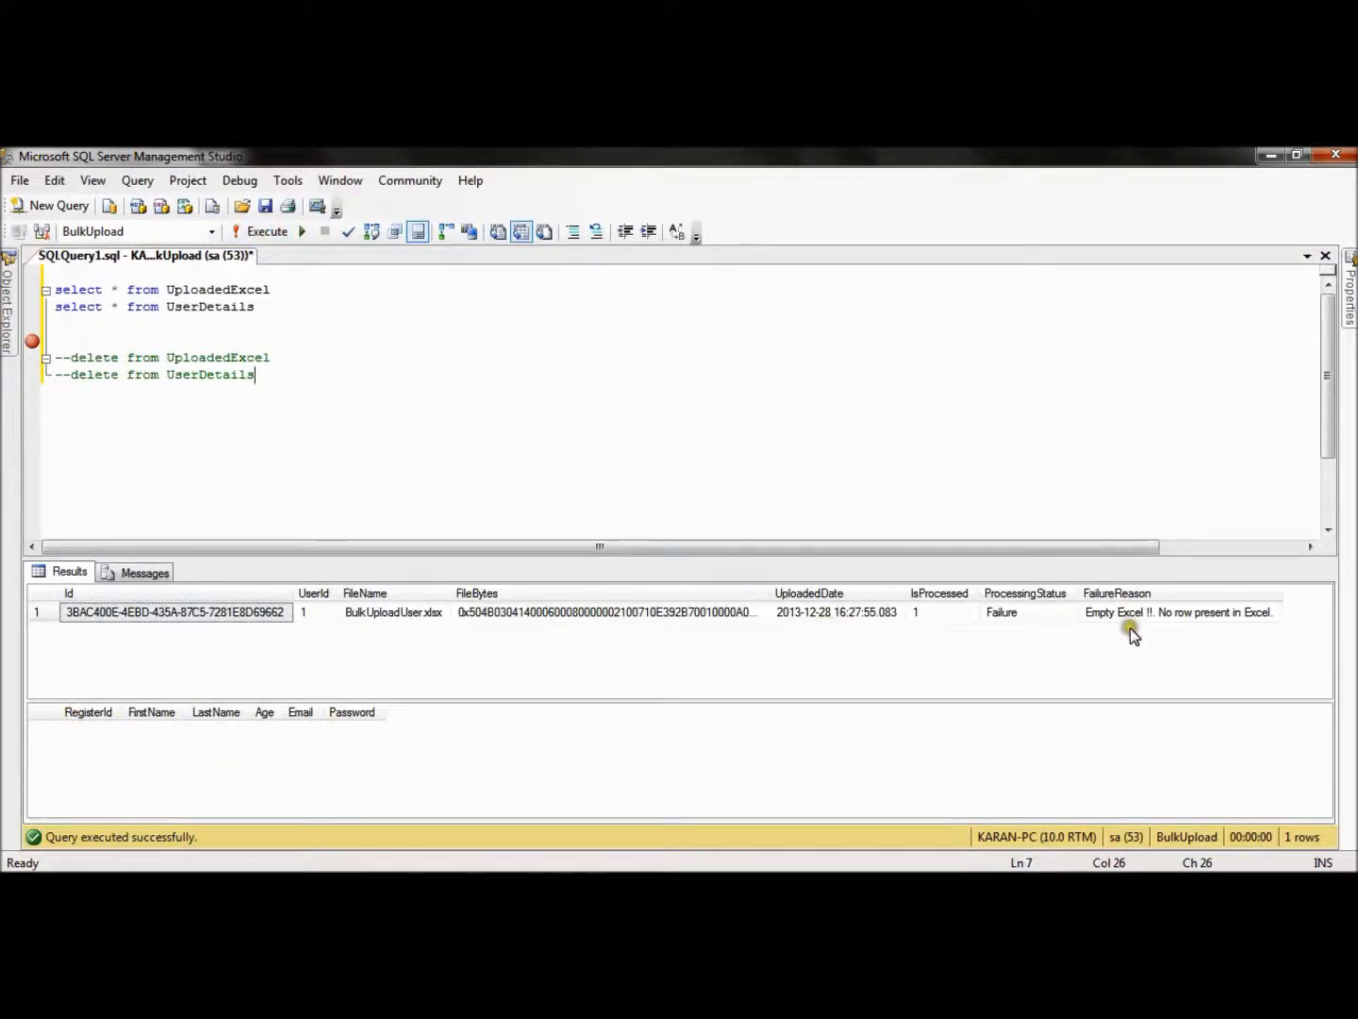
click(1179, 611)
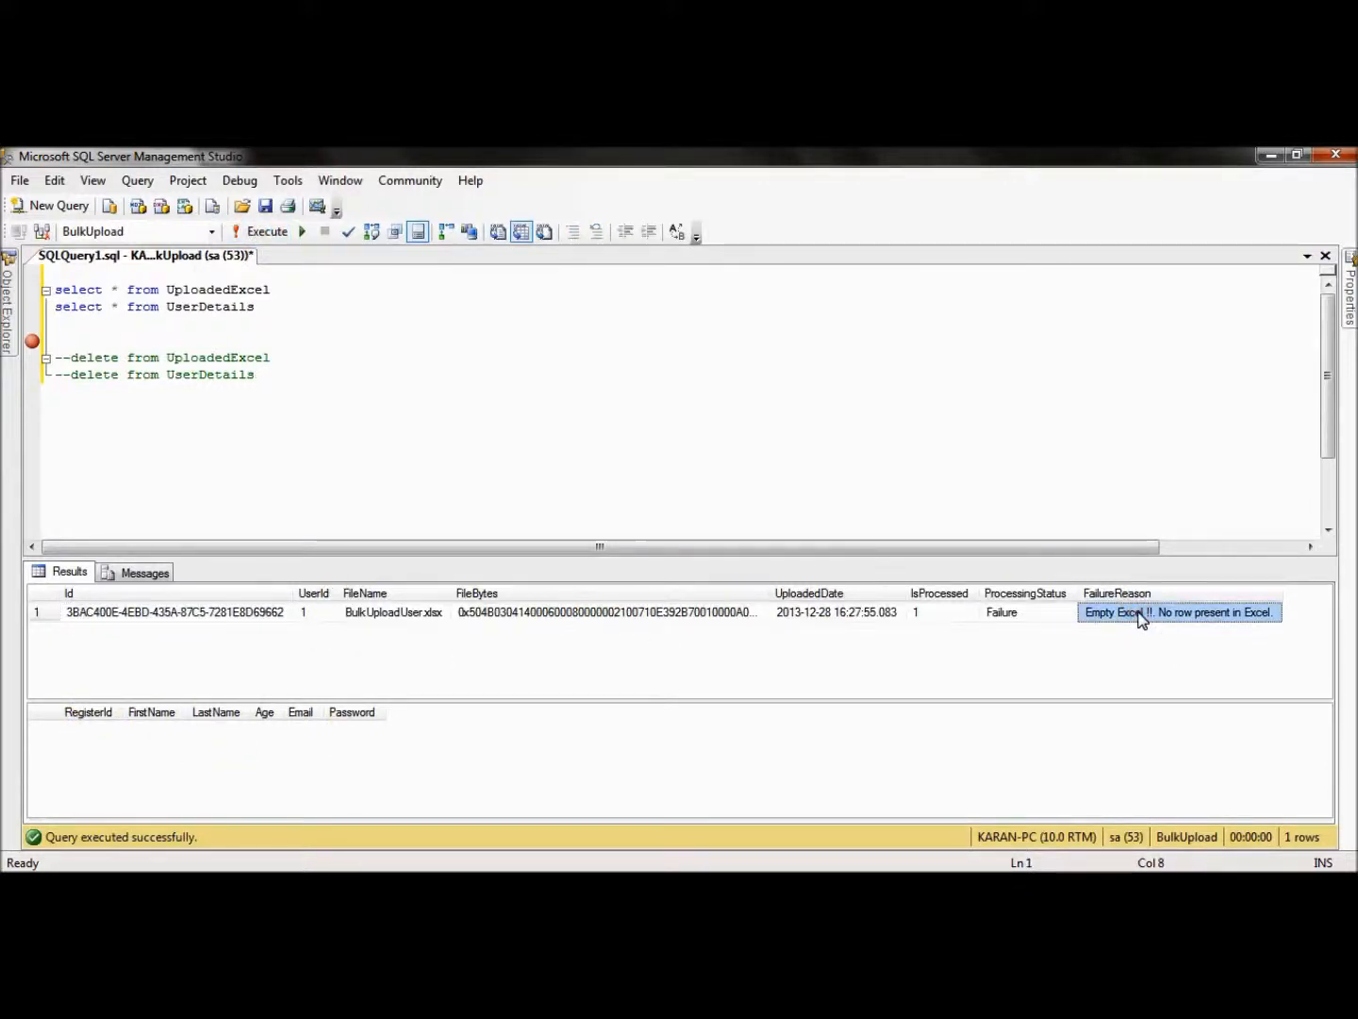
mouse_move(395, 646)
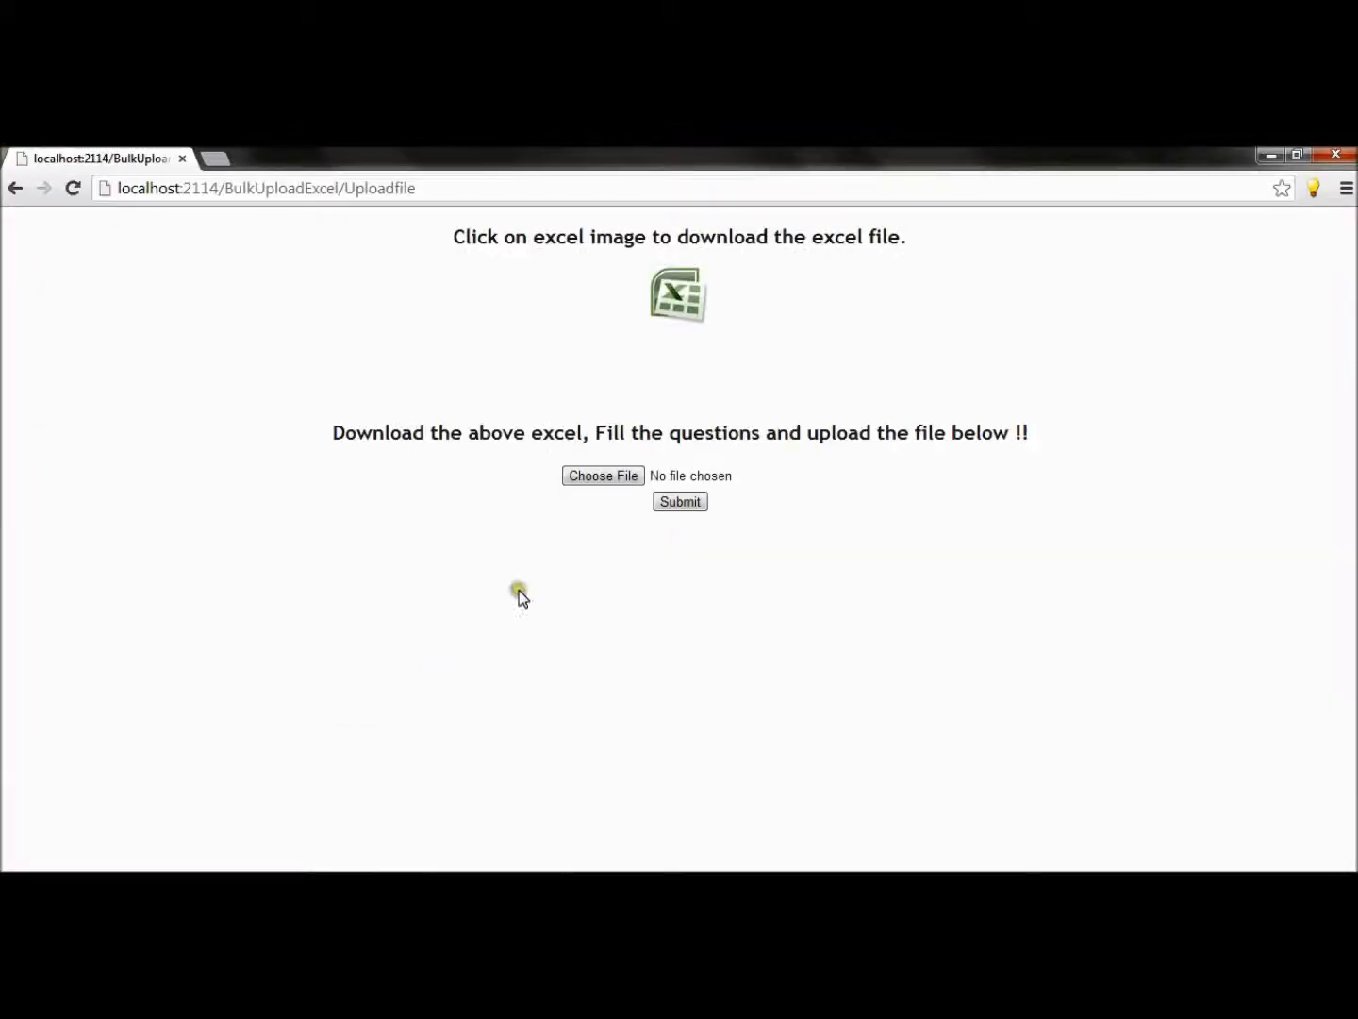
mouse_move(525, 596)
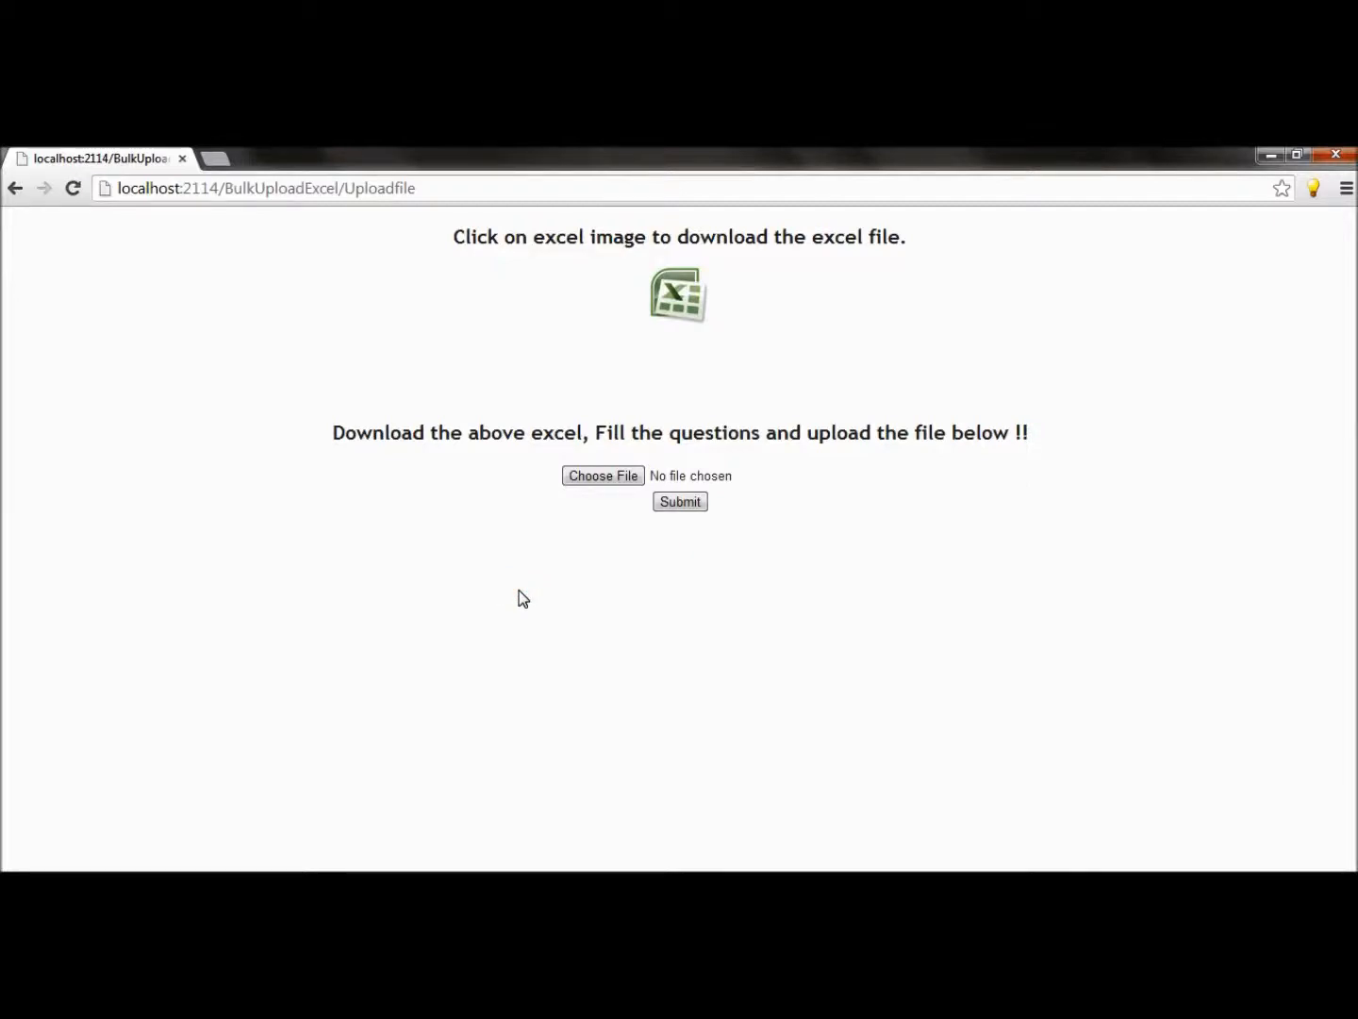
Step: Choose equity project.docx as the upload file and submit it, triggering the 'Upload excel file only' error
click(603, 475)
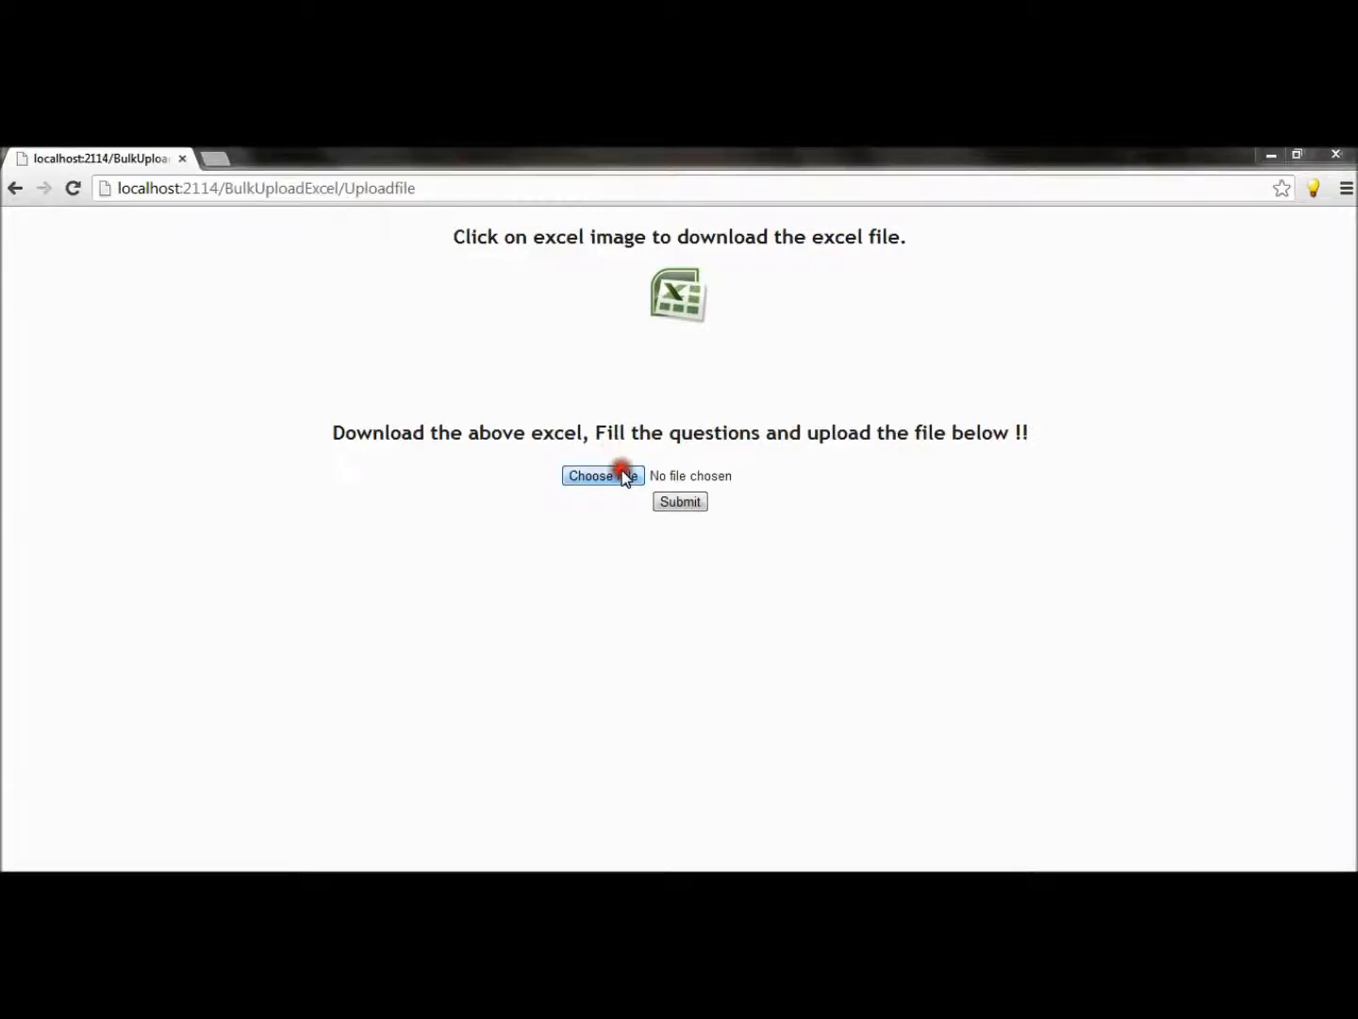
click(603, 475)
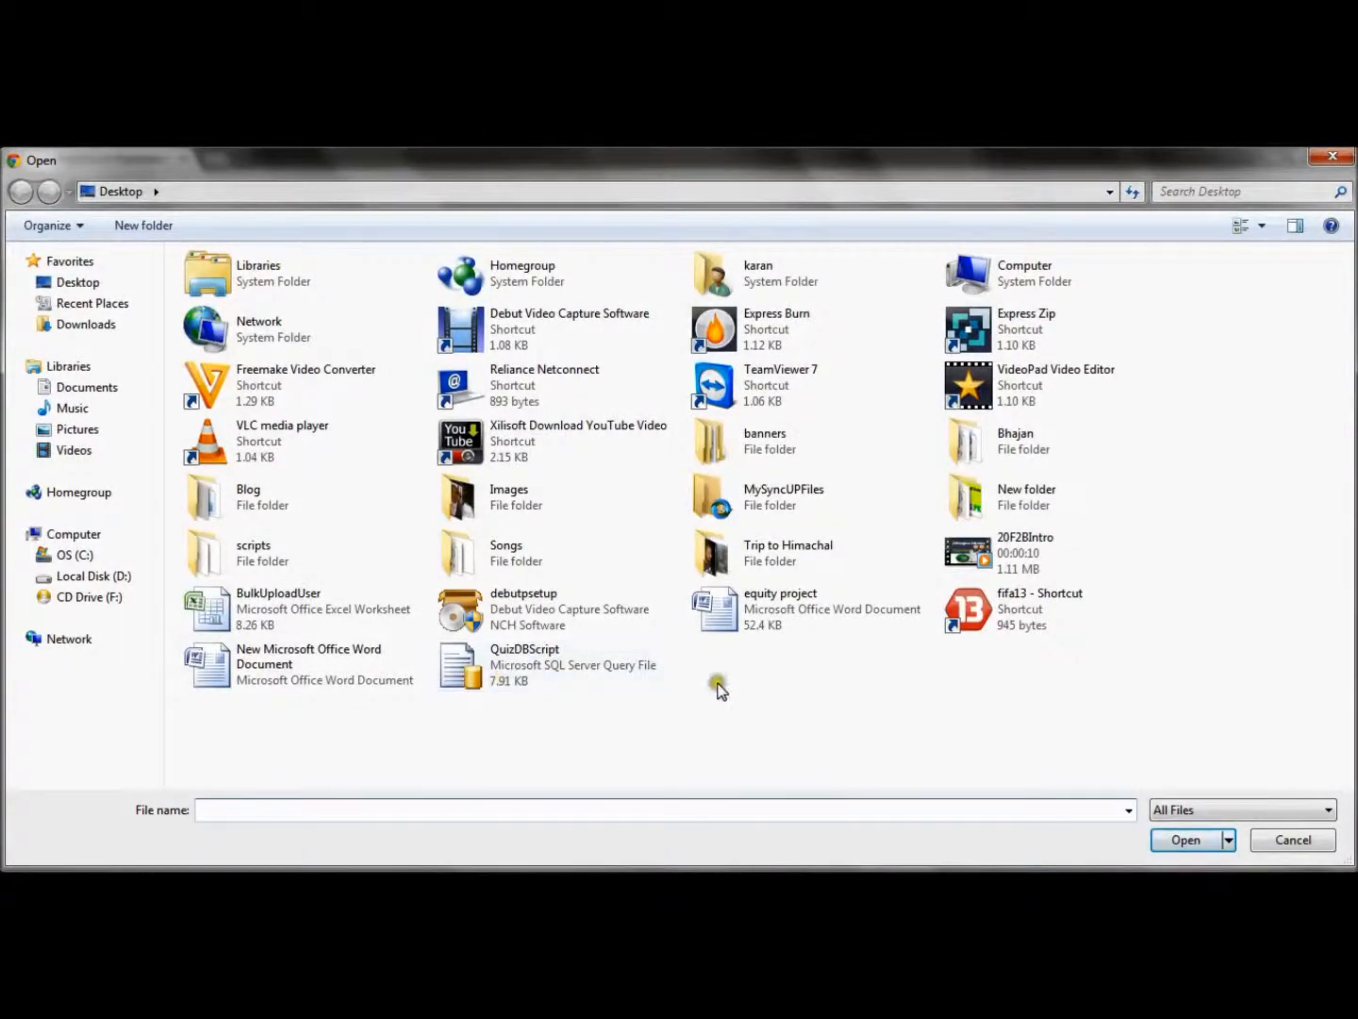
click(1185, 839)
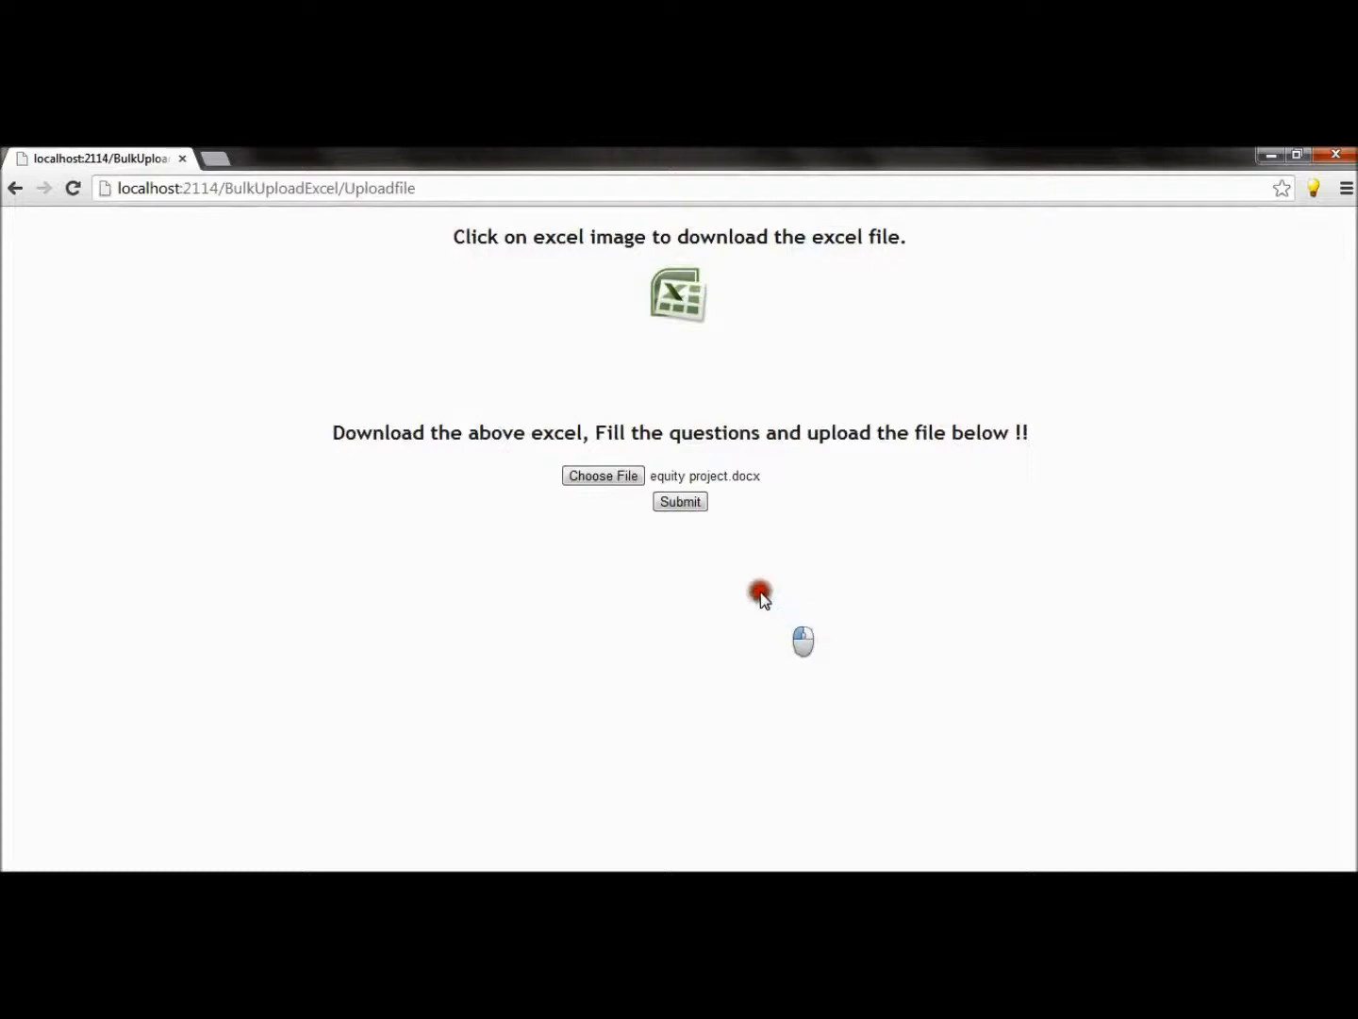
click(679, 502)
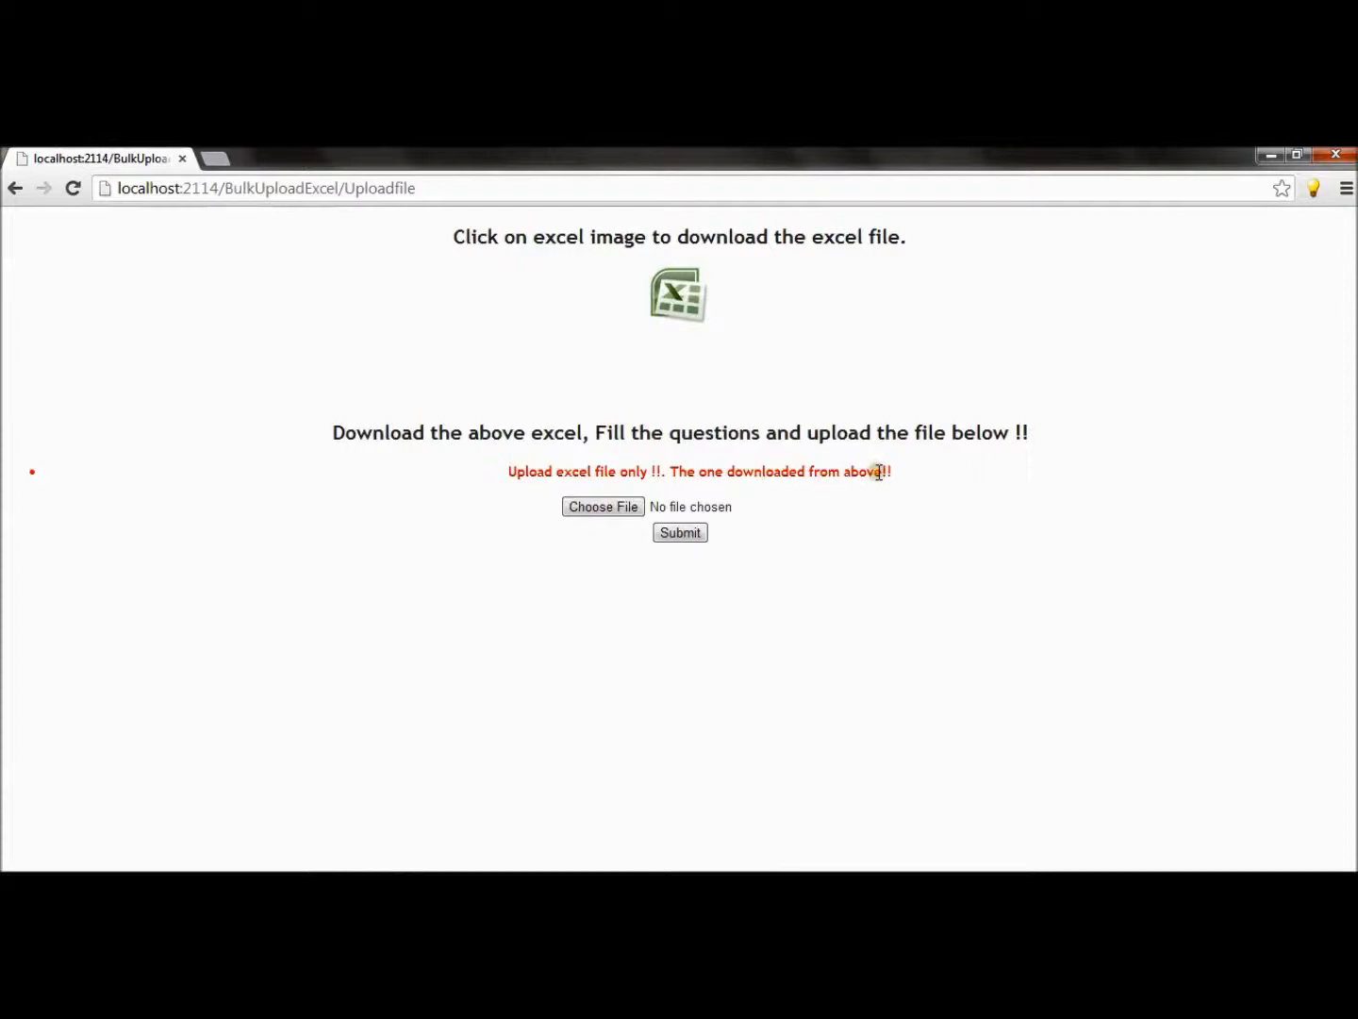
mouse_move(694, 462)
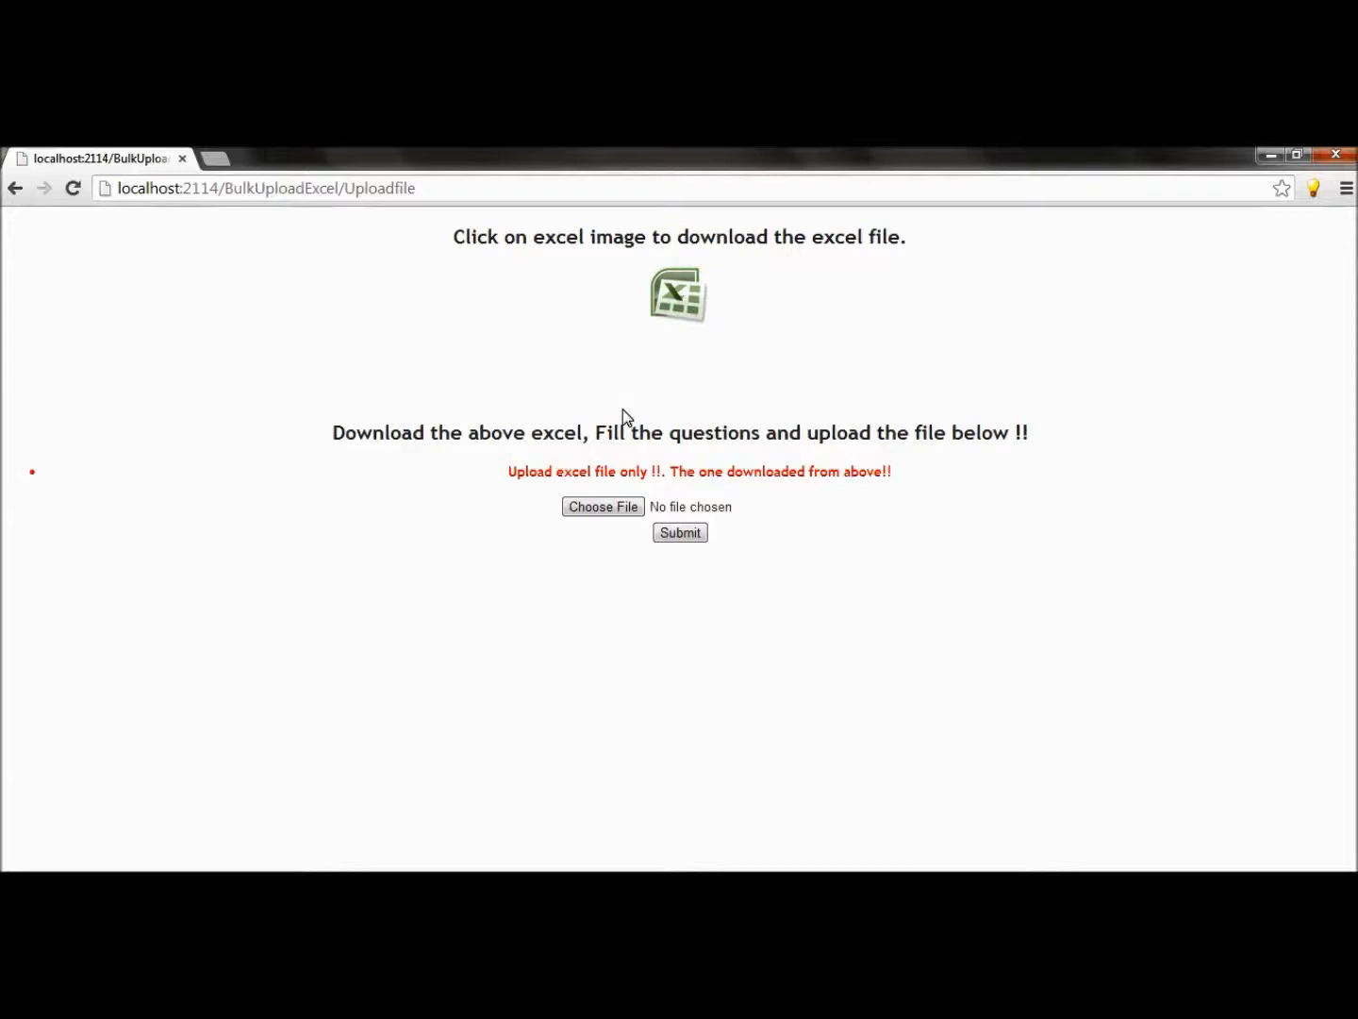
mouse_move(727, 479)
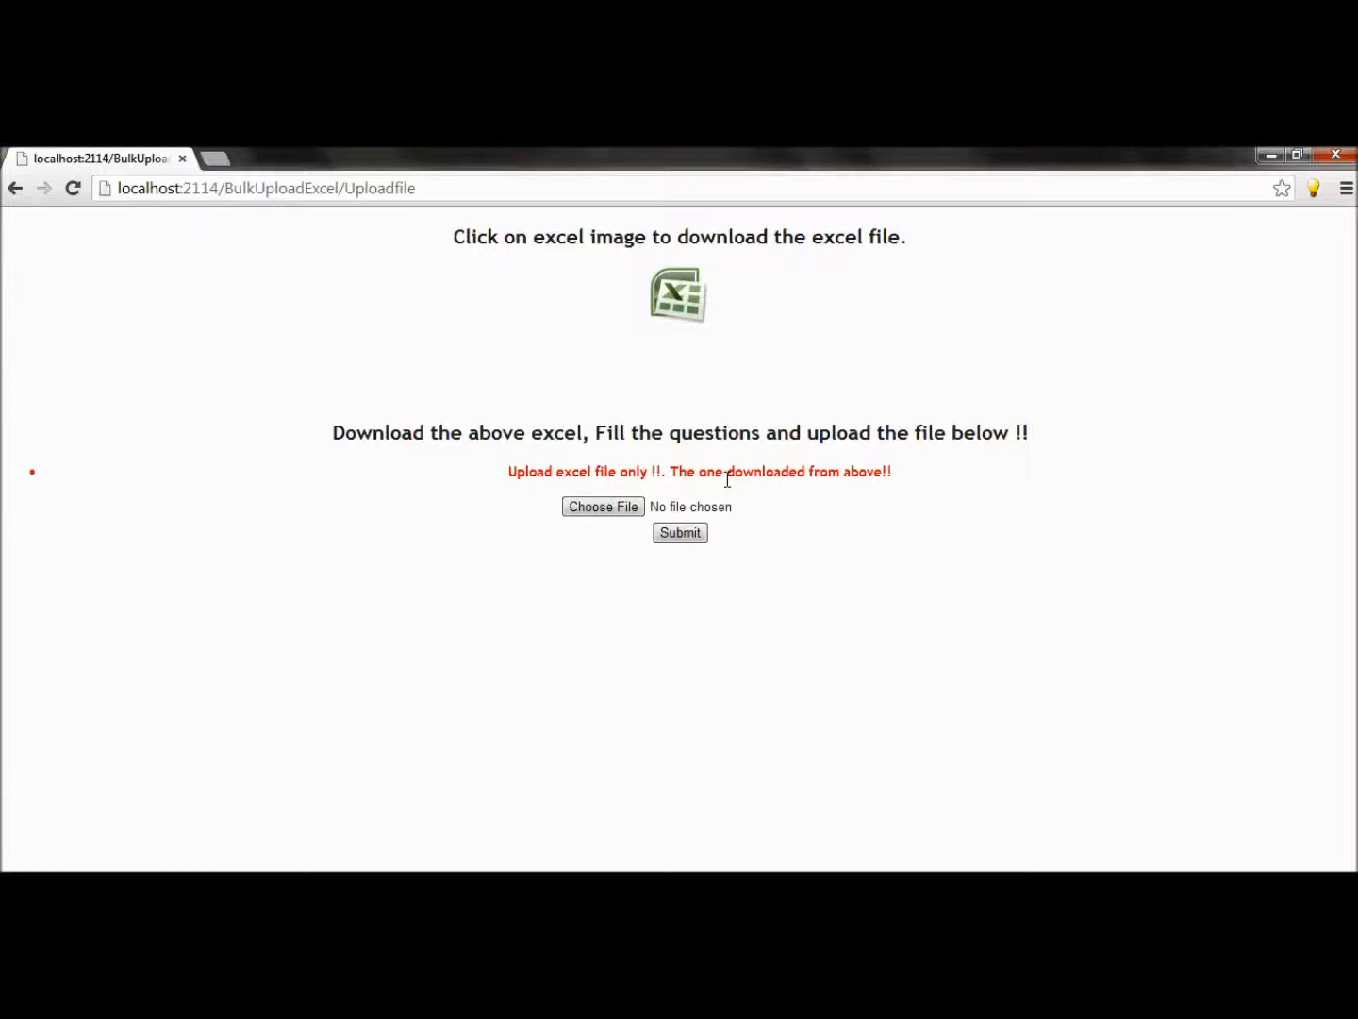
mouse_move(721, 494)
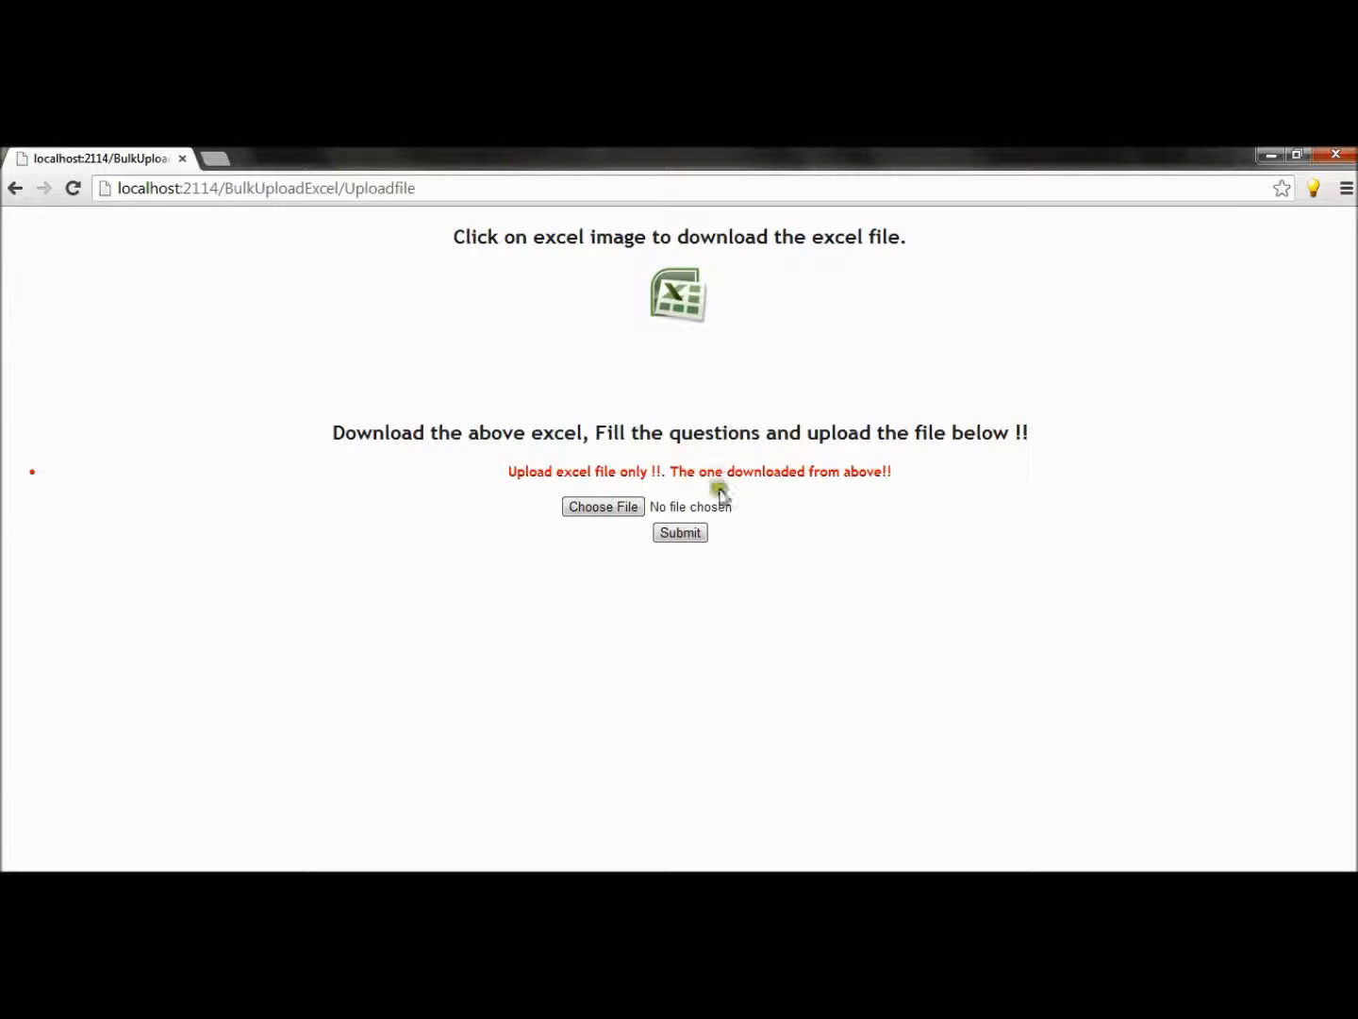